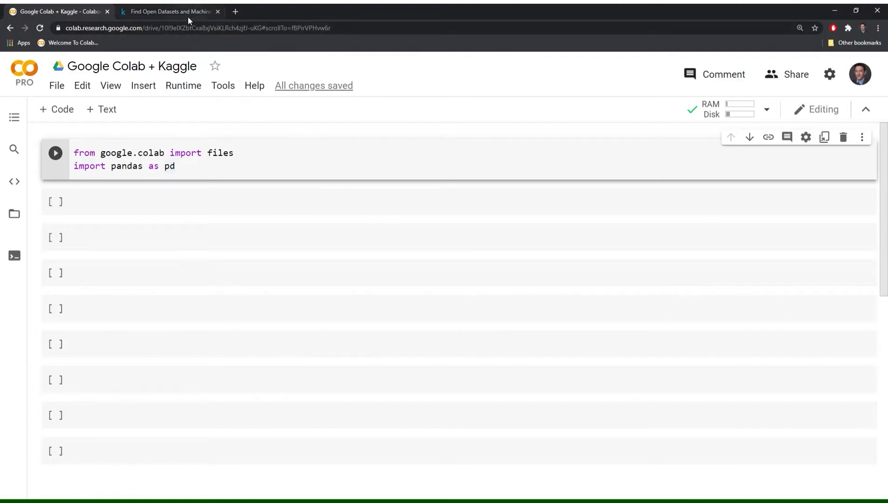
Step: Browse the Kaggle datasets page, return to Colab, then bring the Kaggle datasets page forward again
{"action": "left_click", "coordinate": [169, 11]}
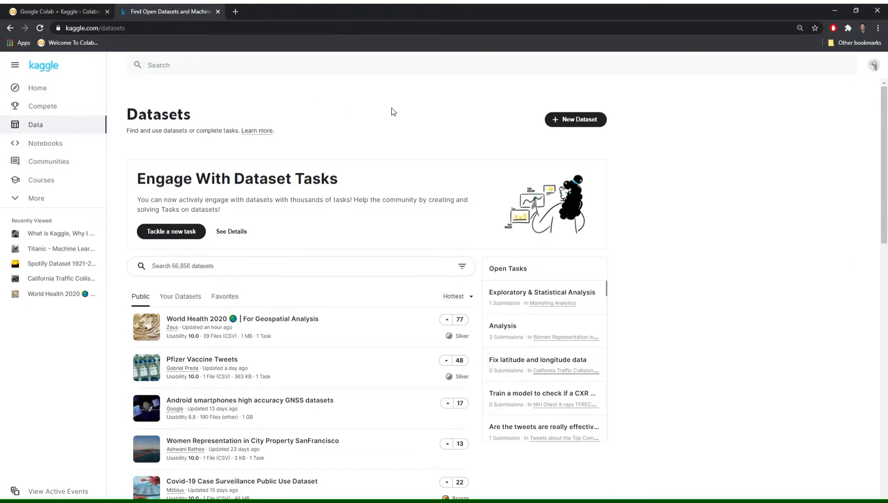
{"action": "mouse_move", "coordinate": [372, 126]}
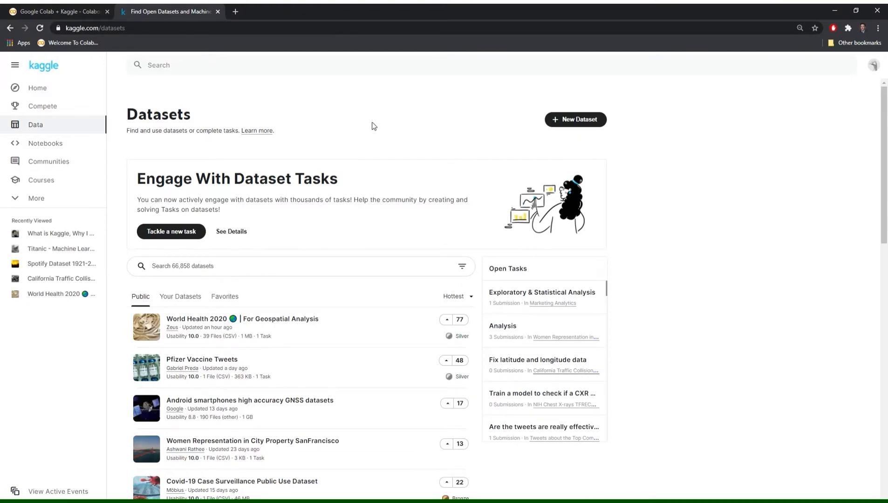
{"action": "scroll", "scroll_direction": "down", "scroll_amount": 3}
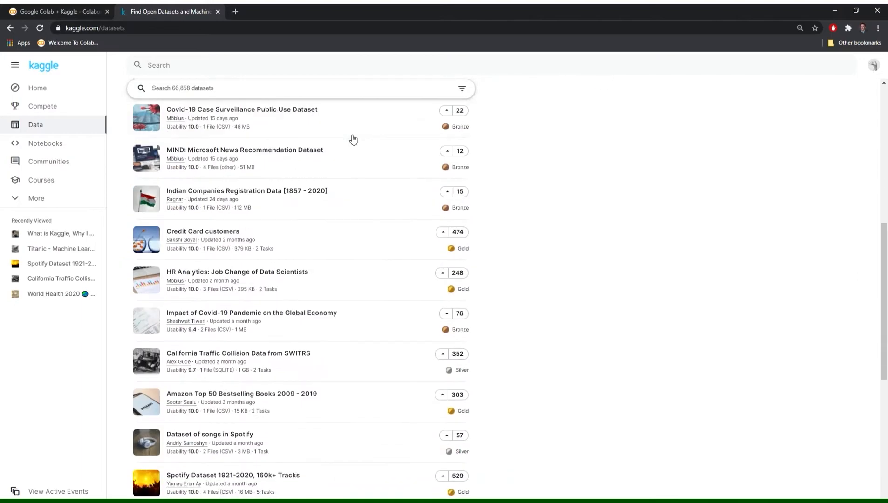
{"action": "scroll", "scroll_direction": "down", "scroll_amount": 3}
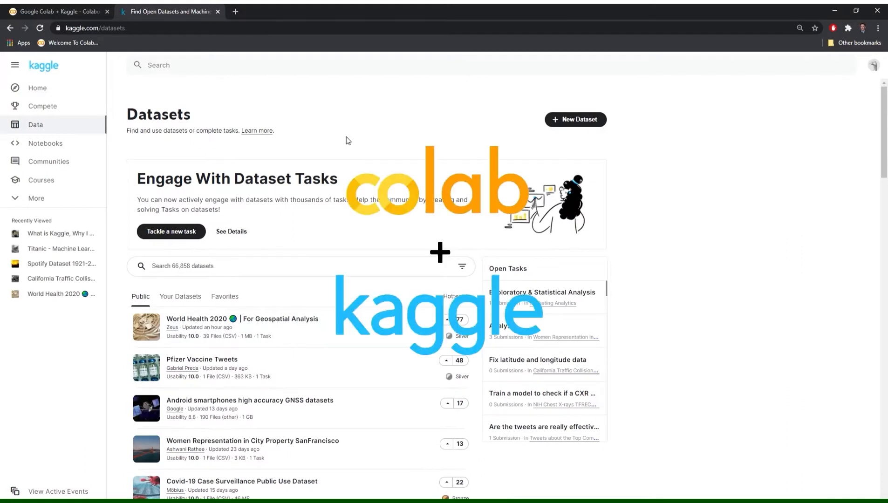
{"action": "left_click", "coordinate": [60, 11]}
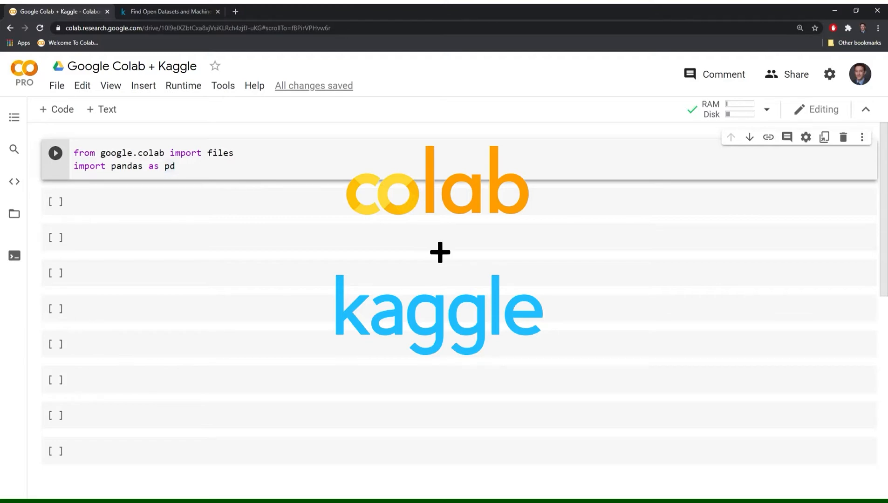
{"action": "mouse_move", "coordinate": [872, 69]}
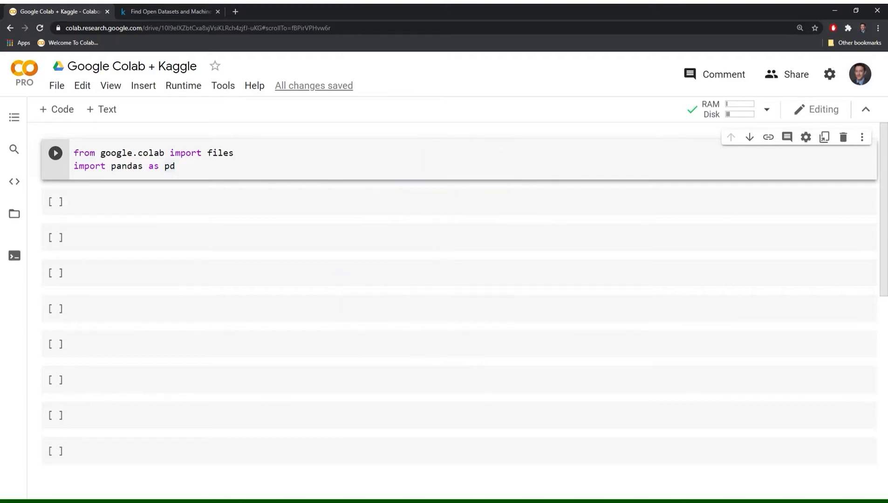
{"action": "mouse_move", "coordinate": [760, 62]}
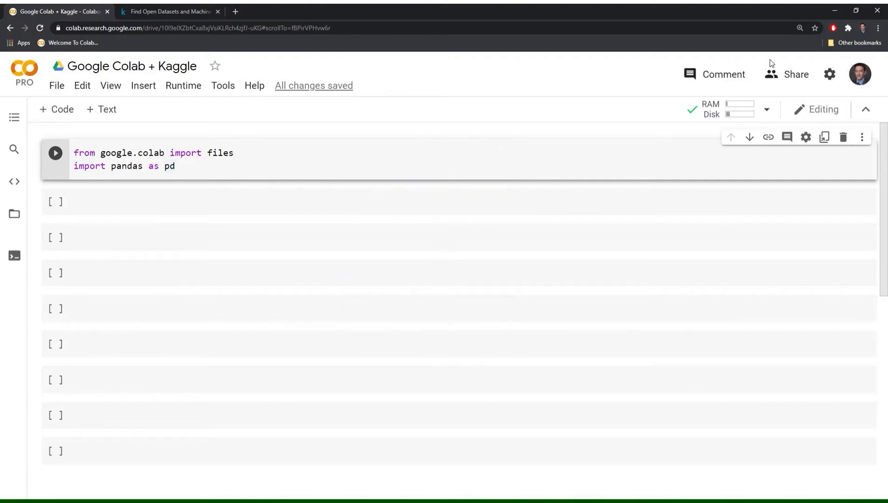
{"action": "mouse_move", "coordinate": [322, 59]}
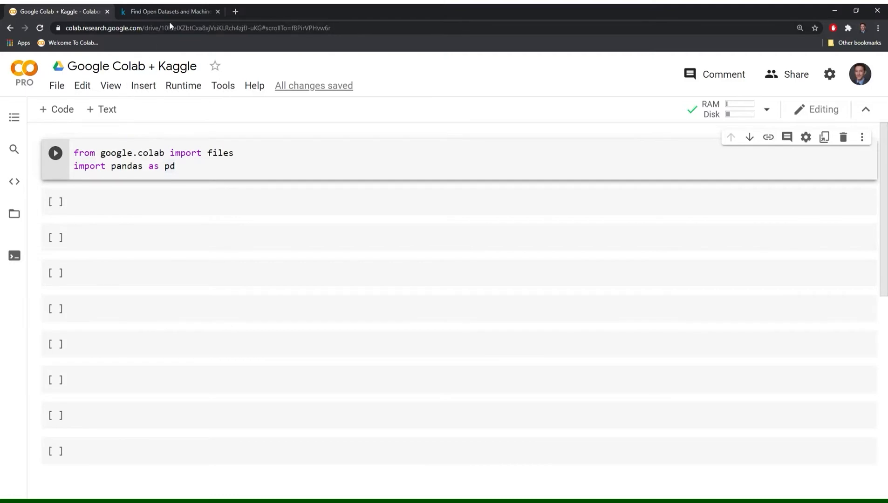
{"action": "left_click", "coordinate": [174, 11]}
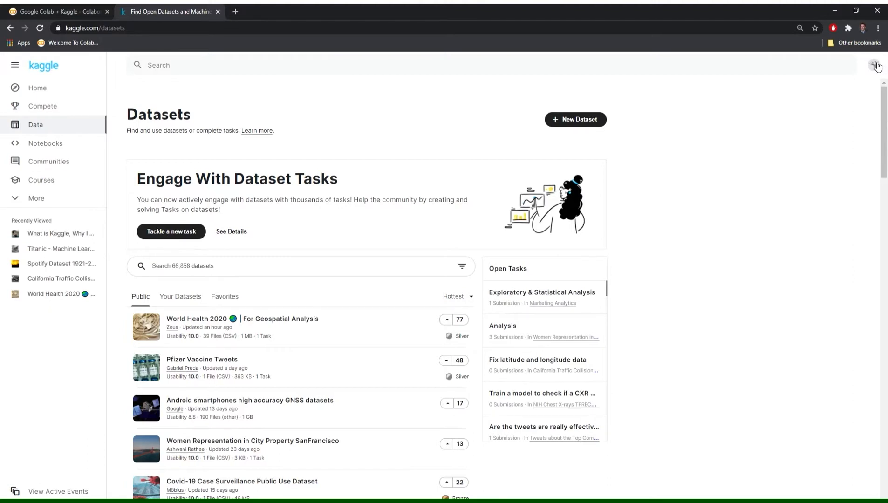
Step: Create a new API token from the Kaggle account settings, downloading kaggle.json
{"action": "left_click", "coordinate": [874, 65]}
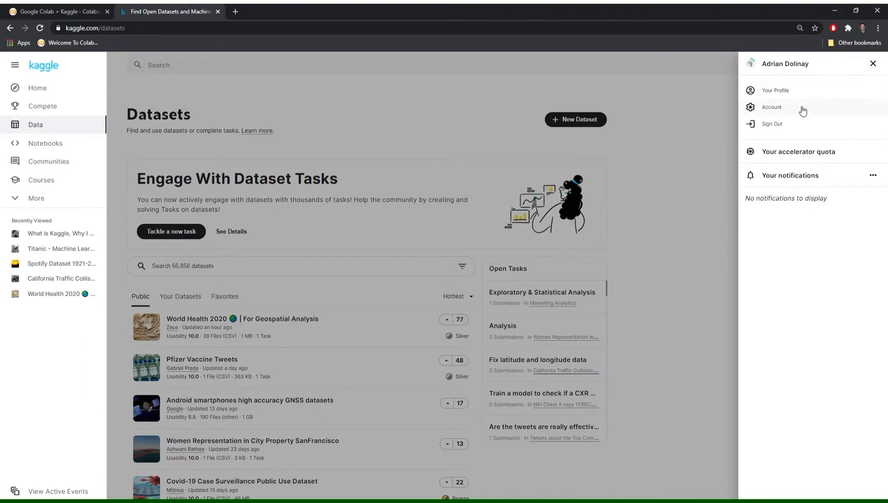
{"action": "left_click", "coordinate": [771, 107]}
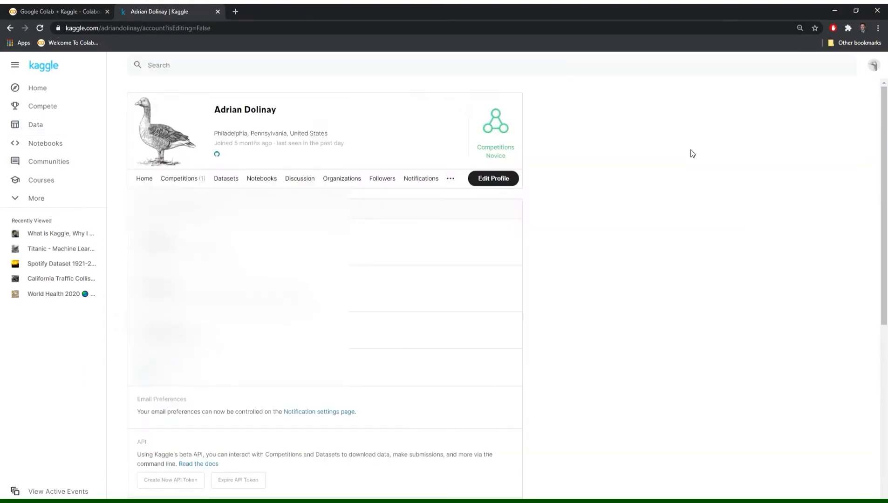
{"action": "mouse_move", "coordinate": [169, 446]}
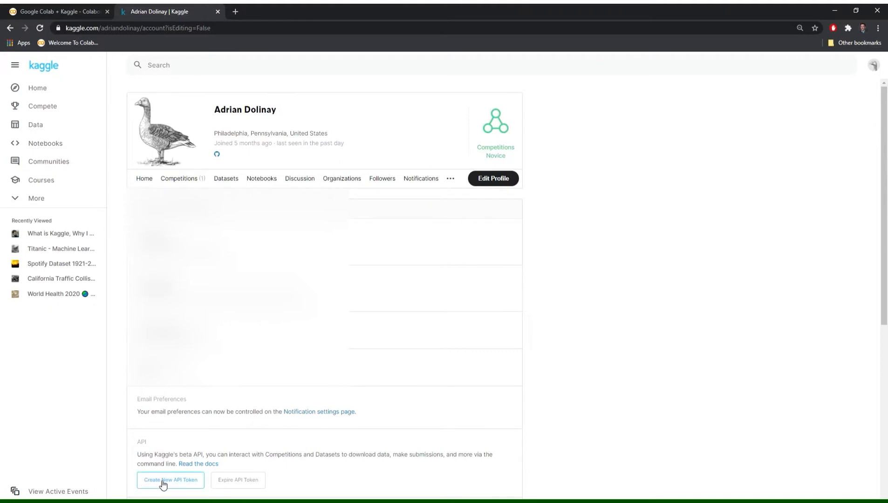
{"action": "left_click", "coordinate": [170, 480]}
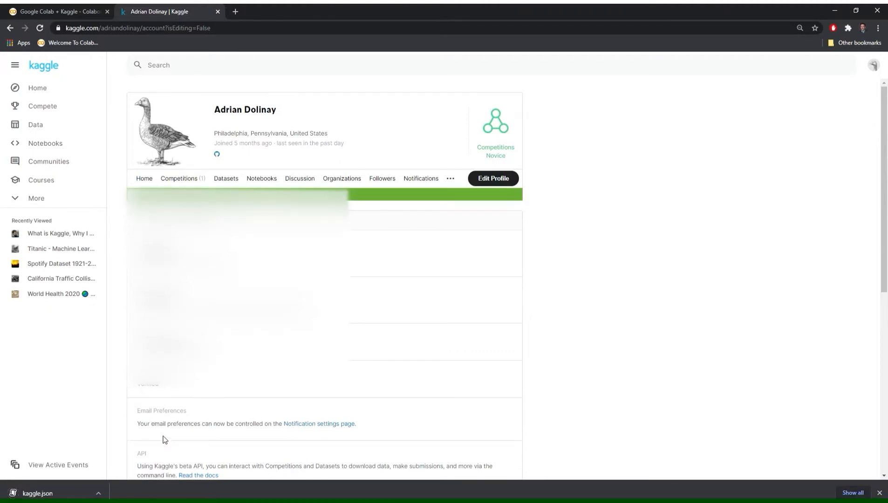
{"action": "mouse_move", "coordinate": [192, 405]}
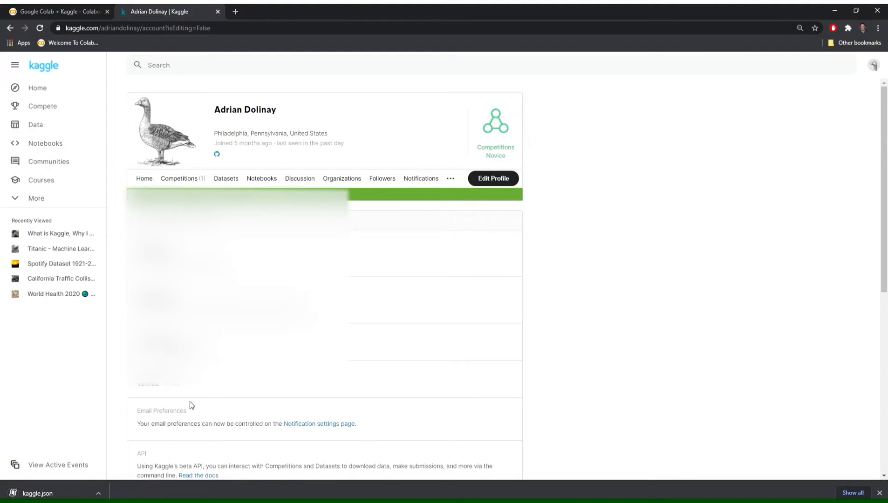
Step: Return to the Colab notebook, run the import cell, and show the session files
{"action": "left_click", "coordinate": [62, 12]}
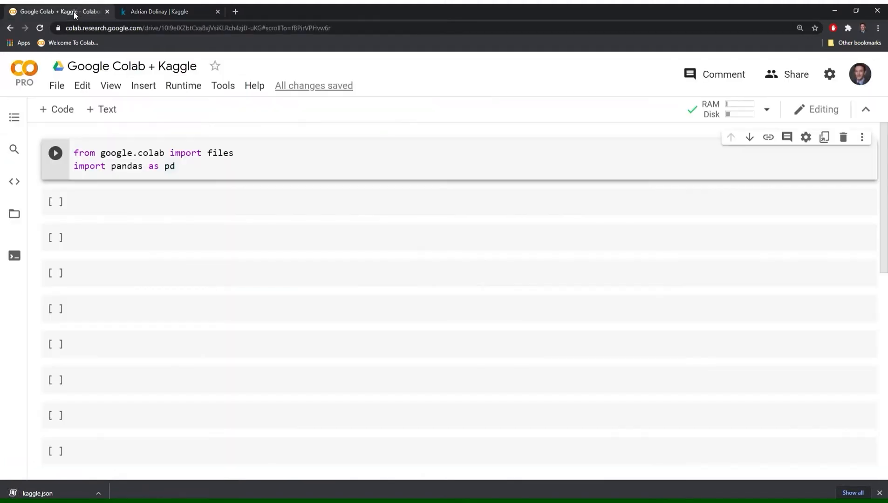
{"action": "left_click", "coordinate": [265, 203]}
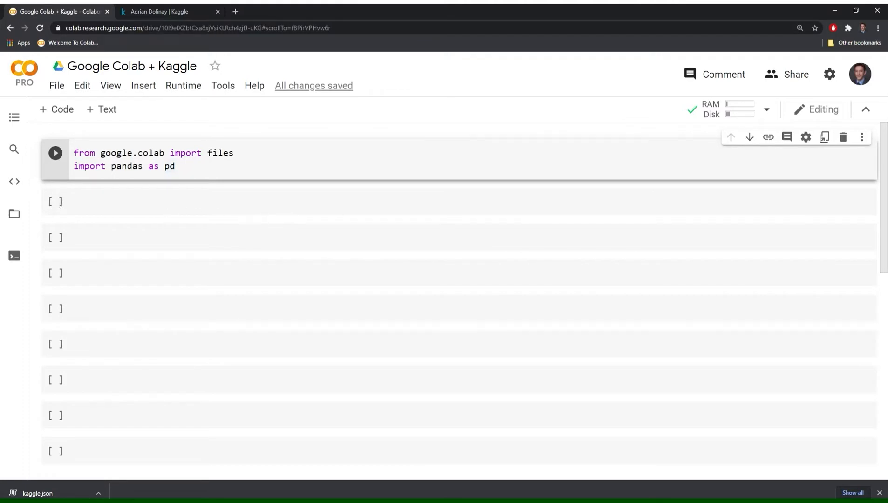
{"action": "mouse_move", "coordinate": [14, 214]}
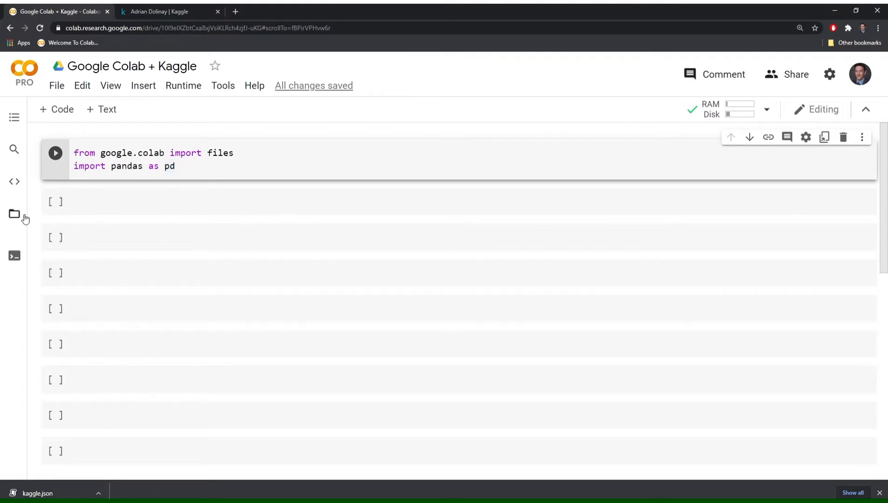
{"action": "left_click", "coordinate": [14, 214]}
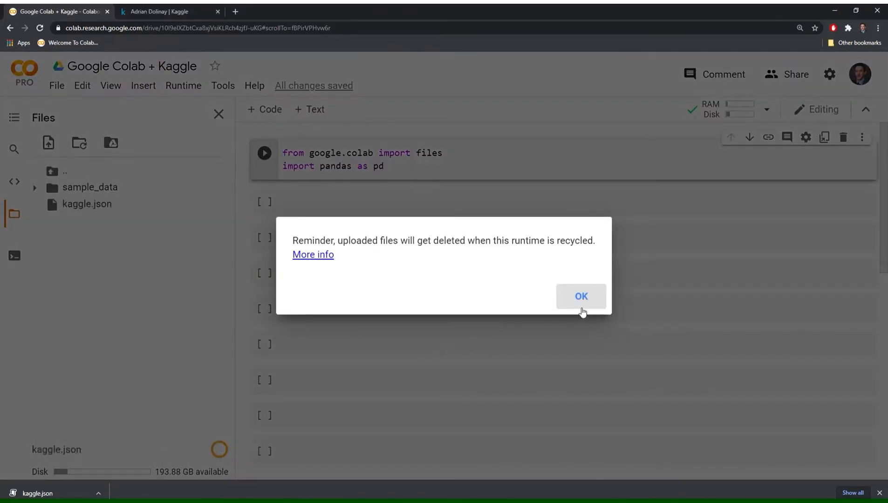
Step: Dismiss the deleted-uploads reminder and delete kaggle.json from the session files
{"action": "left_click", "coordinate": [581, 296]}
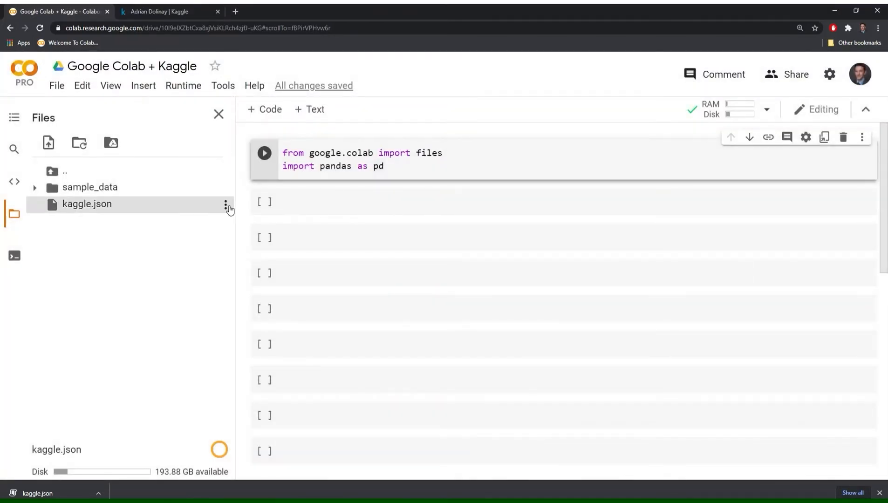
{"action": "left_click", "coordinate": [225, 204]}
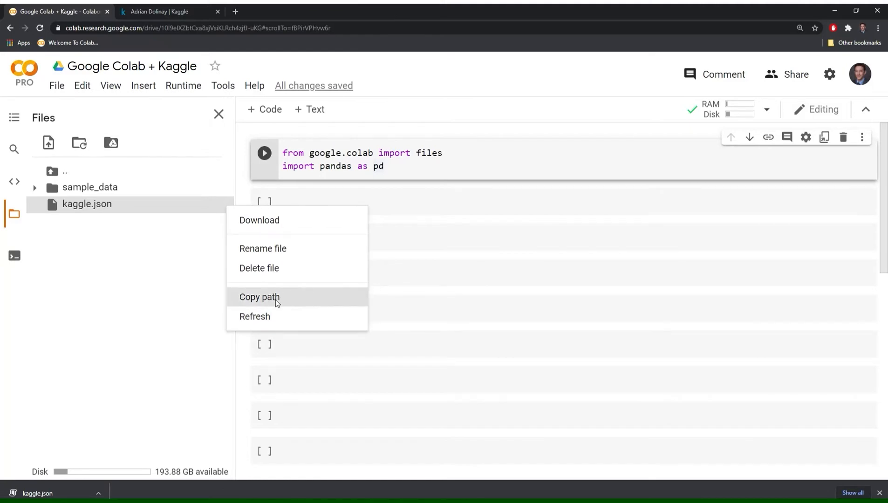
{"action": "mouse_move", "coordinate": [273, 273]}
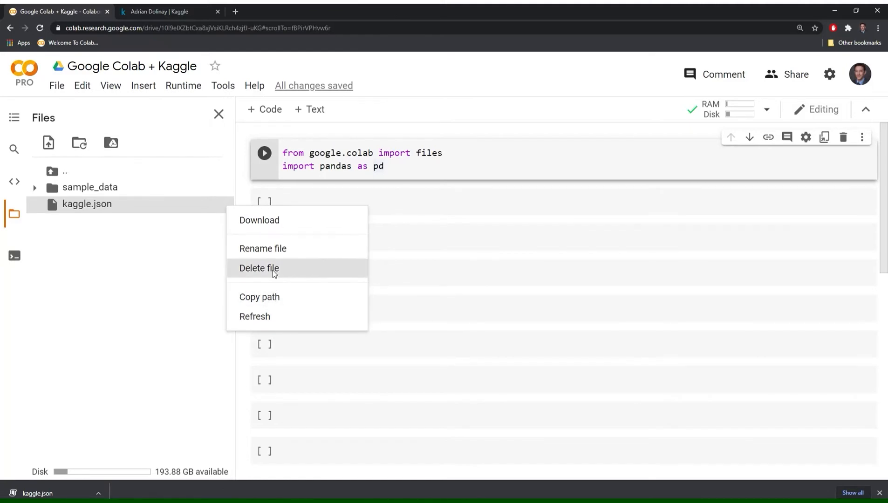
{"action": "left_click", "coordinate": [509, 311]}
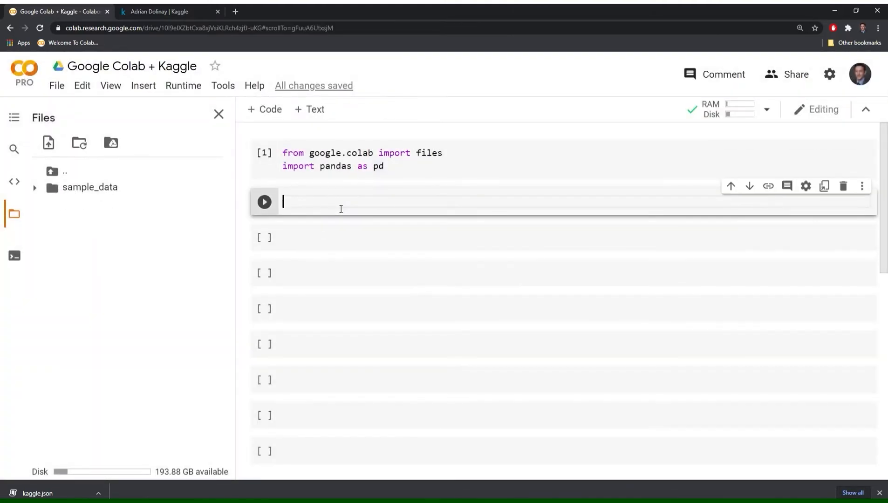
Step: Run a files.upload() cell and upload kaggle.json into the session files
{"action": "type", "text": "files."}
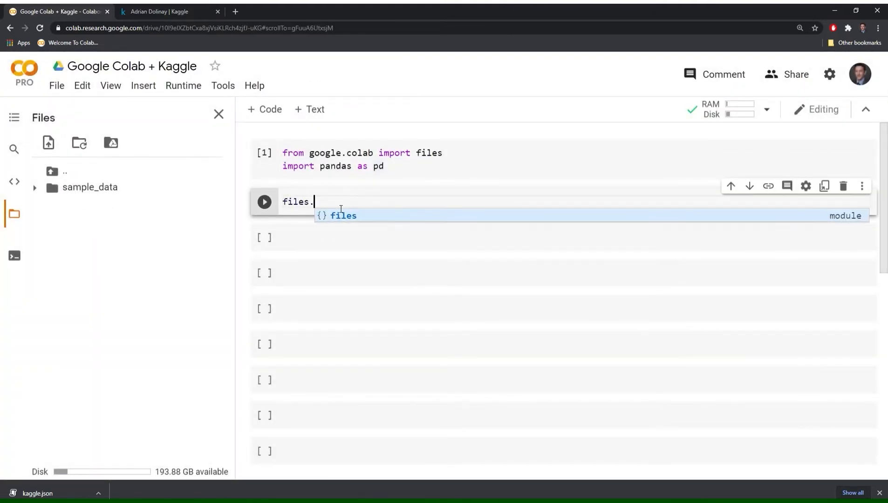
{"action": "type", "text": "upload"}
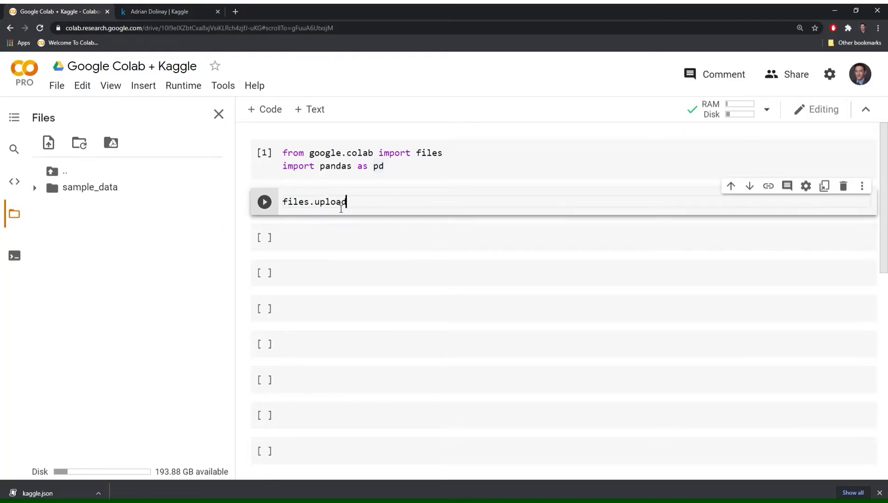
{"action": "type", "text": "()"}
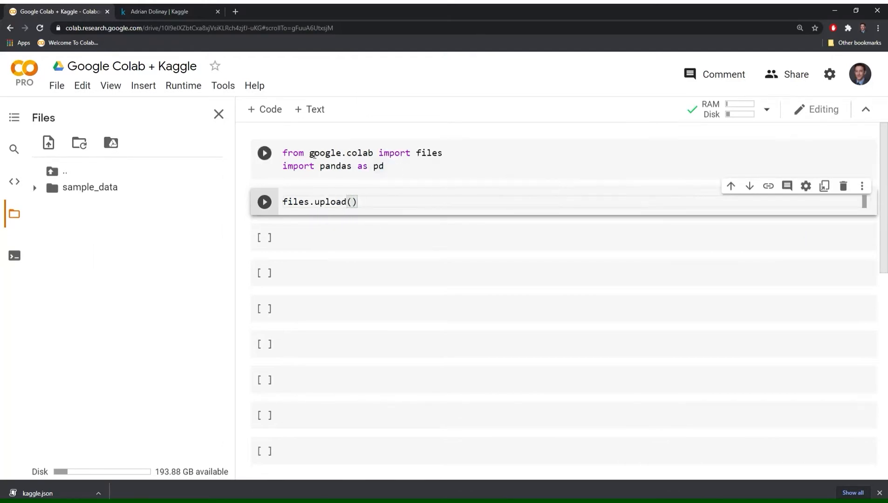
{"action": "left_click", "coordinate": [263, 152]}
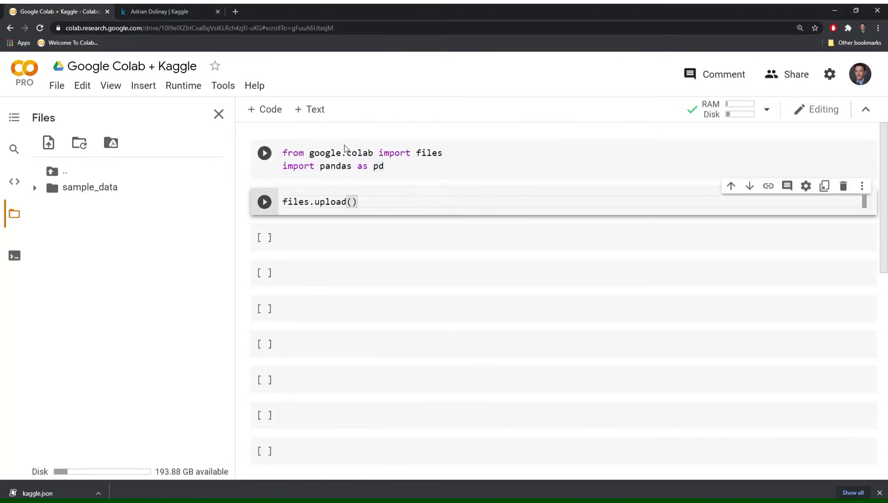
{"action": "left_click", "coordinate": [264, 153]}
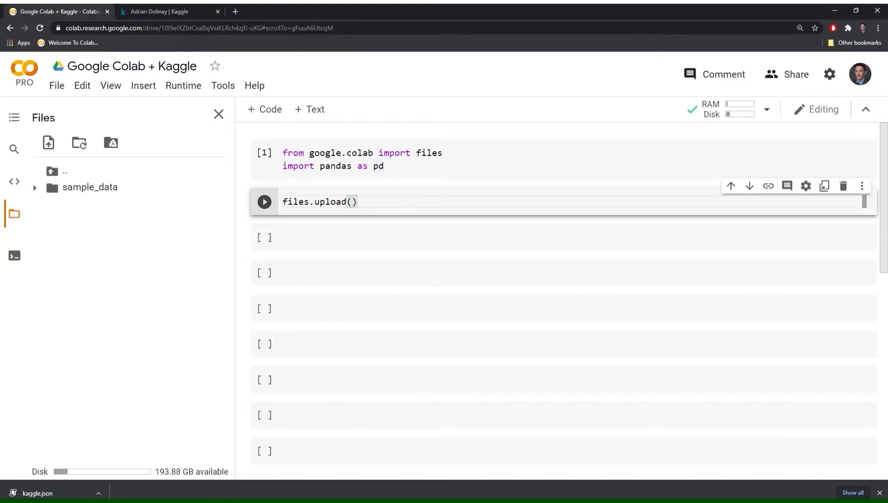
{"action": "left_click", "coordinate": [264, 202]}
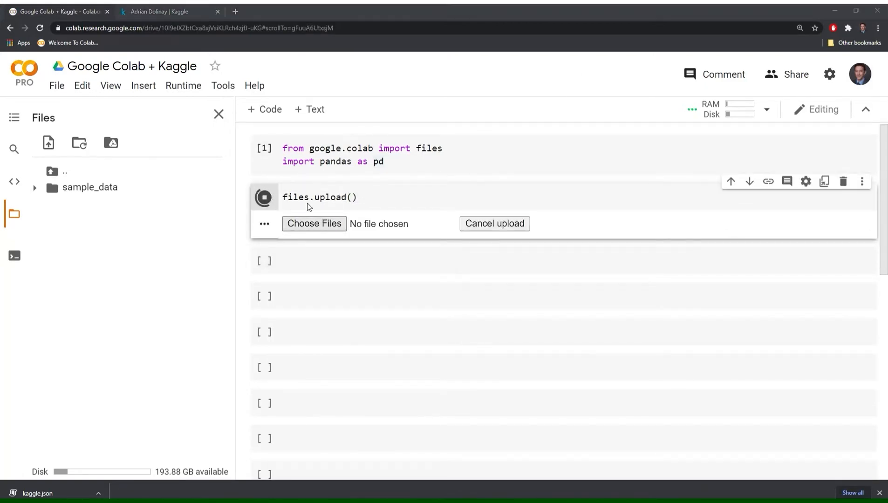
{"action": "mouse_move", "coordinate": [94, 92]}
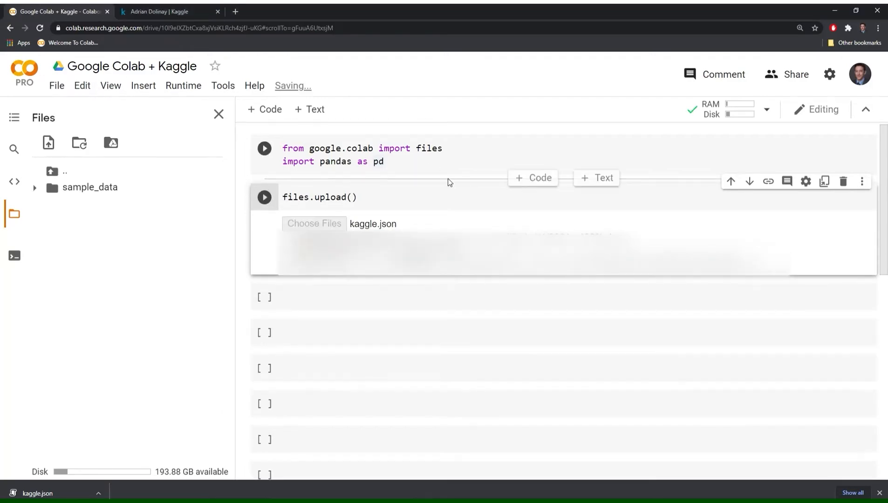
{"action": "left_click", "coordinate": [862, 181]}
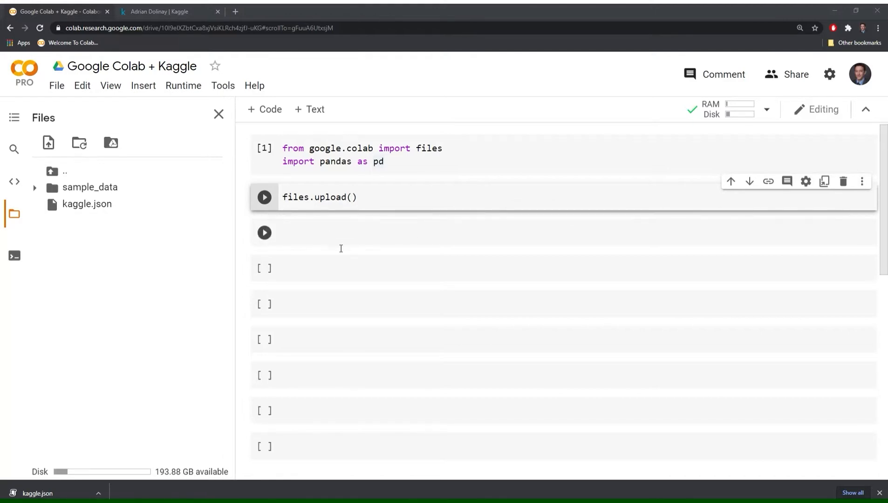
{"action": "mouse_move", "coordinate": [351, 238]}
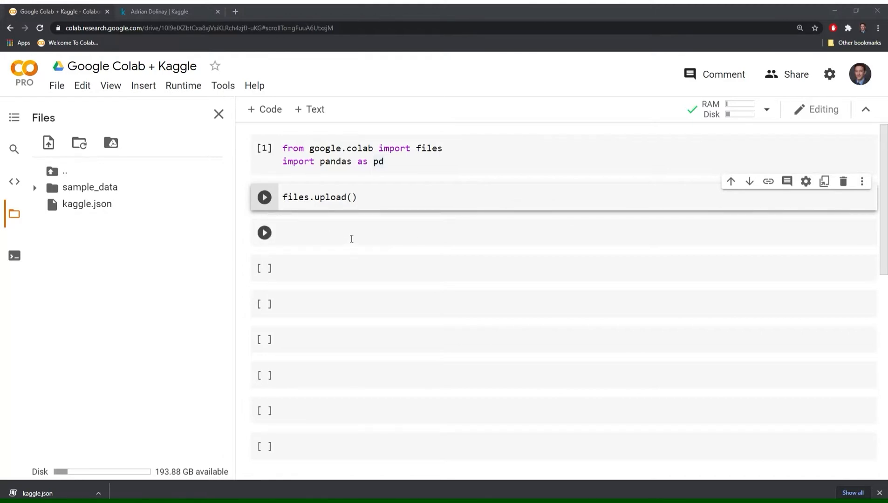
{"action": "mouse_move", "coordinate": [383, 241]}
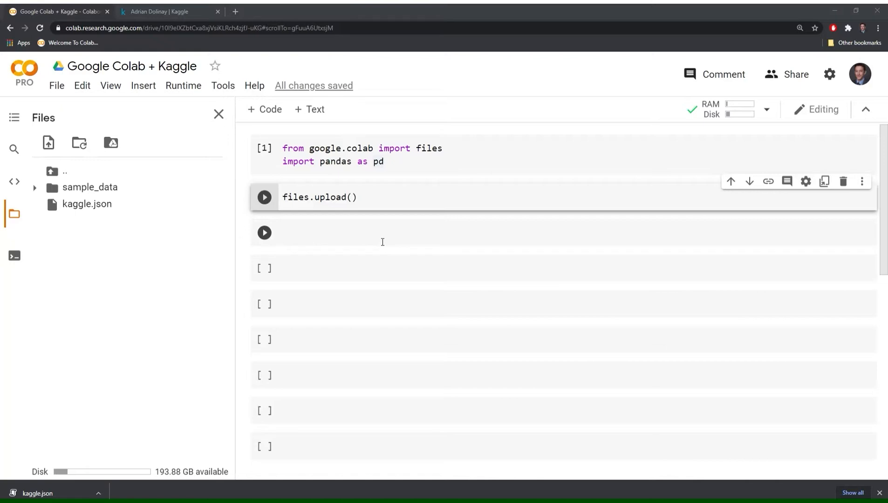
Step: Write a cell with !mkdir ~/.kaggle, !cp /content/kaggle.json ~/.kaggle/ and !chmod 600 ~/.kaggle/kaggle.json
{"action": "left_click", "coordinate": [265, 197]}
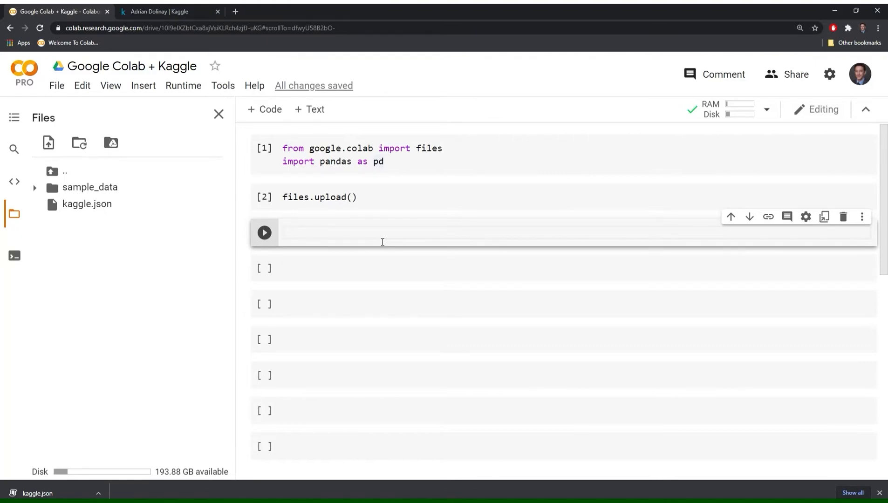
{"action": "type", "text": "!md"}
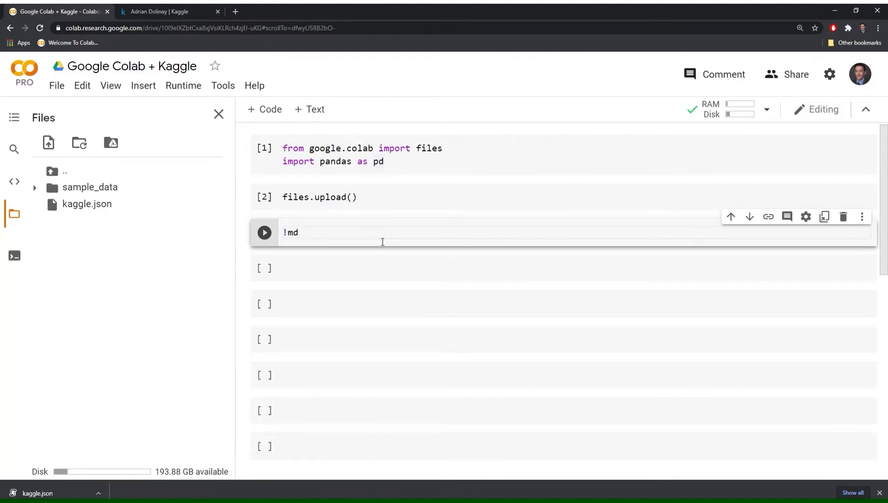
{"action": "type", "text": "kdir"}
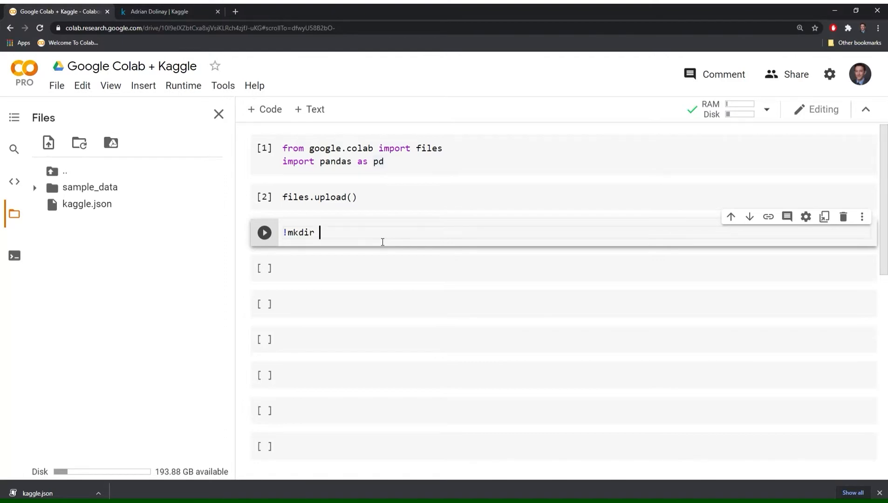
{"action": "type", "text": "~"}
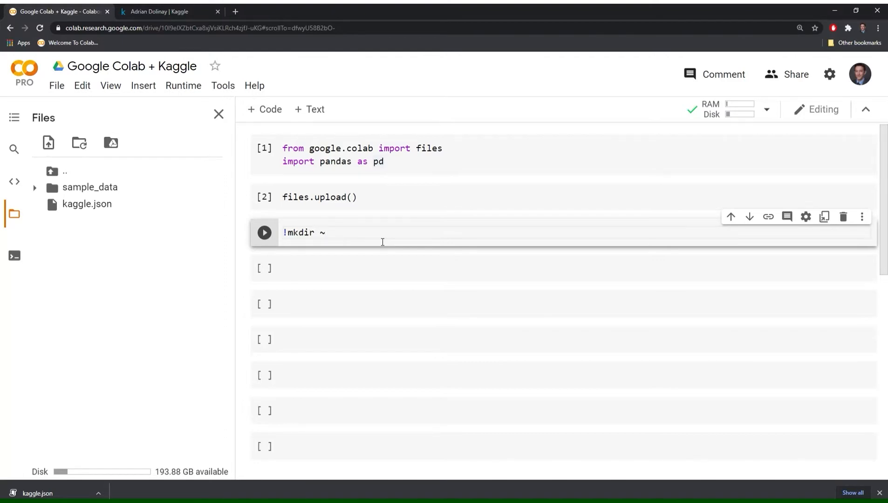
{"action": "type", "text": "/."}
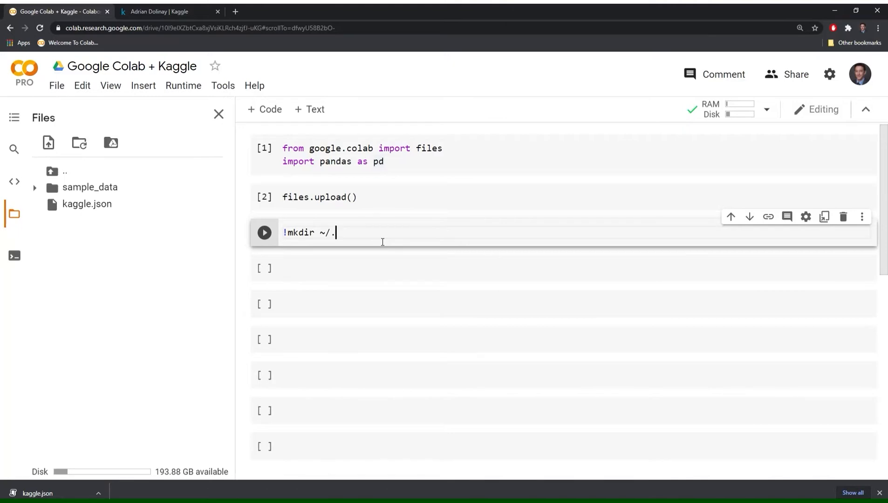
{"action": "type", "text": "kaggle"}
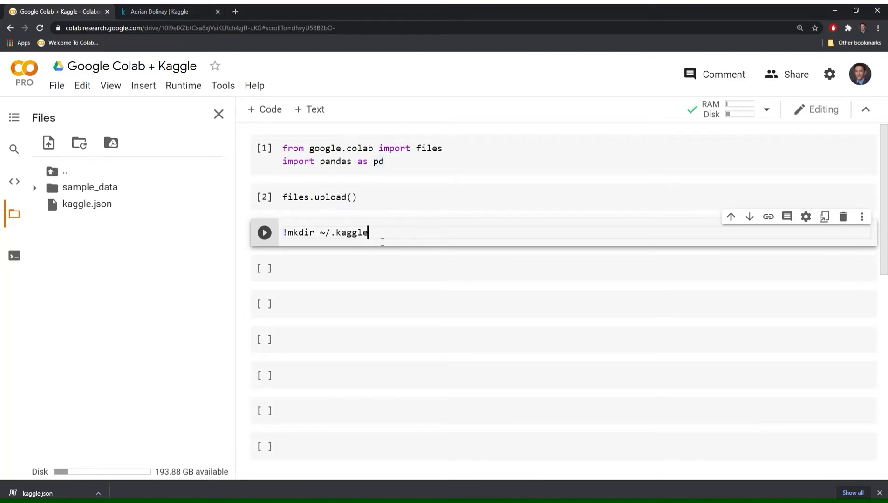
{"action": "key", "text": "Enter"}
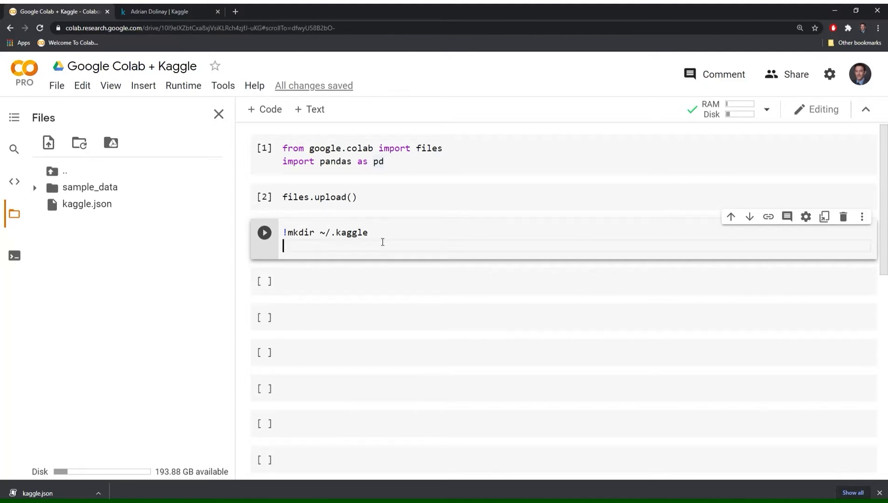
{"action": "type", "text": "!cp"}
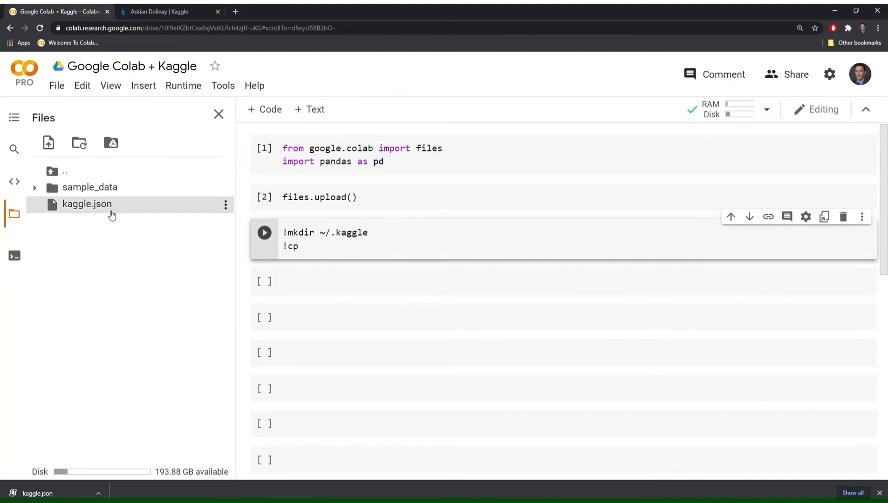
{"action": "type", "text": "/content/kaggle.json !"}
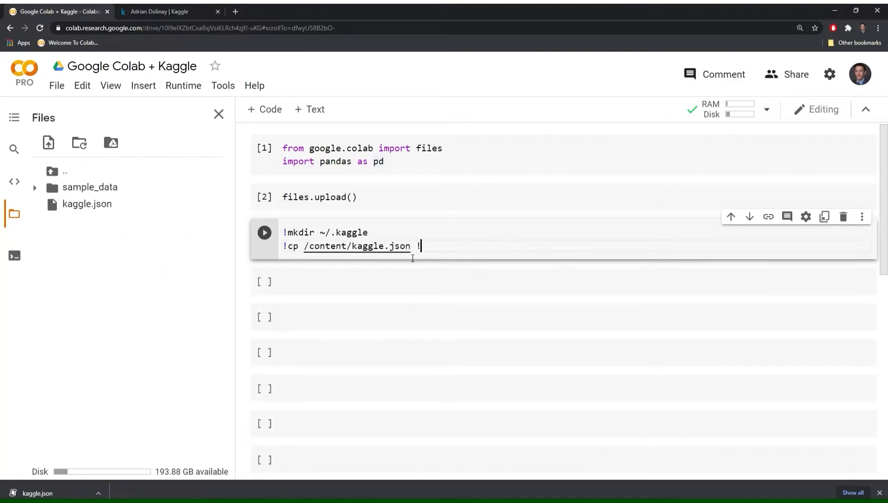
{"action": "type", "text": "~/.kaggle/"}
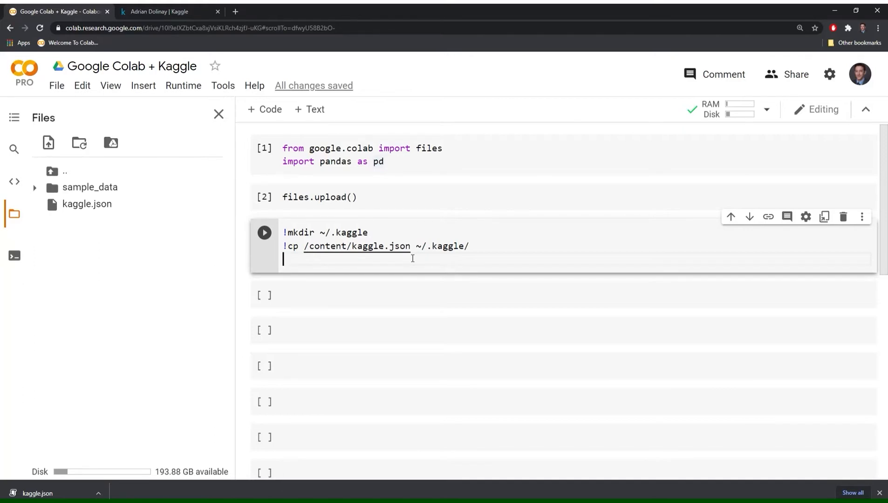
{"action": "type", "text": "!chmod"}
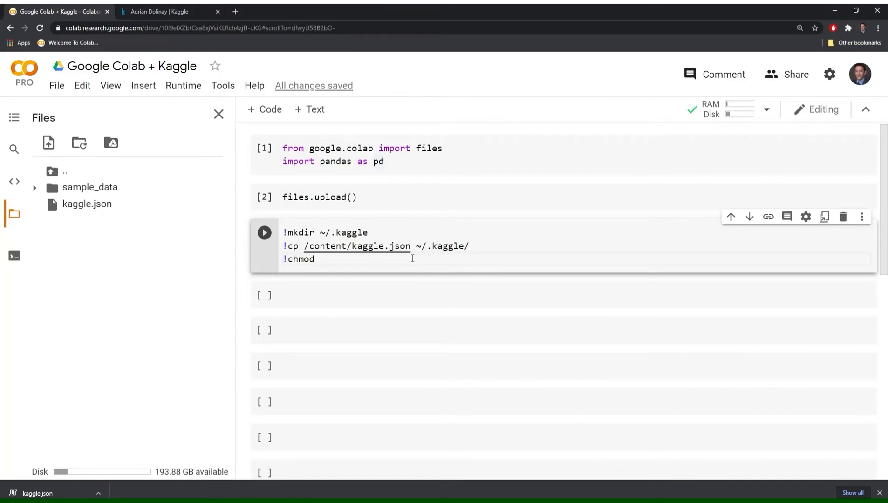
{"action": "type", "text": "600 ~/.kaggle/kaggle.json"}
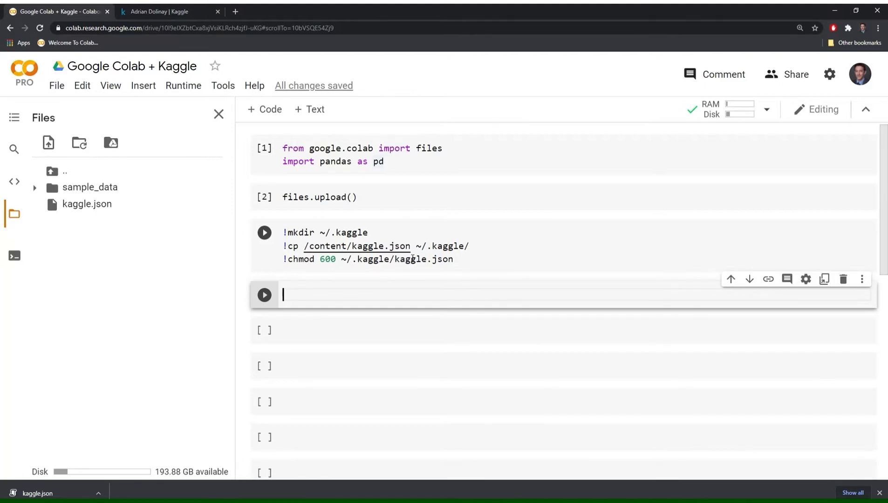
Step: Run !kaggle competitions list in a new cell to output the competitions table
{"action": "type", "text": "!"}
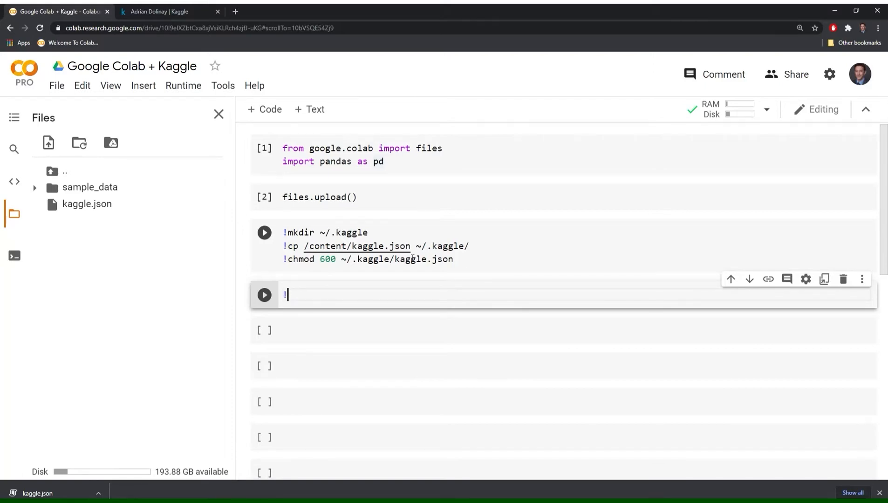
{"action": "type", "text": "kaggle"}
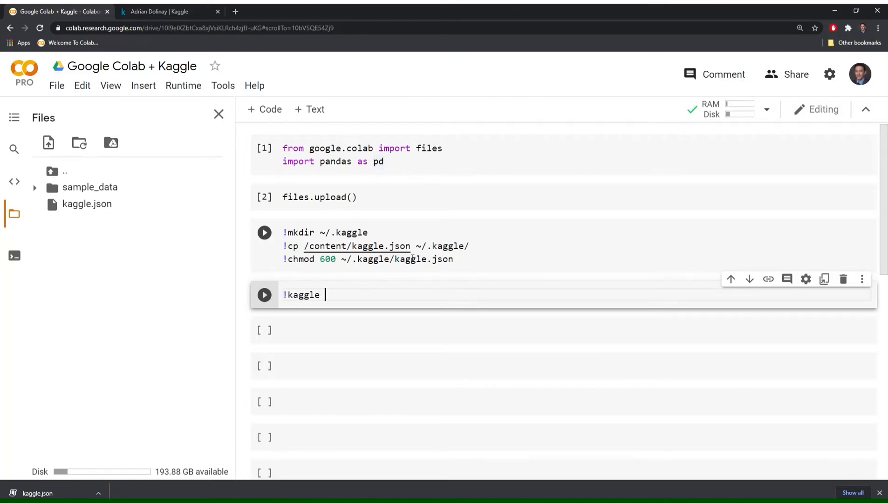
{"action": "type", "text": "compet"}
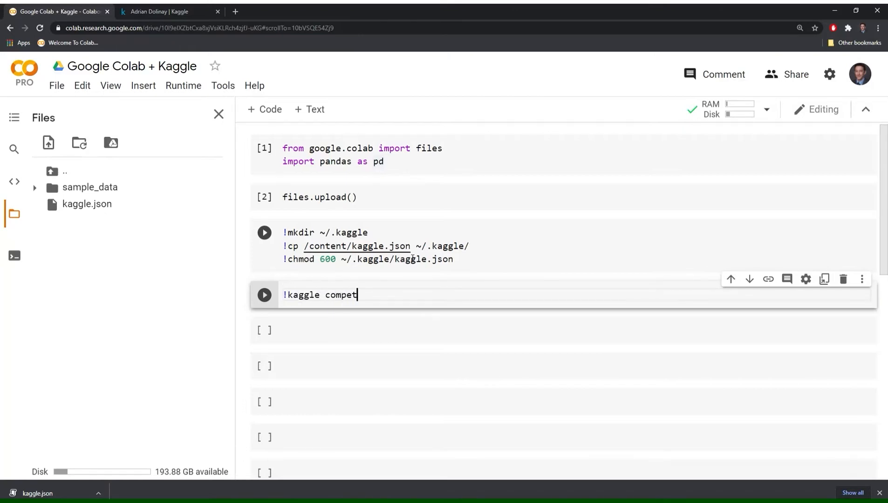
{"action": "type", "text": "itions list"}
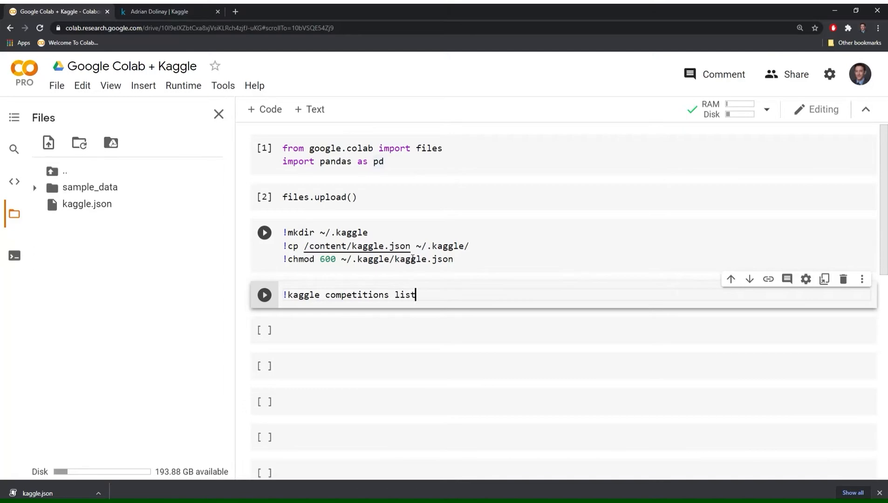
{"action": "left_click", "coordinate": [264, 295]}
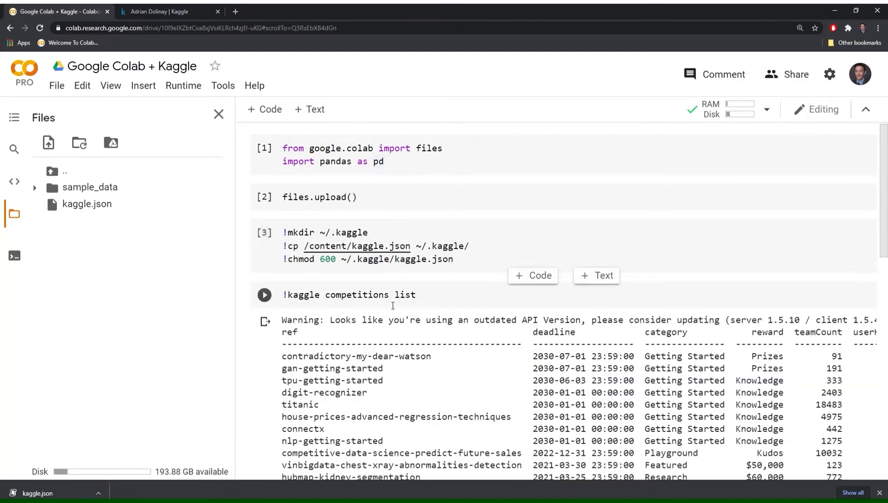
{"action": "scroll", "scroll_direction": "down", "scroll_amount": 3}
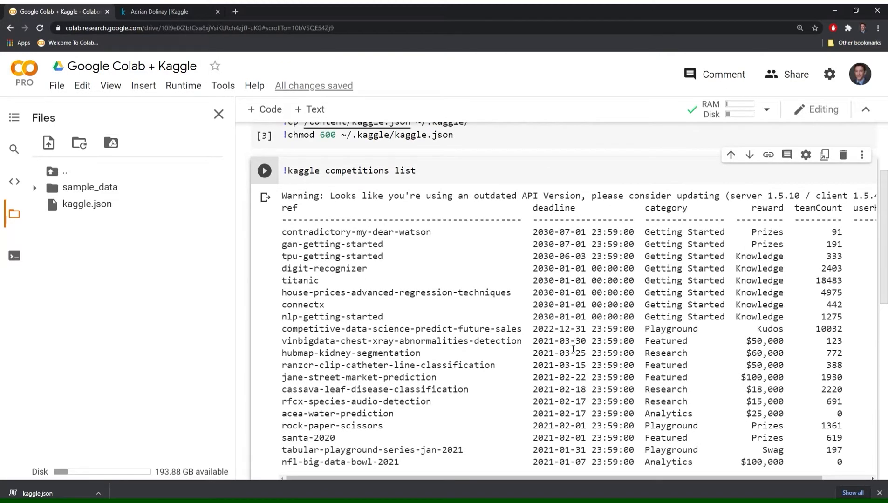
{"action": "mouse_move", "coordinate": [541, 232]}
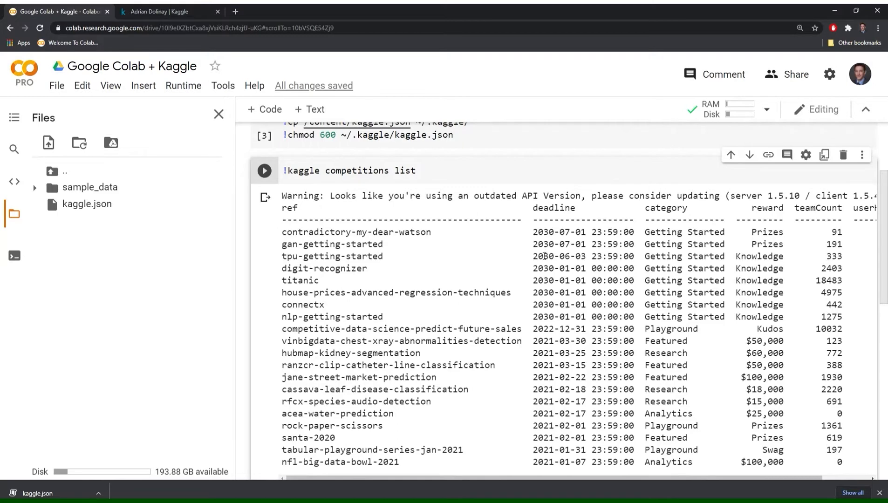
{"action": "mouse_move", "coordinate": [509, 274]}
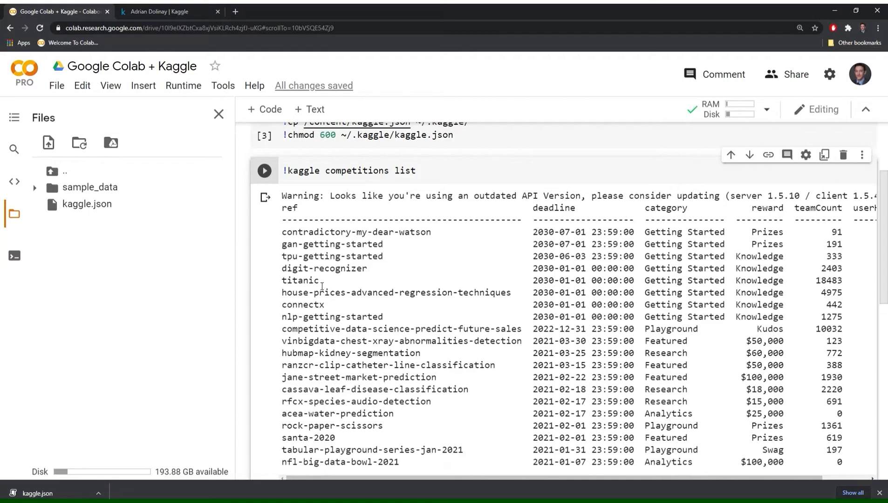
{"action": "mouse_move", "coordinate": [338, 288]}
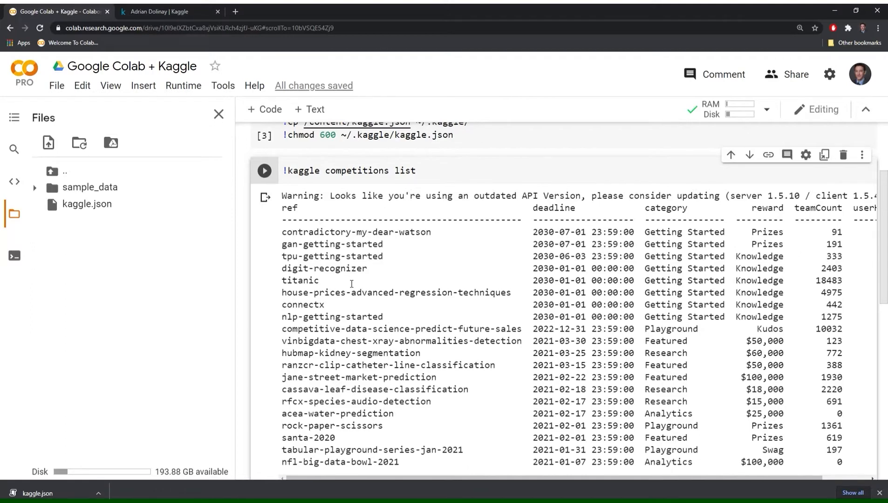
{"action": "mouse_move", "coordinate": [345, 289]}
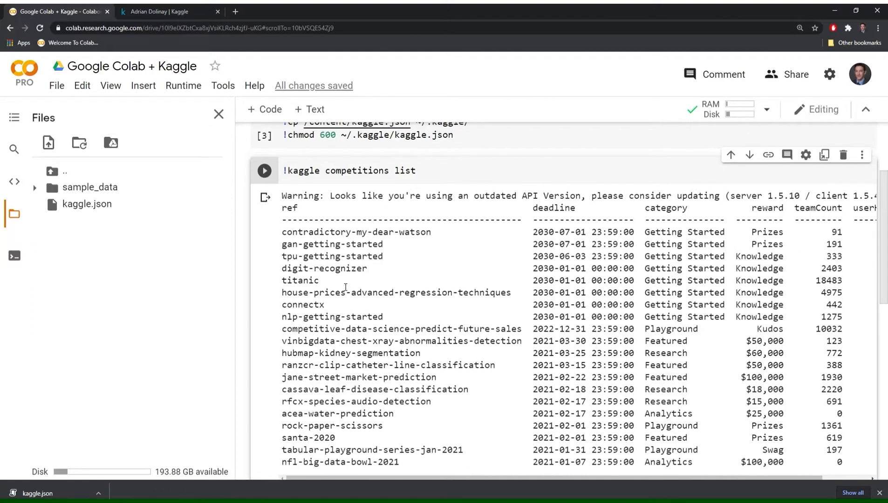
{"action": "mouse_move", "coordinate": [350, 274]}
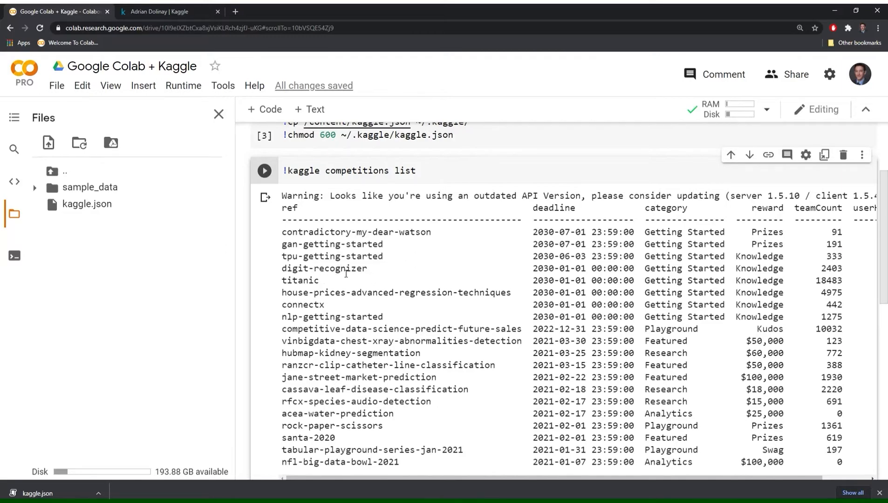
{"action": "scroll", "scroll_direction": "down", "scroll_amount": 3}
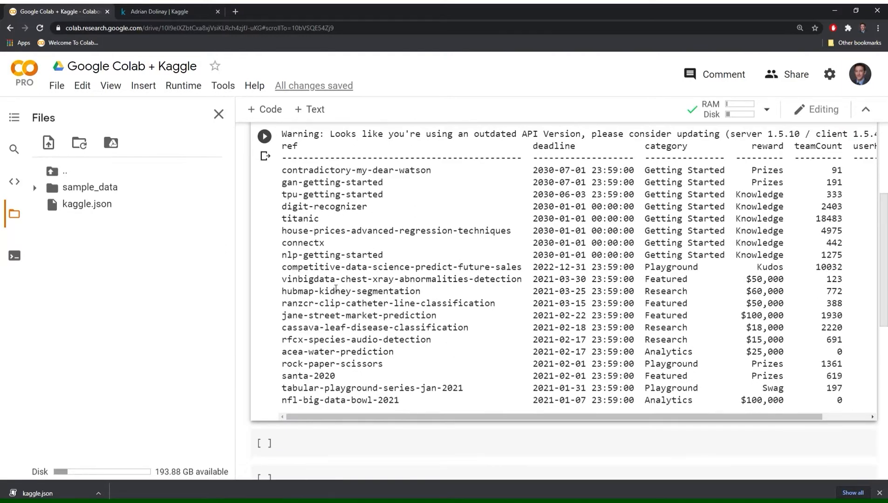
{"action": "mouse_move", "coordinate": [711, 353]}
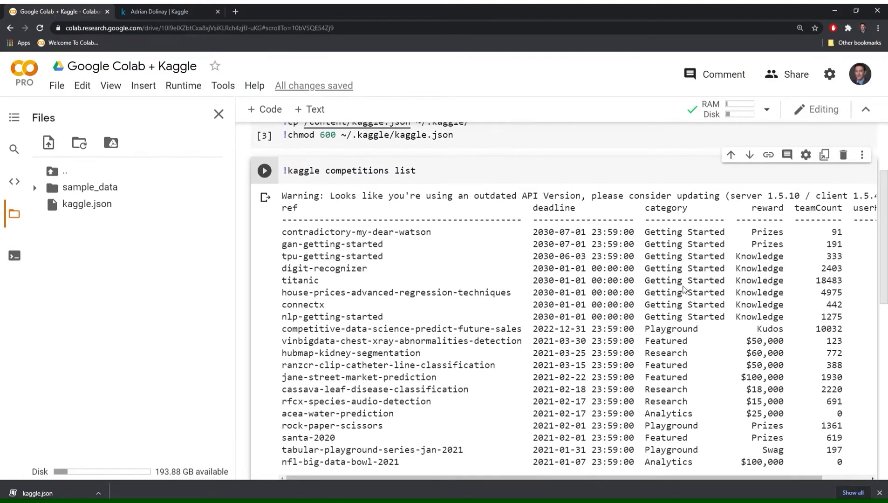
{"action": "mouse_move", "coordinate": [711, 277]}
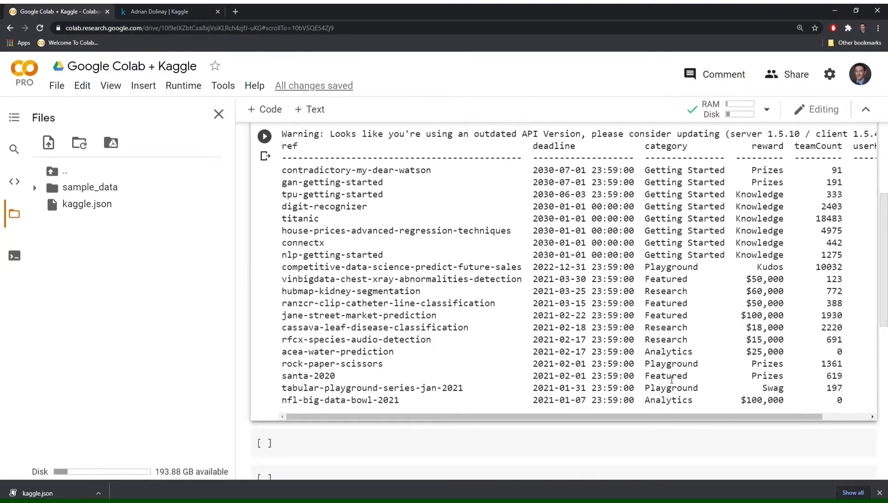
{"action": "mouse_move", "coordinate": [664, 386]}
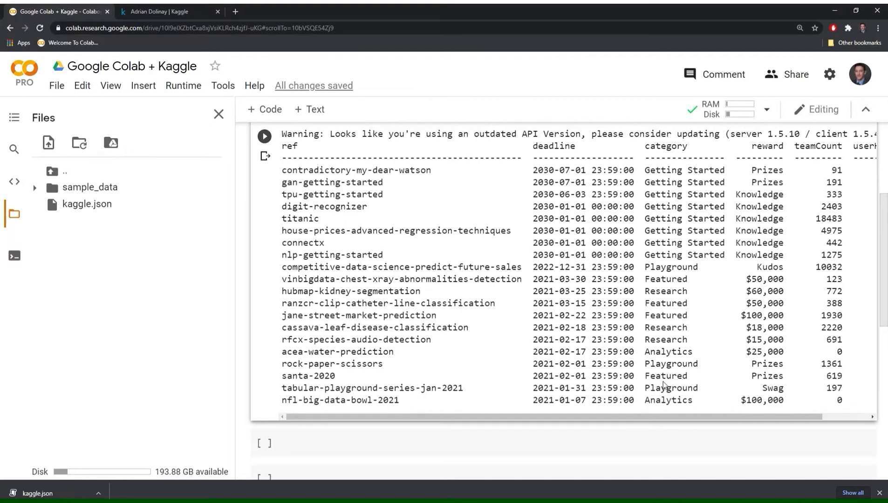
{"action": "mouse_move", "coordinate": [674, 352]}
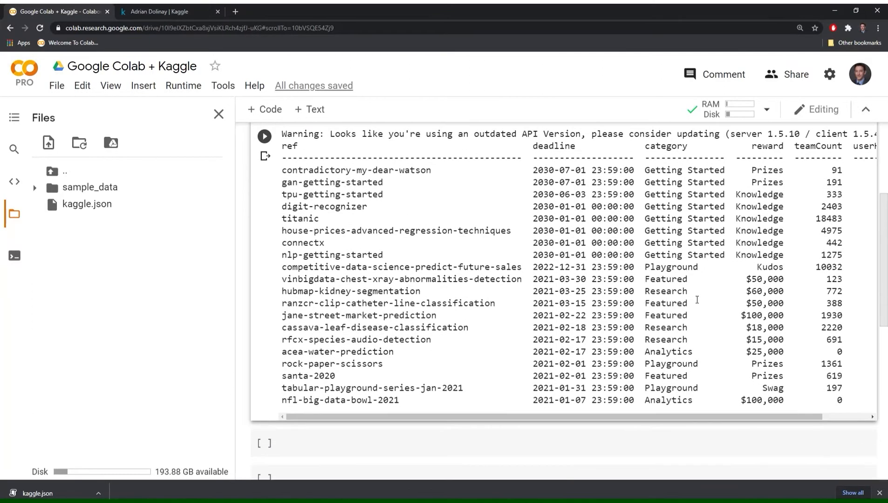
{"action": "mouse_move", "coordinate": [757, 182]}
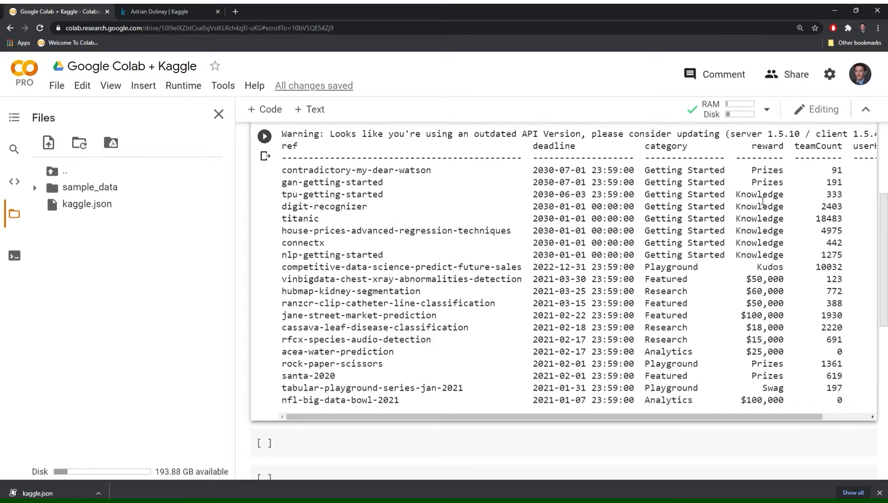
{"action": "mouse_move", "coordinate": [763, 267]}
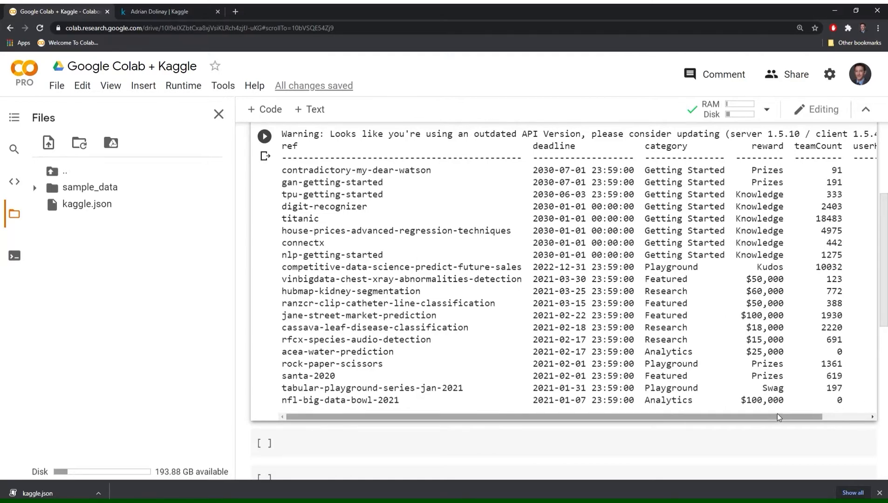
{"action": "scroll", "scroll_direction": "right", "scroll_amount": 3}
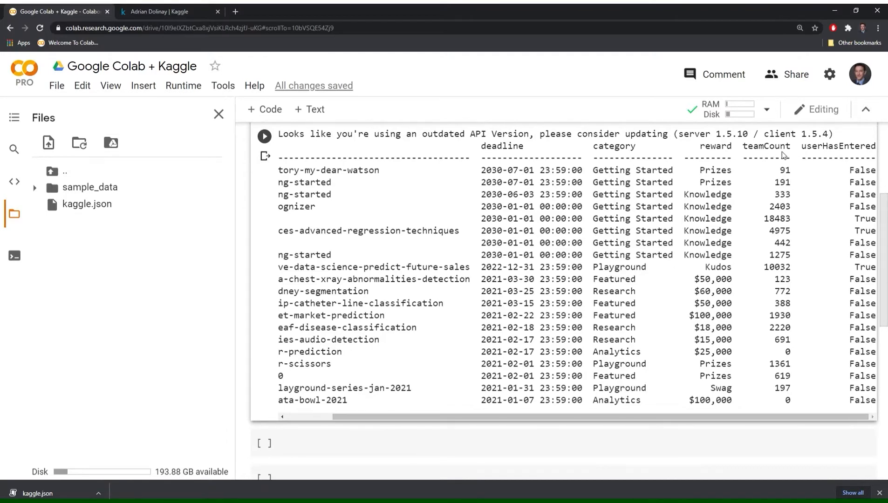
{"action": "mouse_move", "coordinate": [783, 168]}
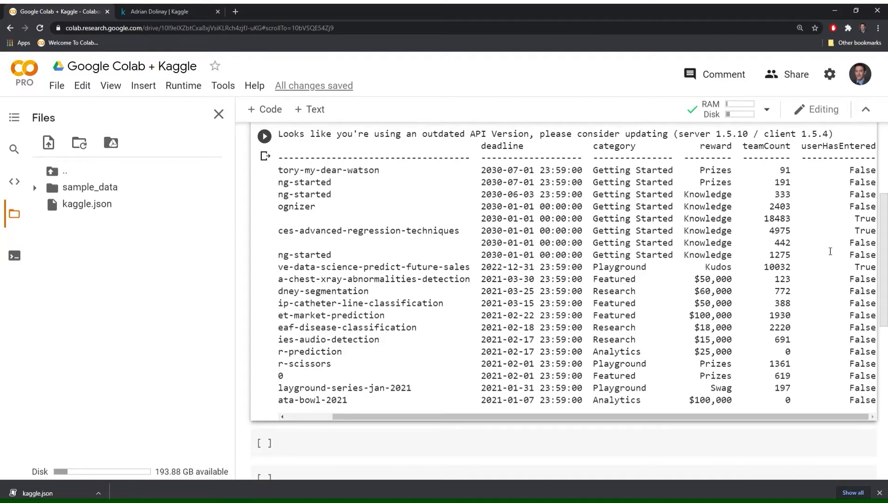
{"action": "mouse_move", "coordinate": [472, 369]}
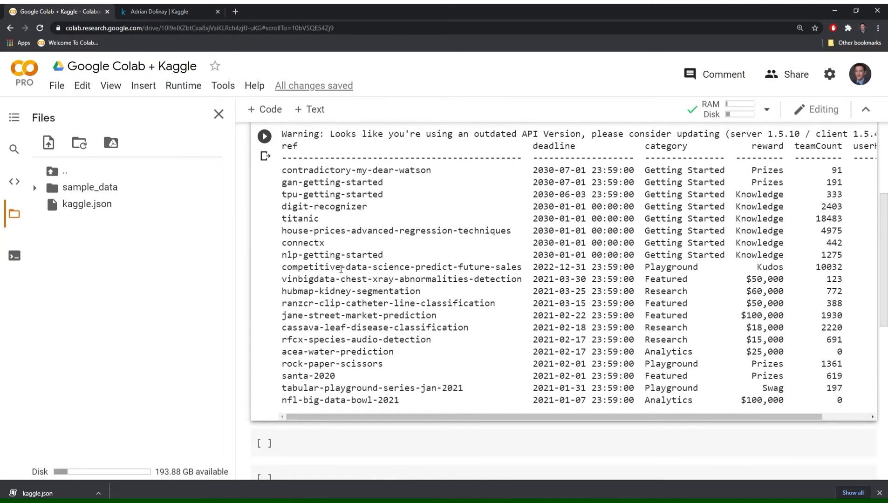
{"action": "mouse_move", "coordinate": [420, 358]}
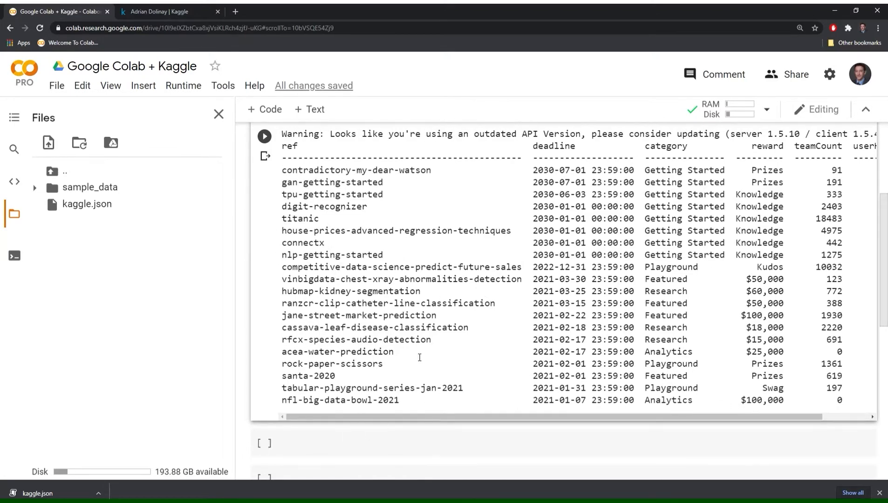
{"action": "scroll", "scroll_direction": "down", "scroll_amount": 3}
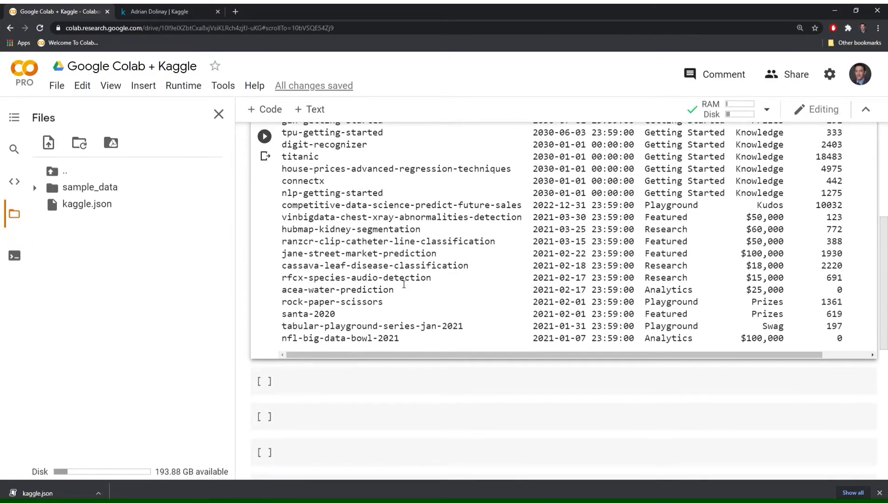
{"action": "scroll", "scroll_direction": "down", "scroll_amount": 3}
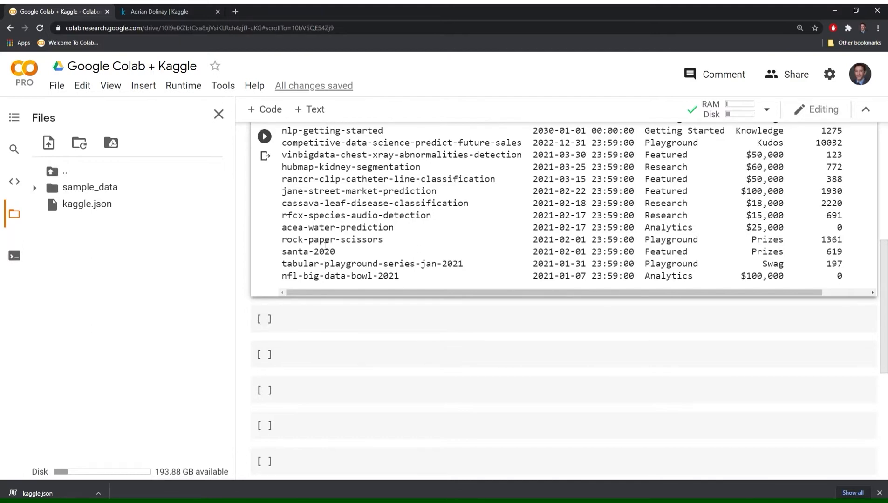
{"action": "mouse_move", "coordinate": [328, 273]}
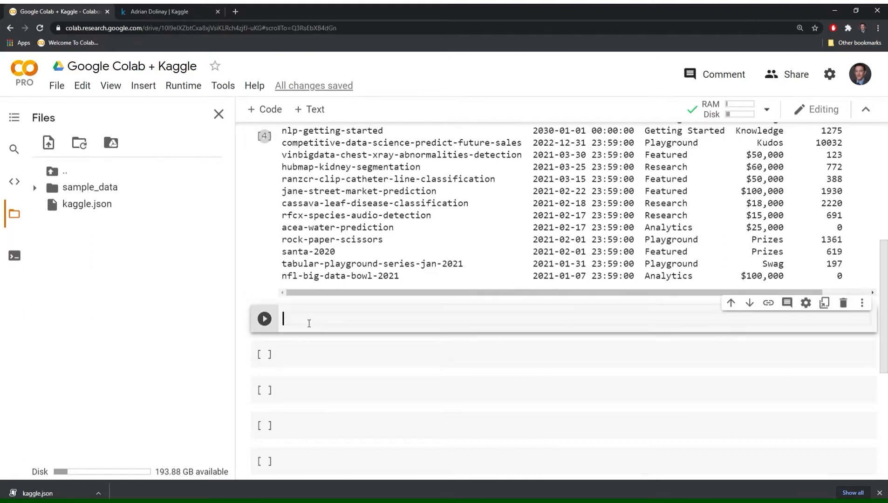
Step: Run !kaggle datasets list in the empty cell to output Kaggle's datasets table
{"action": "type", "text": "!kaggle dat"}
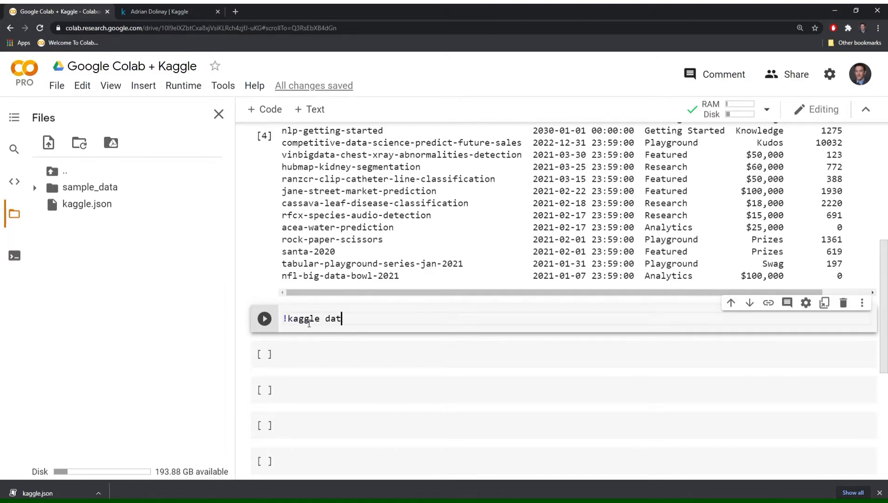
{"action": "type", "text": "asets"}
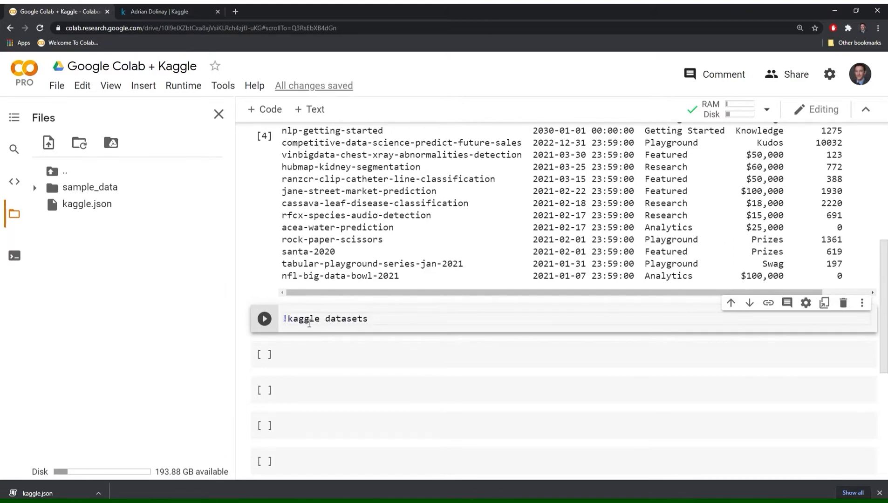
{"action": "type", "text": "list"}
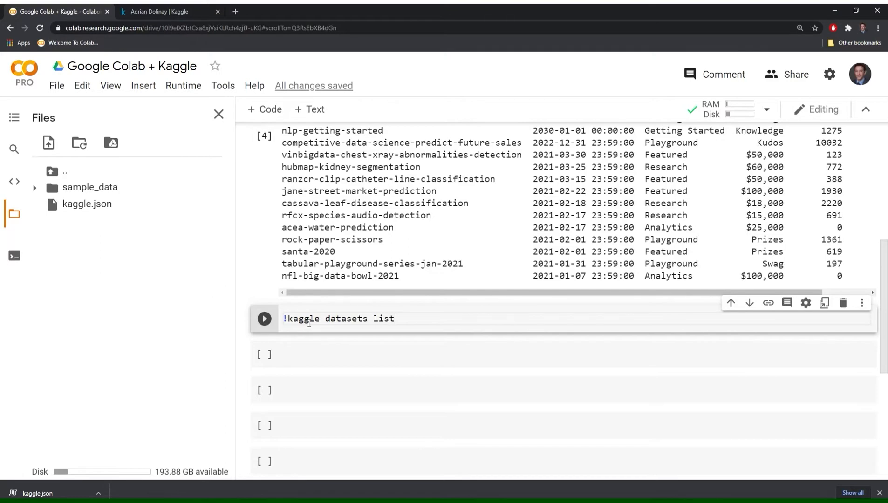
{"action": "left_click", "coordinate": [264, 318]}
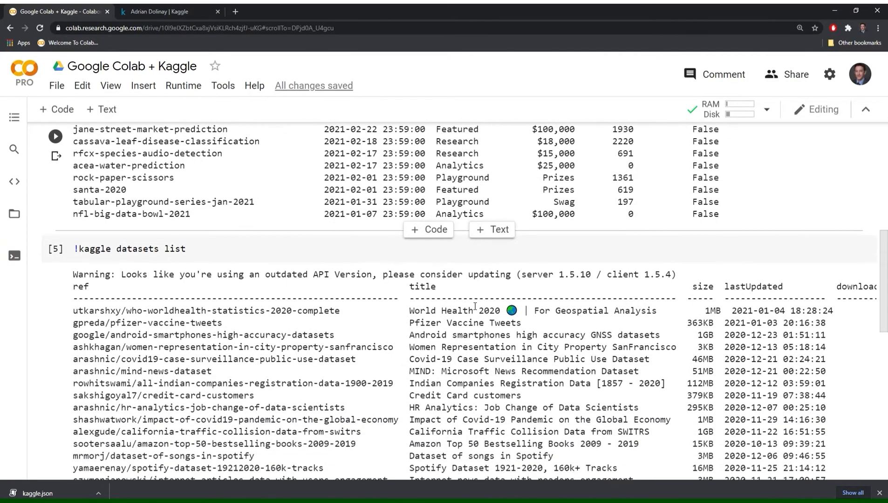
{"action": "scroll", "scroll_direction": "down", "scroll_amount": 3}
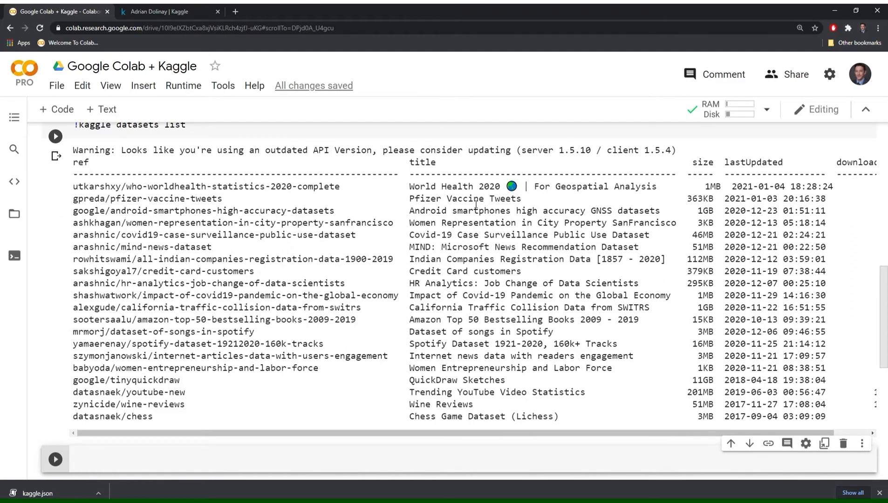
{"action": "mouse_move", "coordinate": [496, 200]}
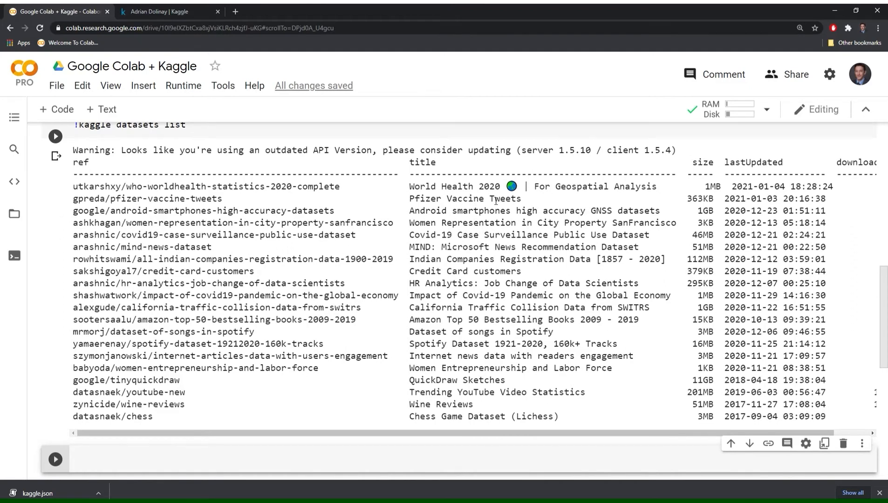
{"action": "mouse_move", "coordinate": [427, 204]}
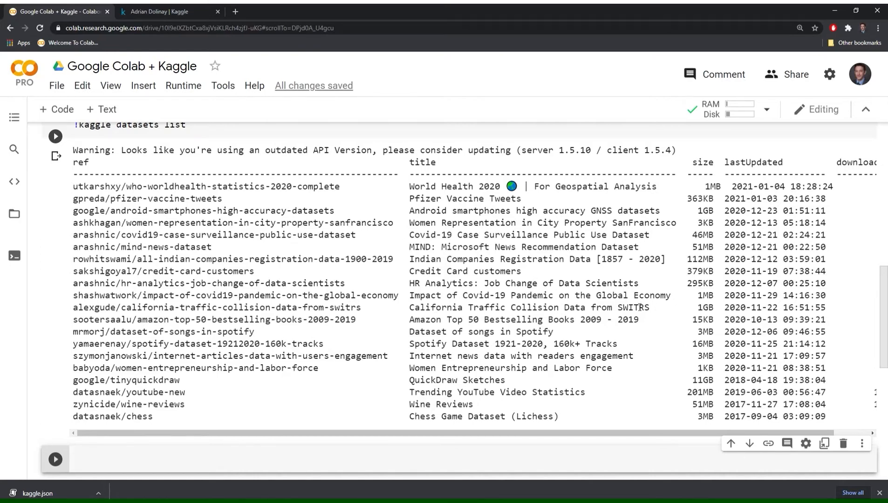
{"action": "mouse_move", "coordinate": [543, 438]}
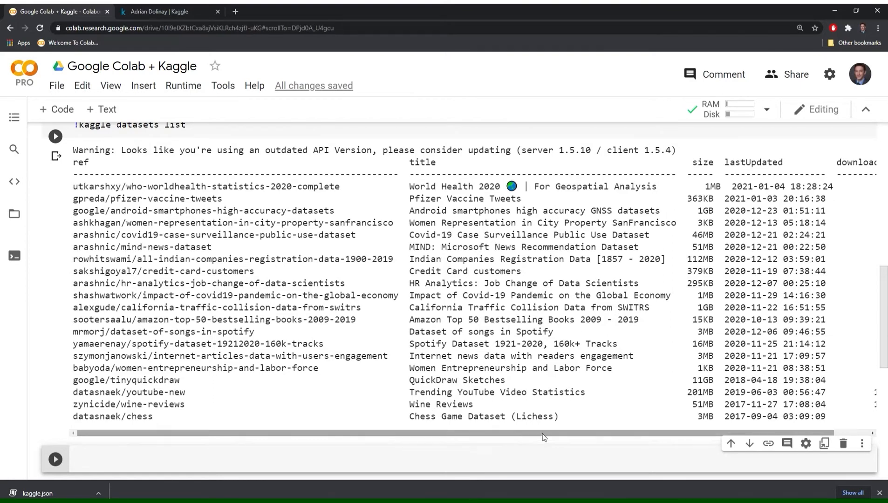
{"action": "scroll", "scroll_direction": "right", "scroll_amount": 3}
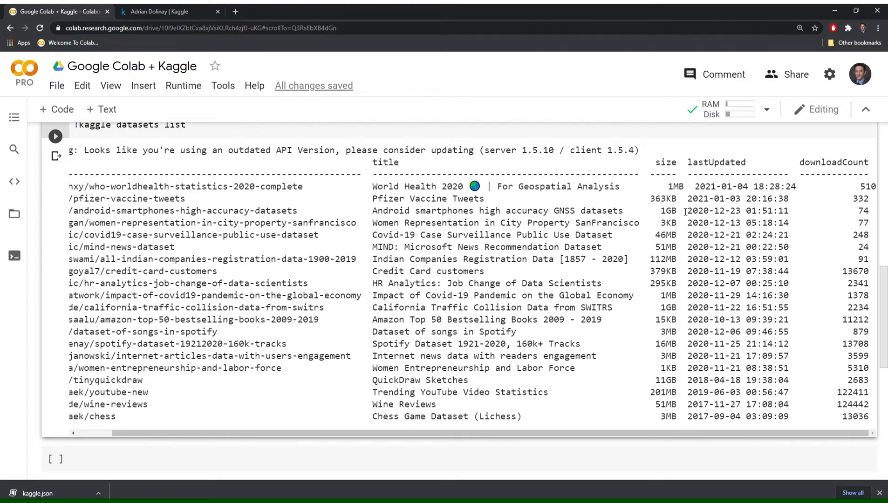
{"action": "mouse_move", "coordinate": [678, 206]}
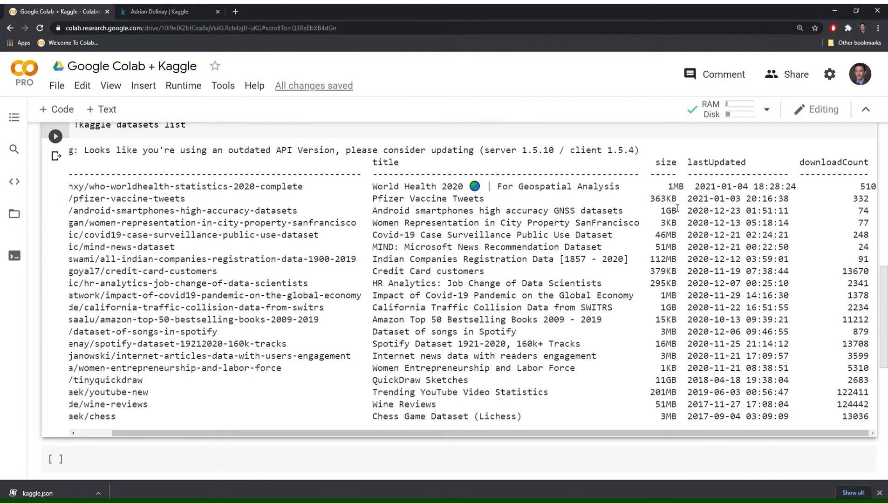
{"action": "mouse_move", "coordinate": [679, 253]}
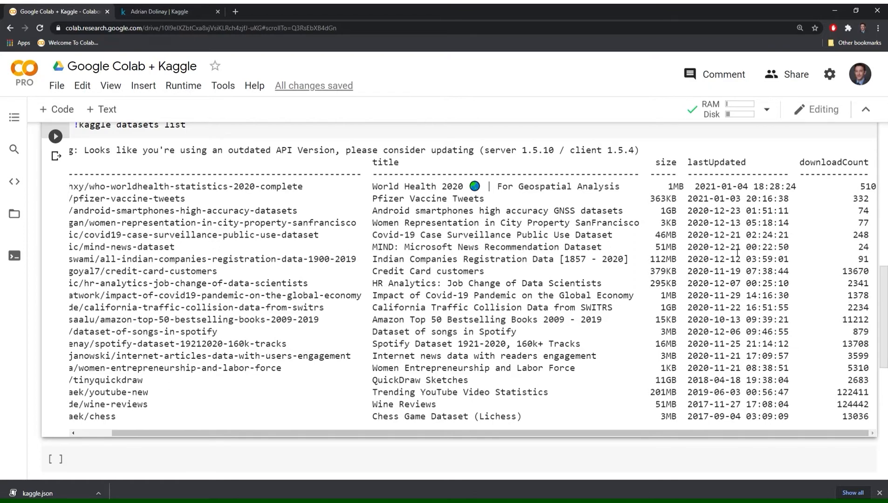
{"action": "mouse_move", "coordinate": [847, 188]}
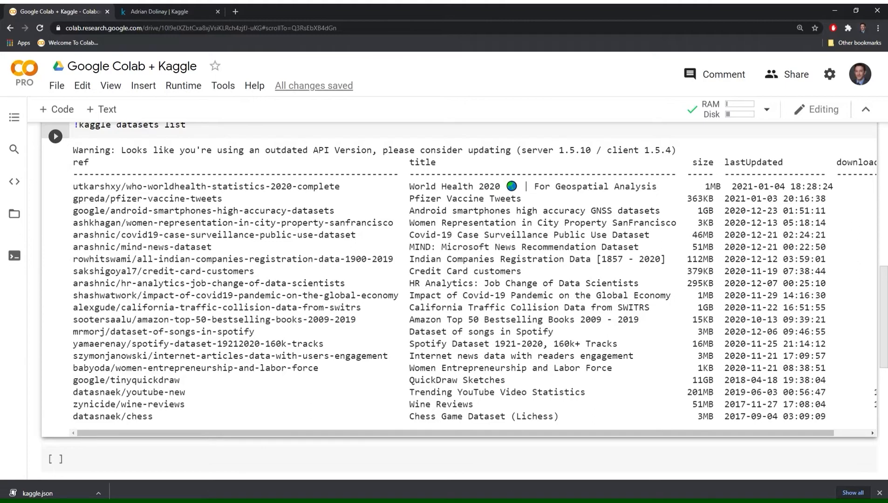
{"action": "scroll", "scroll_direction": "up", "scroll_amount": 3}
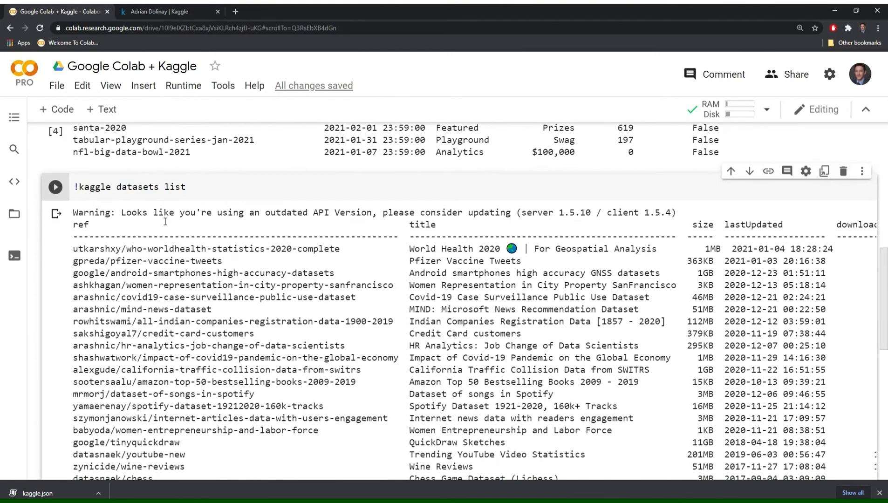
{"action": "scroll", "scroll_direction": "down", "scroll_amount": 3}
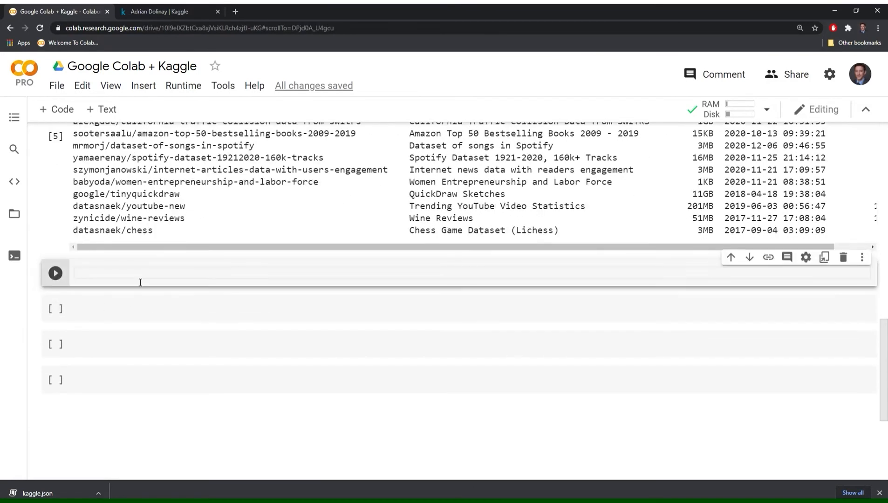
Step: Run !kaggle competitions download -c titanic to fetch the Titanic CSV files
{"action": "type", "text": "!ka"}
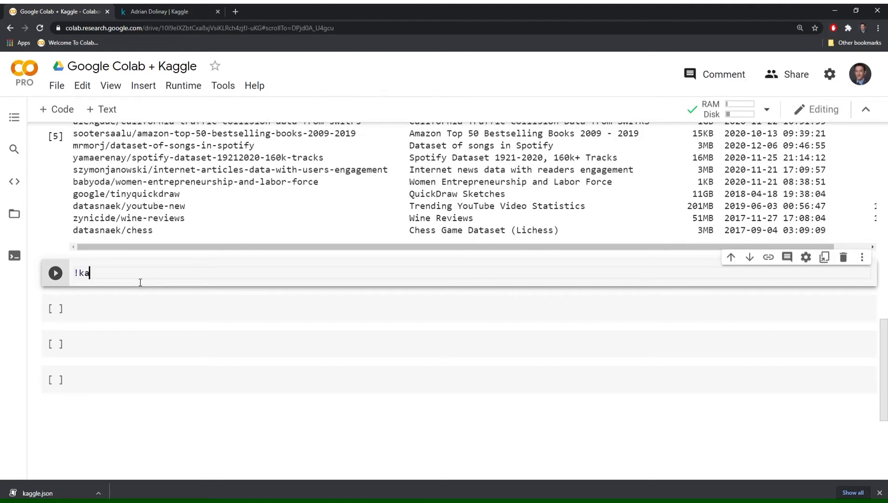
{"action": "type", "text": "ggle competit"}
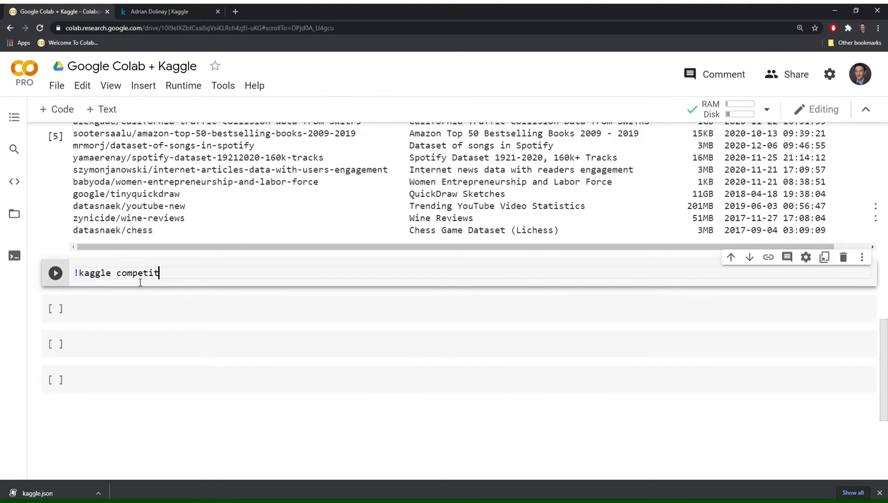
{"action": "type", "text": "ions download"}
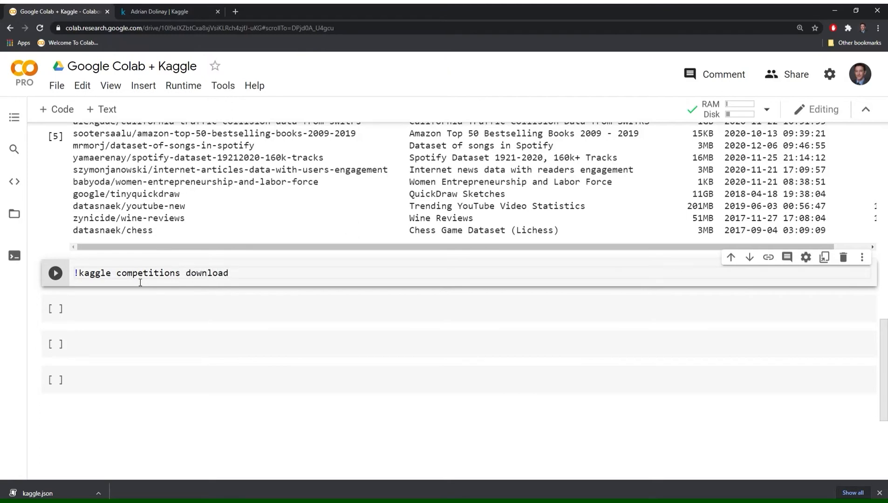
{"action": "type", "text": "-c"}
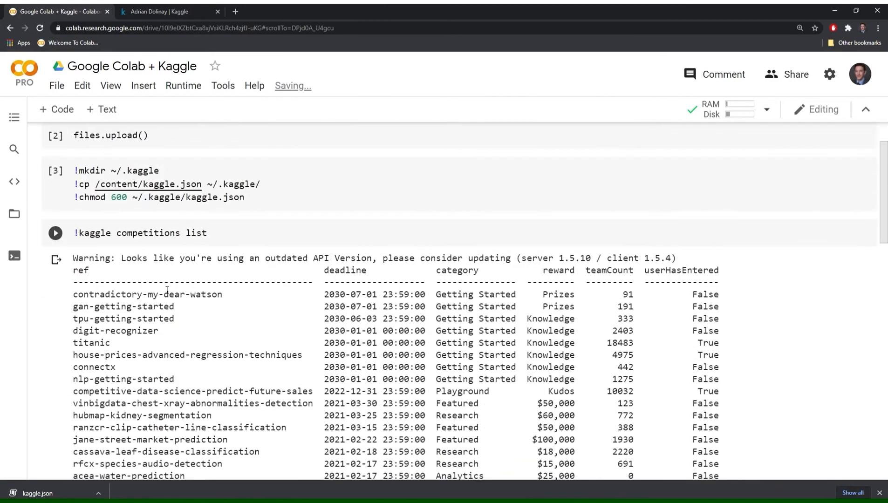
{"action": "scroll", "scroll_direction": "down", "scroll_amount": 3}
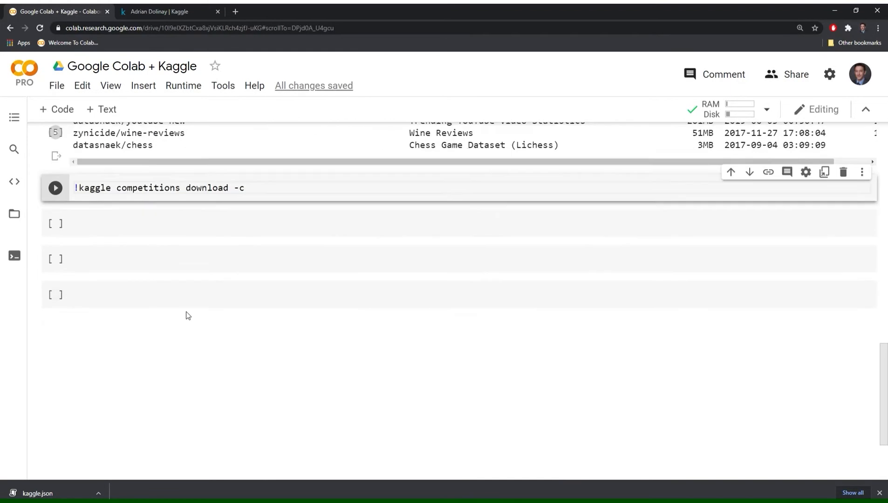
{"action": "type", "text": "t"}
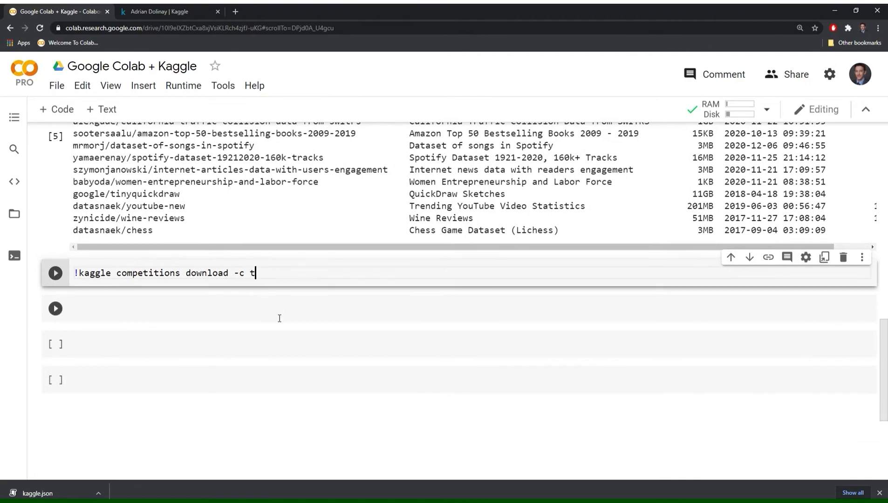
{"action": "type", "text": "itanic"}
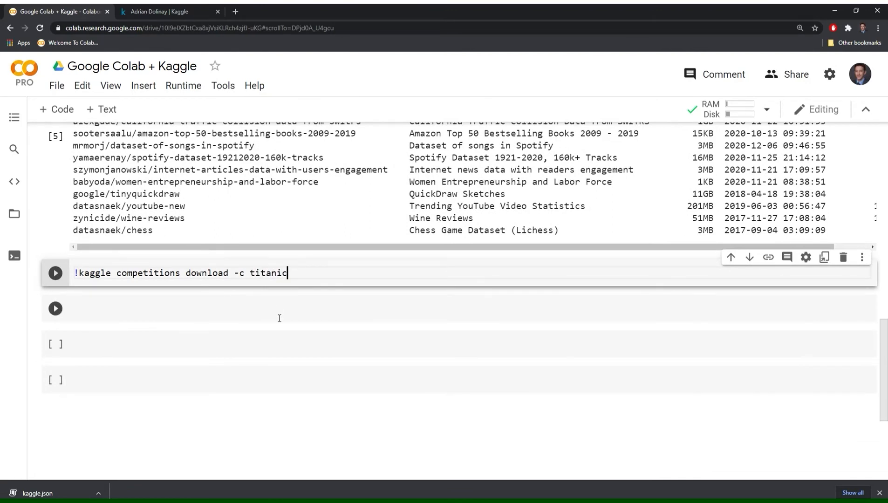
{"action": "left_click", "coordinate": [55, 273]}
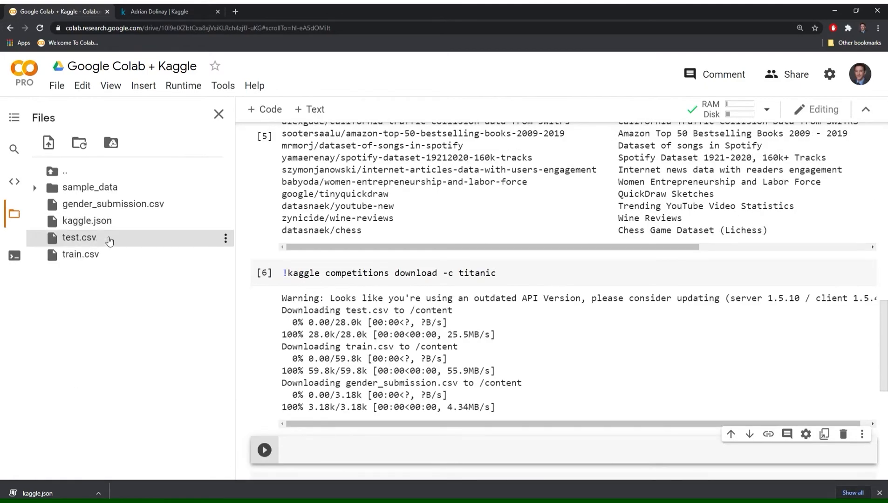
{"action": "mouse_move", "coordinate": [119, 279]}
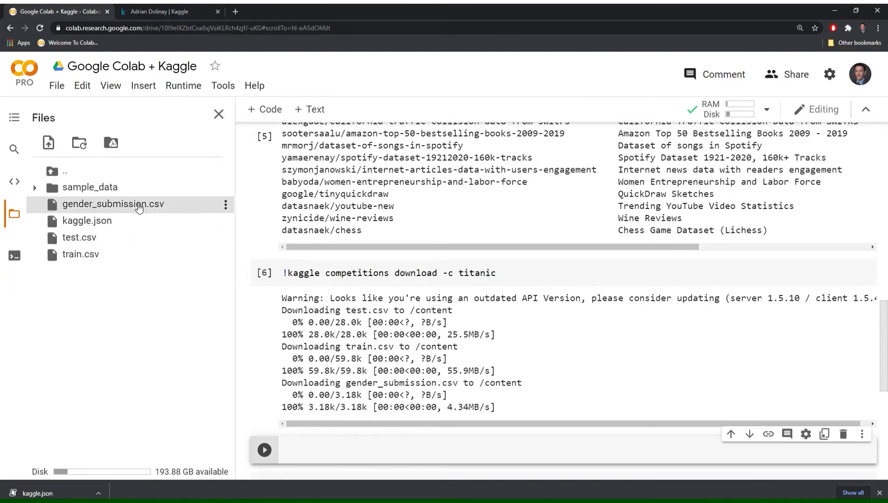
{"action": "left_click", "coordinate": [218, 114]}
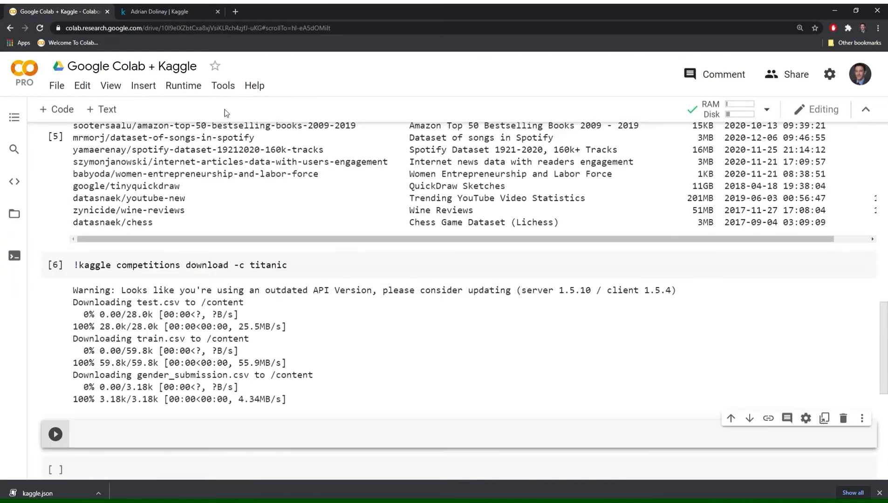
{"action": "scroll", "scroll_direction": "down", "scroll_amount": 3}
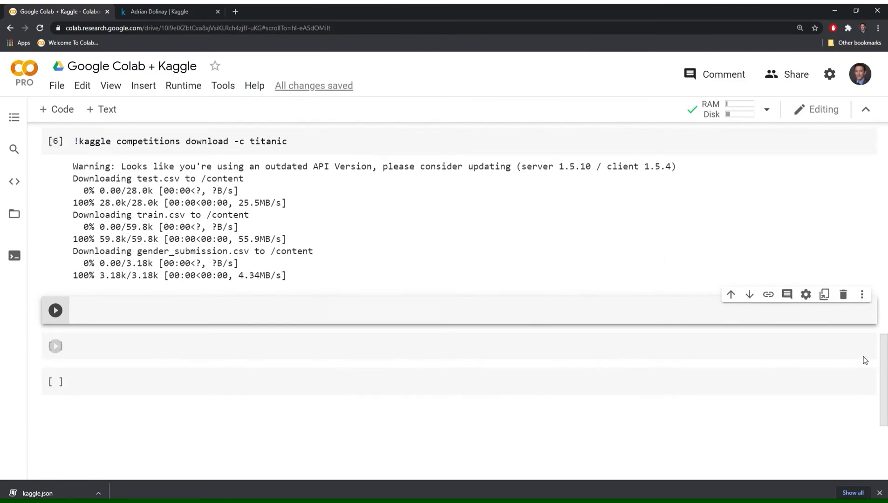
{"action": "scroll", "scroll_direction": "up", "scroll_amount": 3}
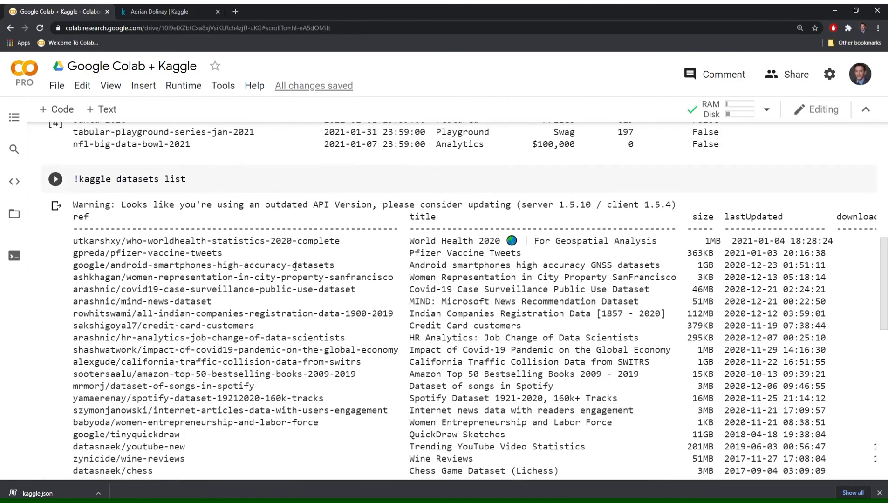
{"action": "scroll", "scroll_direction": "down", "scroll_amount": 3}
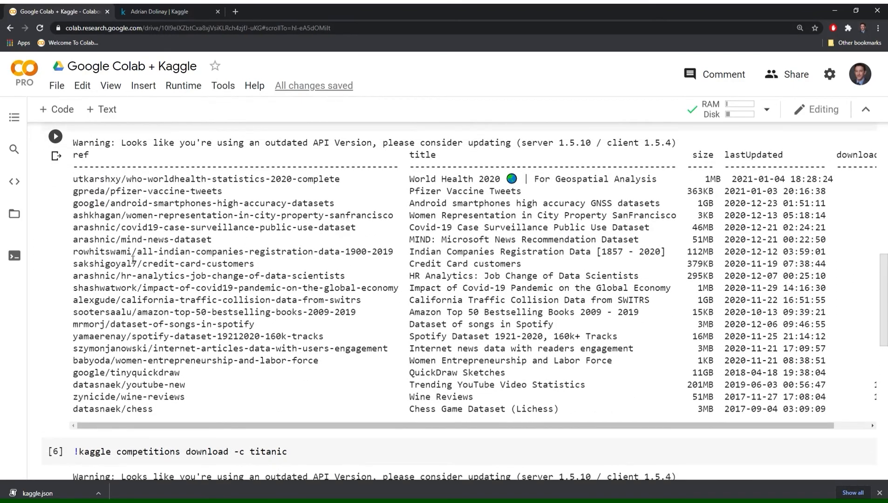
{"action": "mouse_move", "coordinate": [217, 327]}
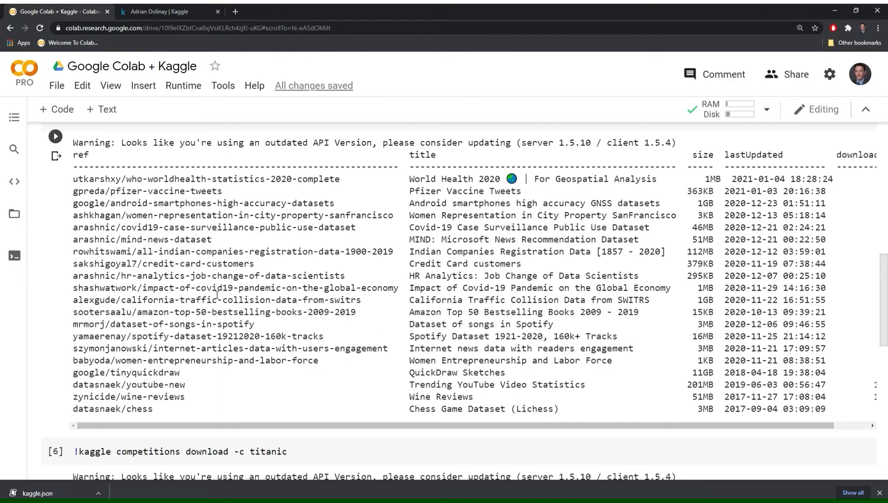
{"action": "scroll", "scroll_direction": "down", "scroll_amount": 3}
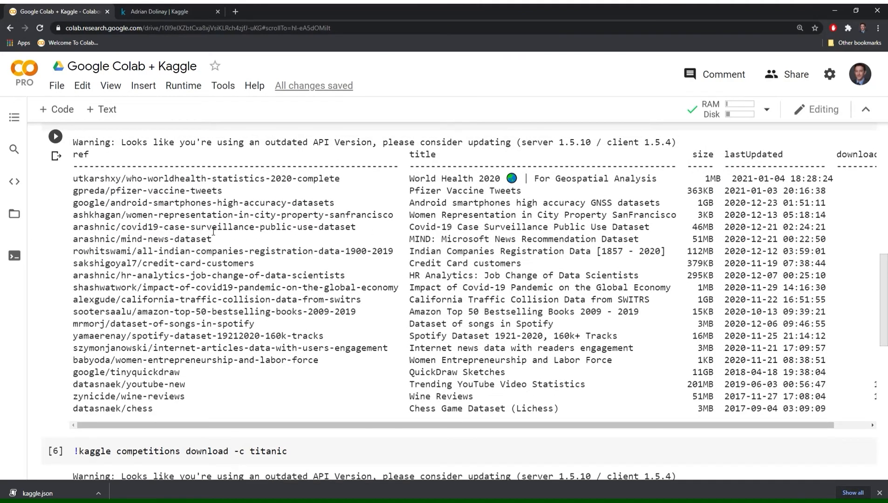
{"action": "mouse_move", "coordinate": [230, 190]}
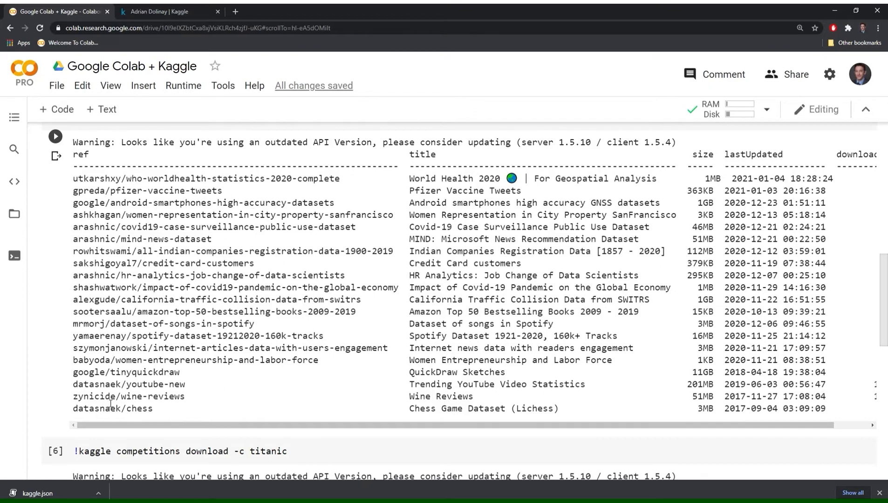
{"action": "mouse_move", "coordinate": [121, 404]}
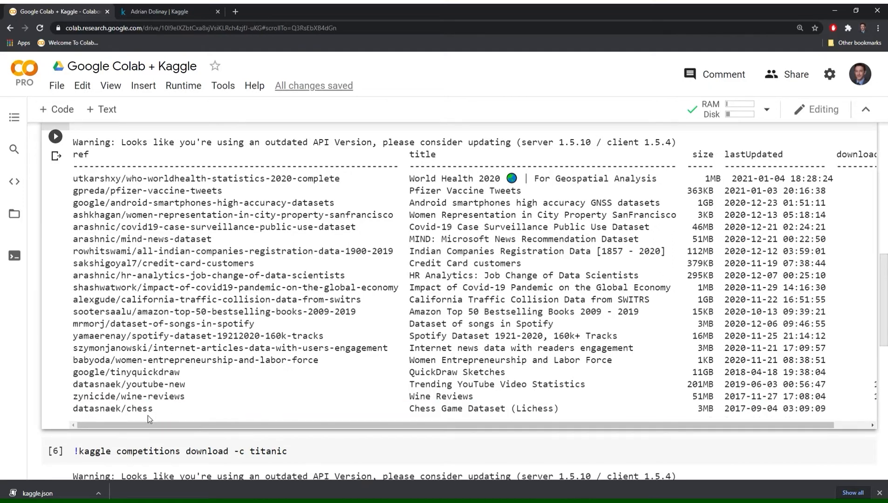
{"action": "double_click", "coordinate": [112, 409]}
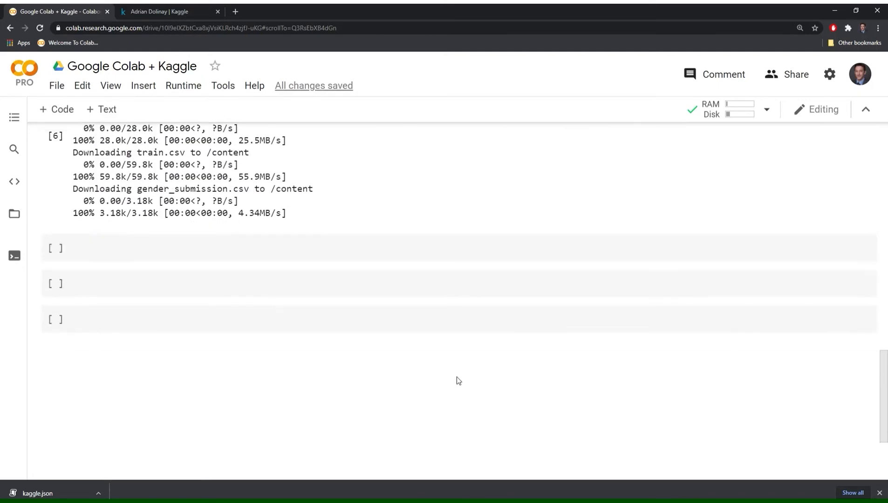
Step: Run !kaggle datasets download datasnaek/chess and find chess.zip in the session files
{"action": "left_click", "coordinate": [171, 248]}
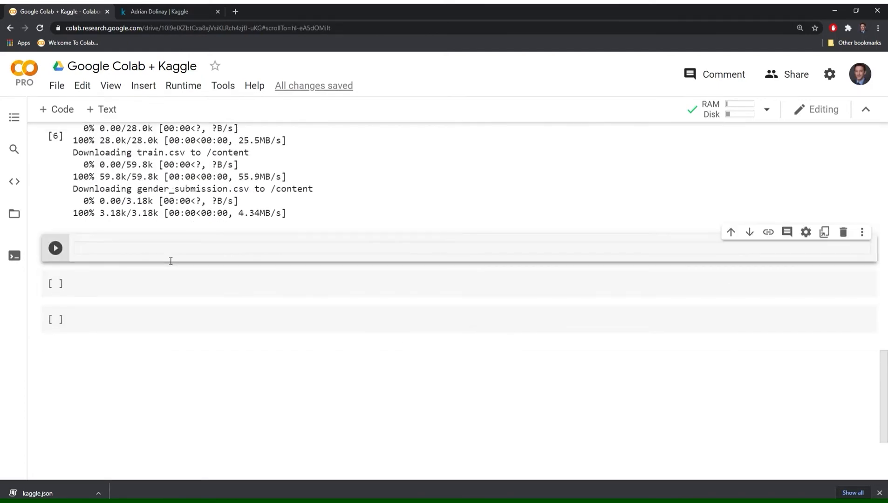
{"action": "type", "text": "!kaggle"}
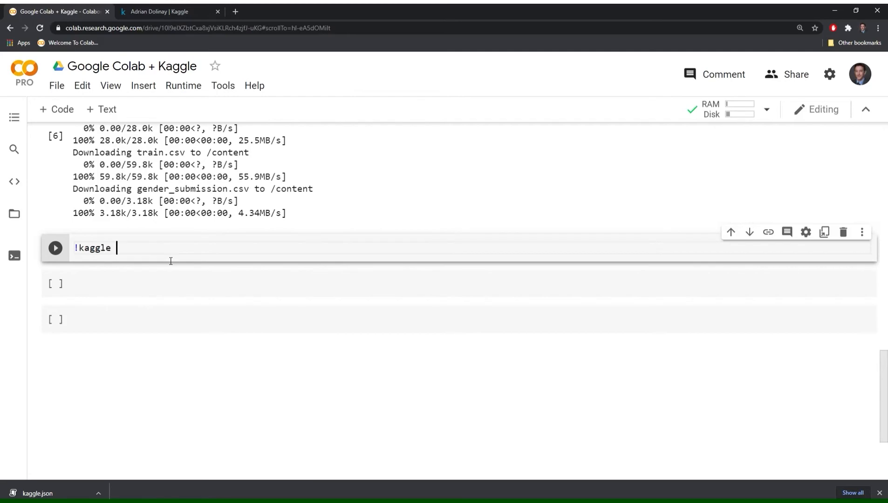
{"action": "type", "text": "data"}
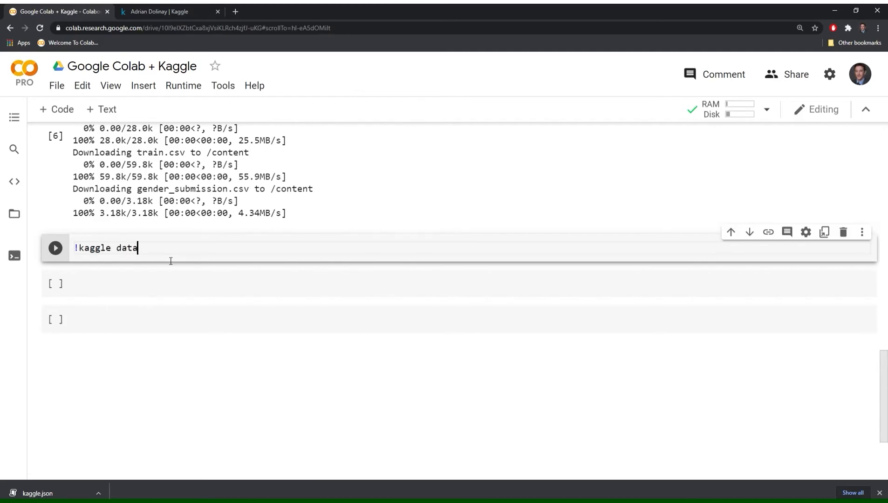
{"action": "type", "text": "sets downl"}
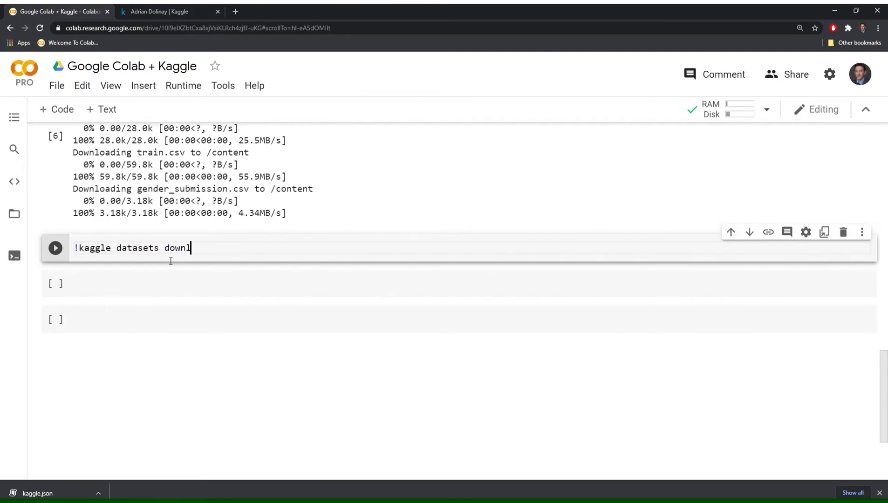
{"action": "type", "text": "oad datasnaek/chess"}
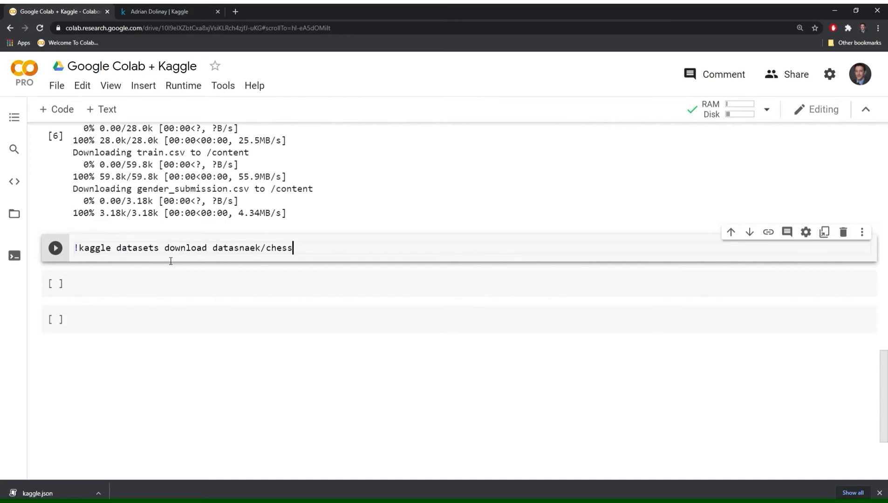
{"action": "left_click", "coordinate": [55, 247]}
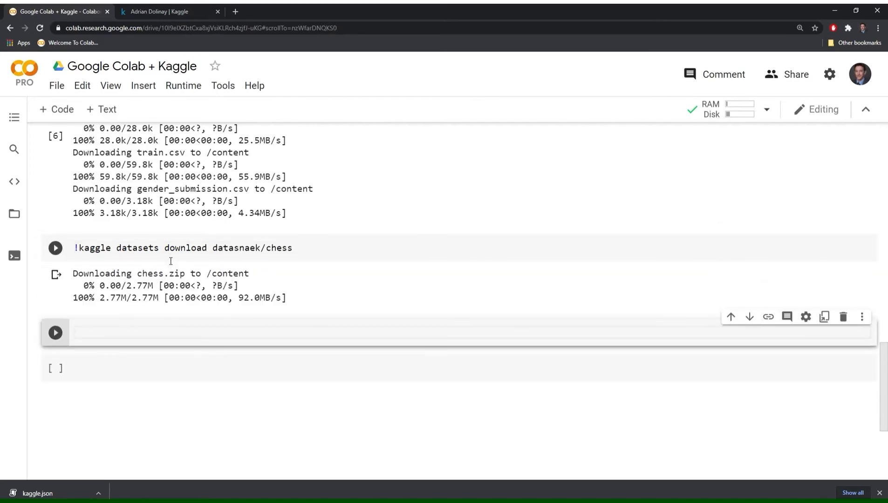
{"action": "left_click", "coordinate": [55, 248]}
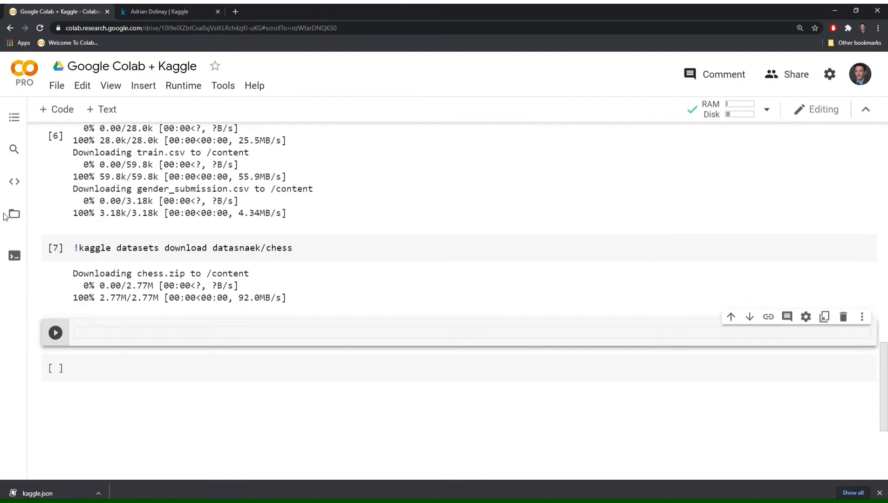
{"action": "left_click", "coordinate": [14, 215]}
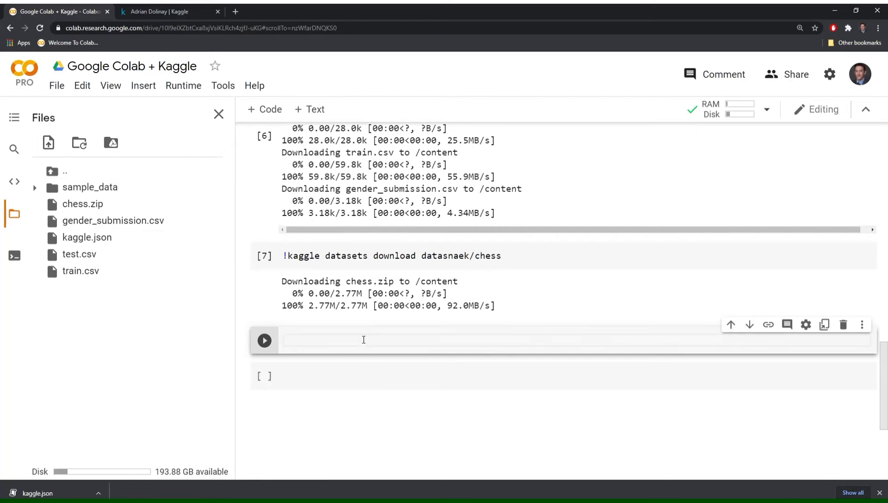
{"action": "scroll", "scroll_direction": "down", "scroll_amount": 3}
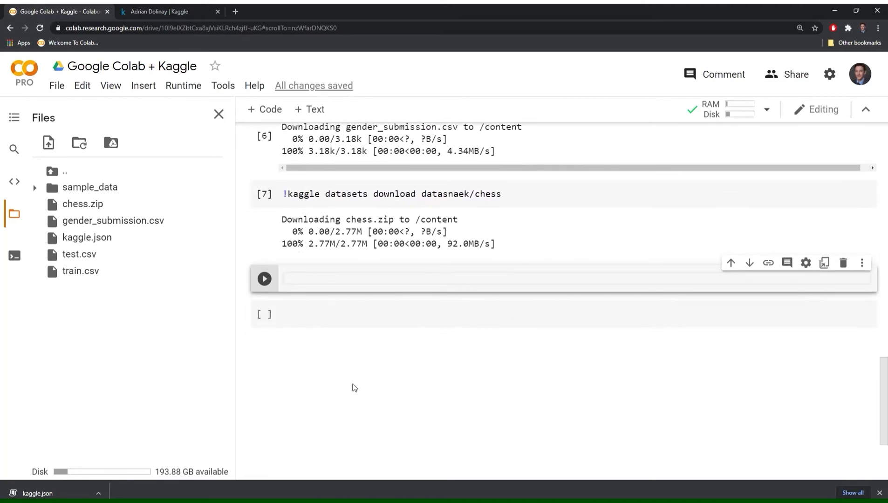
Step: Run pd.read_csv('/content/chess.zip') to show the chess games table, then close the Files panel
{"action": "type", "text": "pd.rea"}
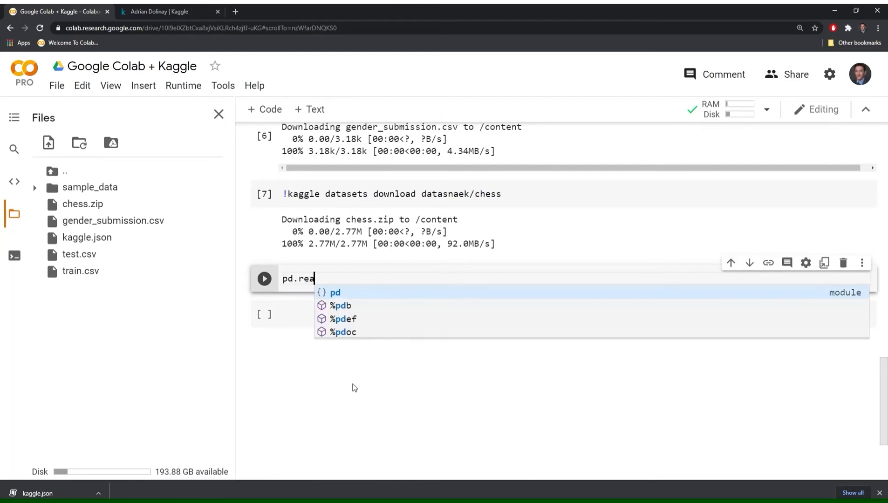
{"action": "type", "text": "d_csv("}
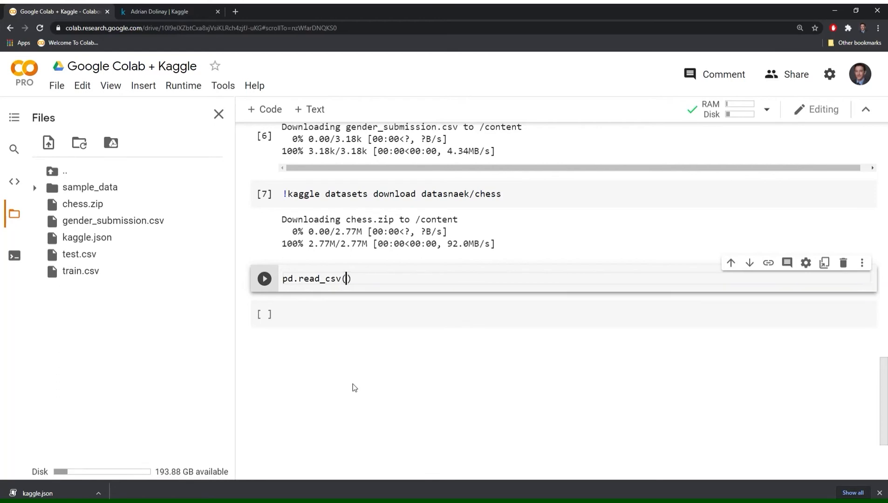
{"action": "type", "text": "''"}
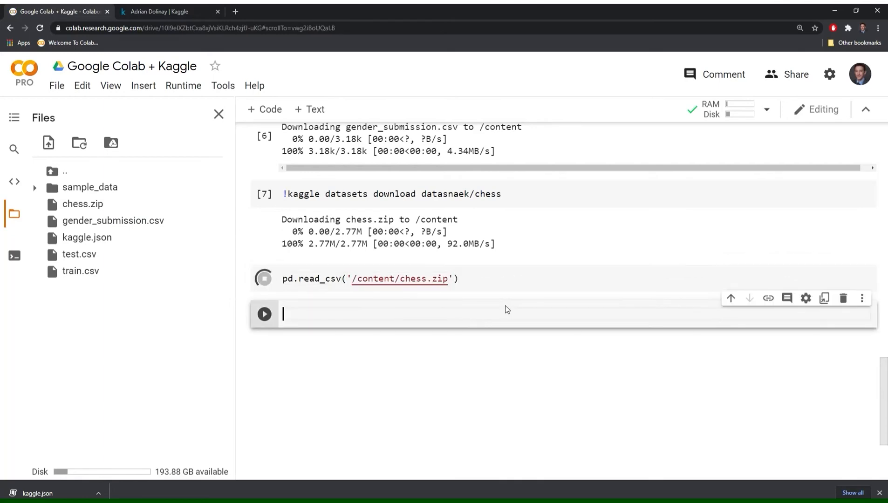
{"action": "left_click", "coordinate": [264, 314]}
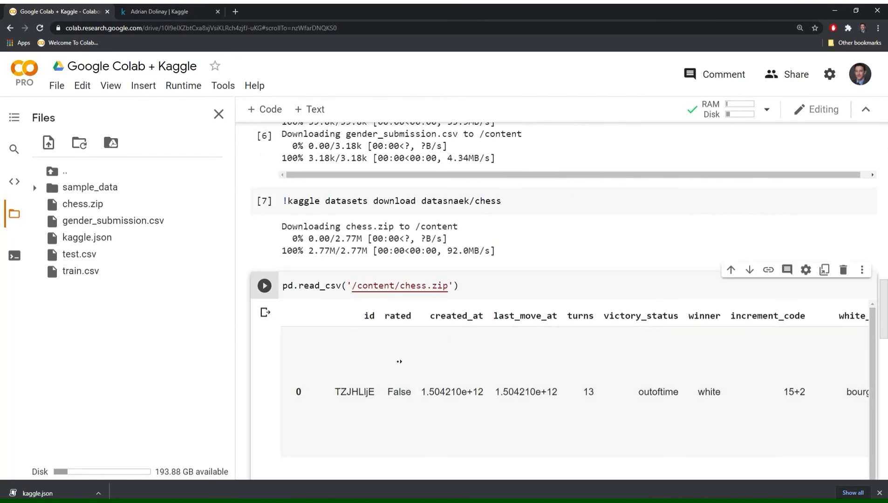
{"action": "scroll", "scroll_direction": "right", "scroll_amount": 3}
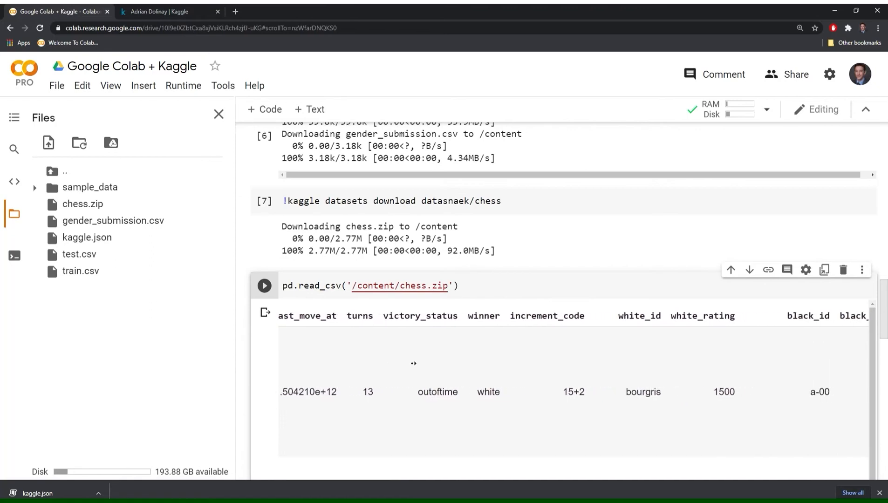
{"action": "scroll", "scroll_direction": "right", "scroll_amount": 3}
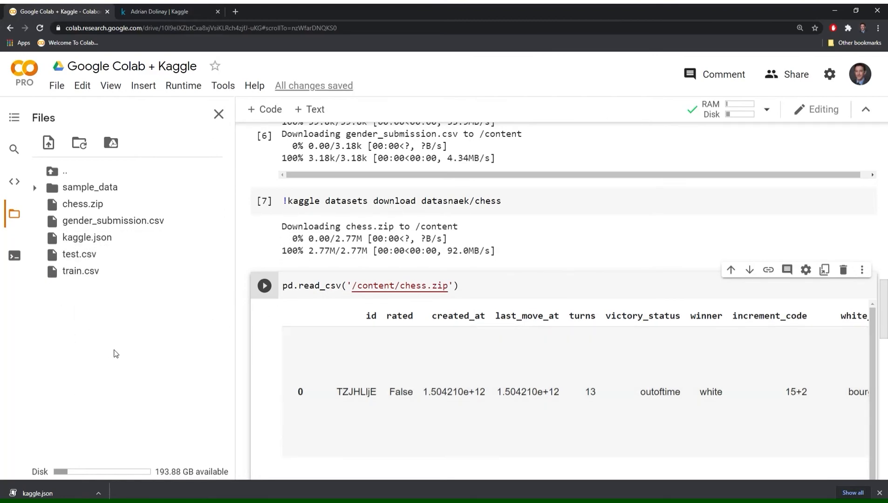
{"action": "left_click", "coordinate": [218, 113]}
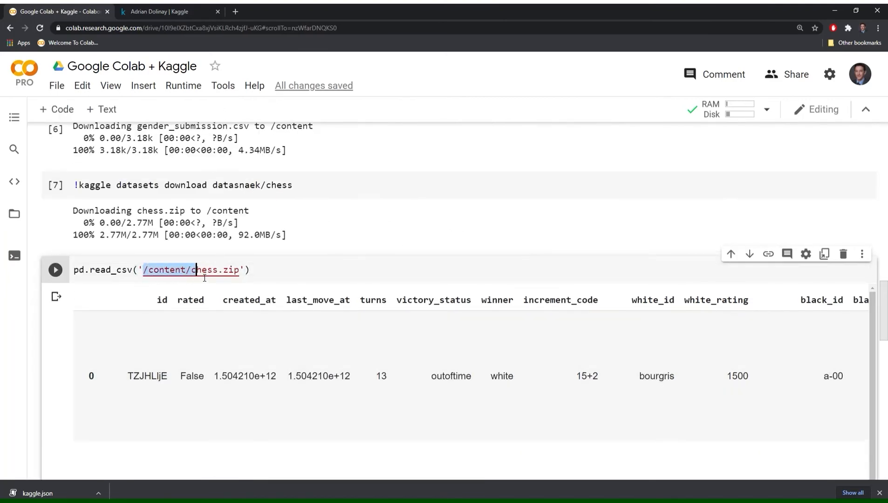
Step: Point read_csv at '/content/train.csv' and rerun to show the 891 × 12 passenger table
{"action": "key", "text": "Delete"}
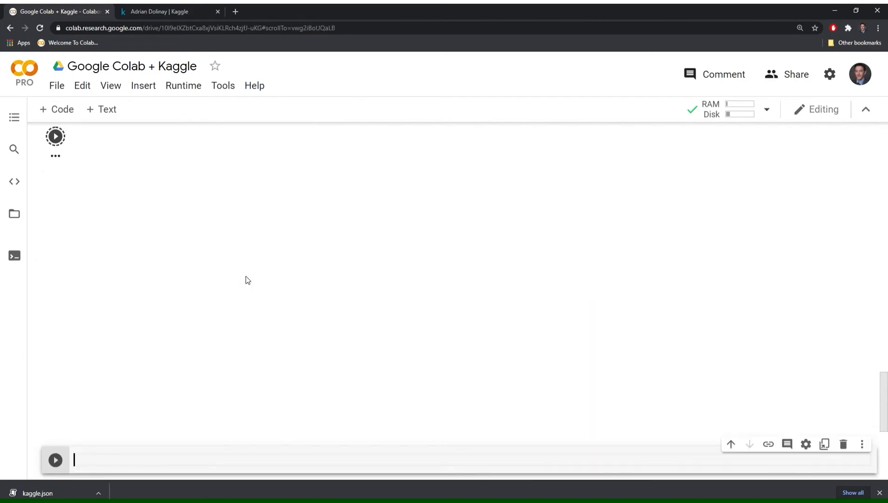
{"action": "left_click", "coordinate": [57, 137]}
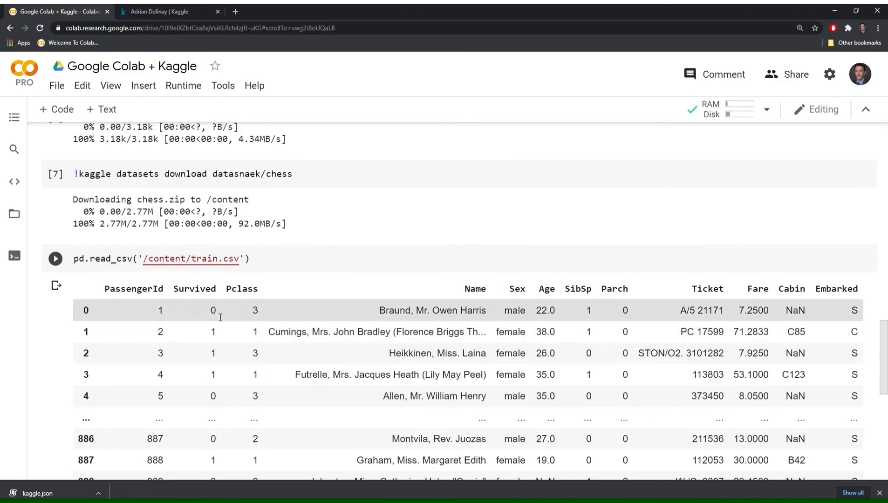
{"action": "mouse_move", "coordinate": [284, 375]}
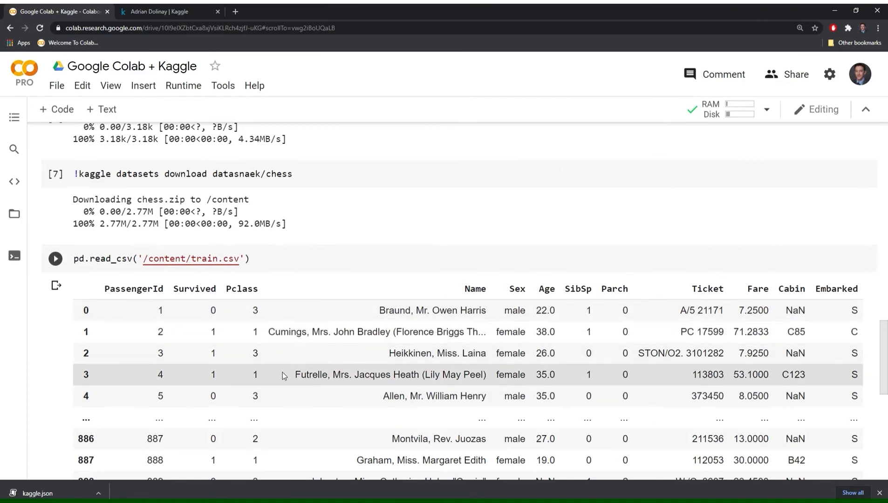
{"action": "scroll", "scroll_direction": "down", "scroll_amount": 3}
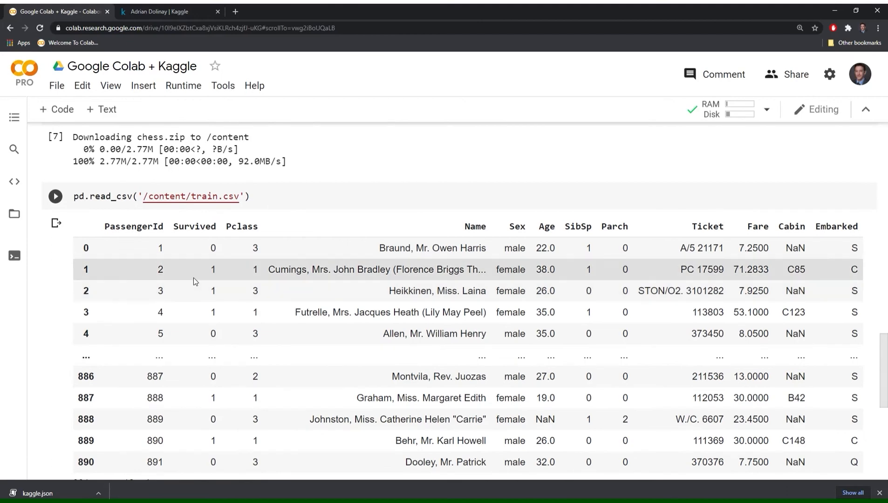
{"action": "left_click", "coordinate": [55, 196]}
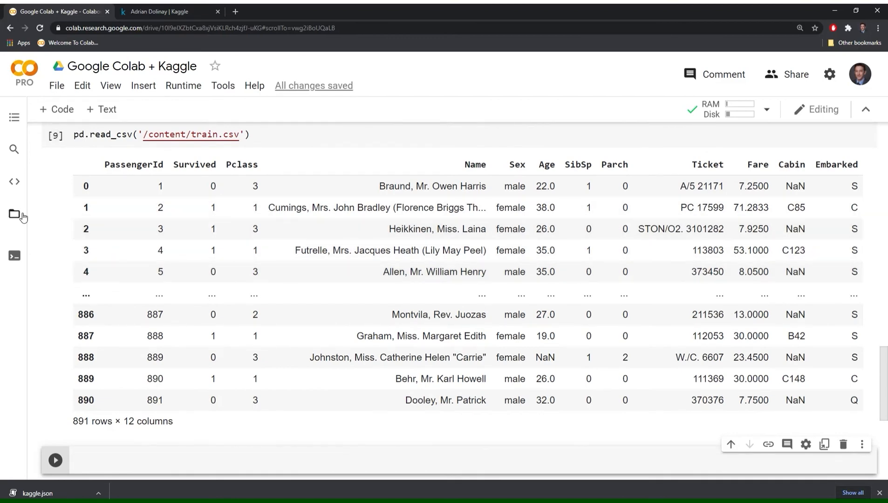
{"action": "left_click", "coordinate": [14, 211]}
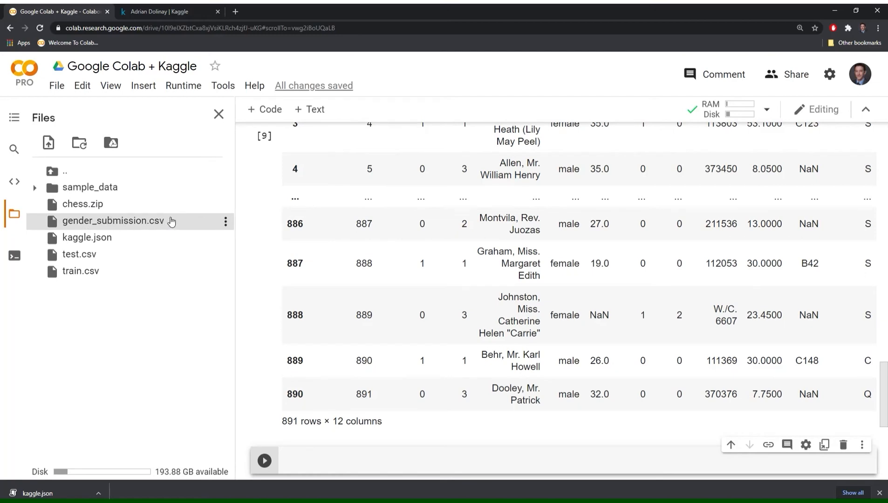
{"action": "mouse_move", "coordinate": [123, 226]}
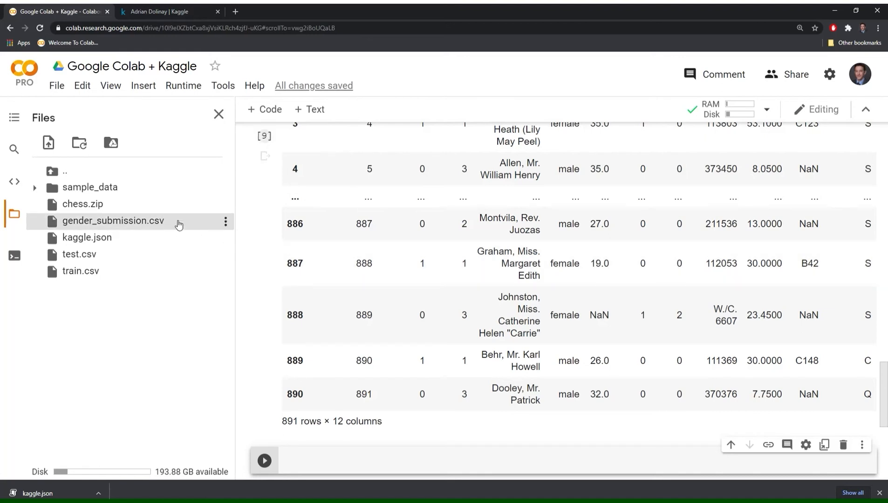
{"action": "mouse_move", "coordinate": [183, 225]}
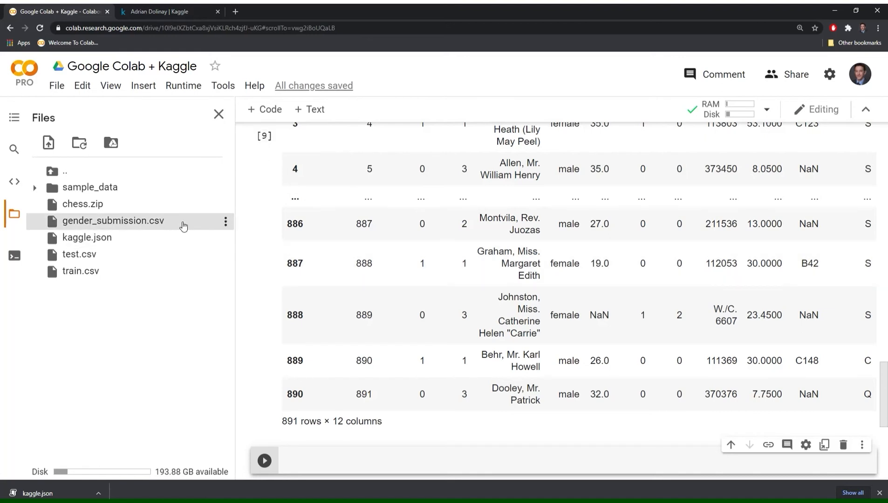
{"action": "mouse_move", "coordinate": [172, 223]}
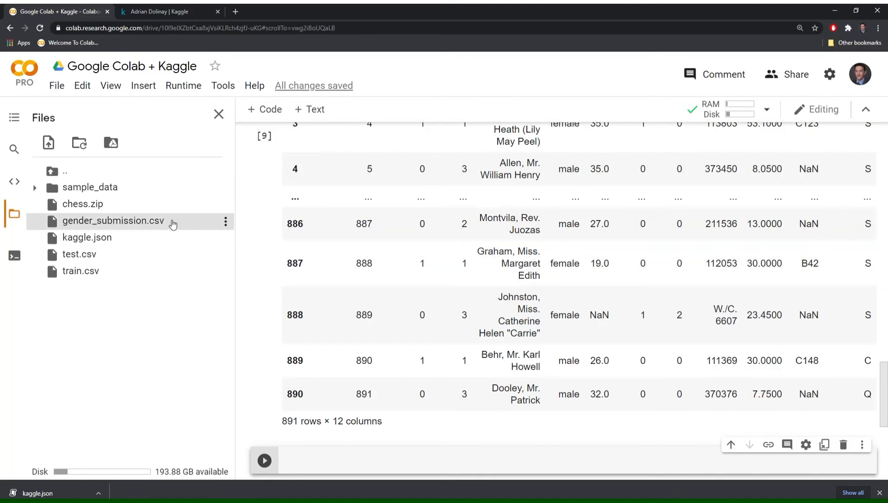
{"action": "left_click", "coordinate": [219, 114]}
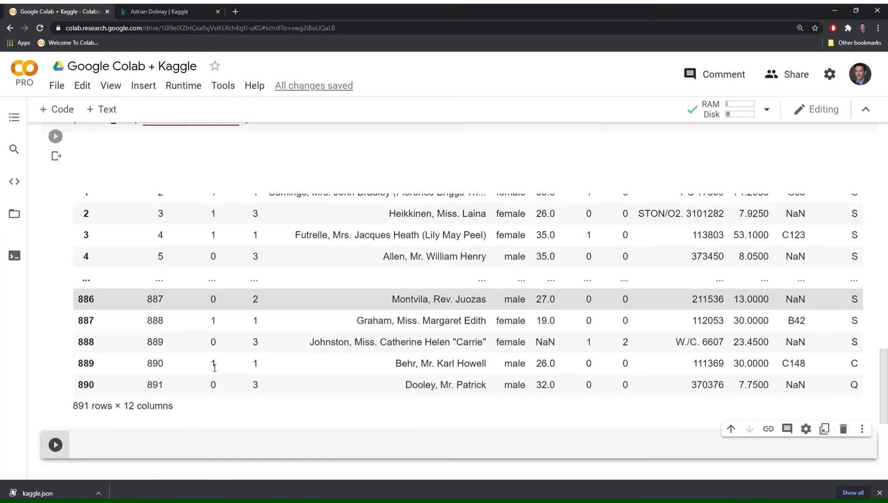
Step: Write '!kaggle competitions submit -c titanic -f /content/gender_submission.csv' in the empty code cell
{"action": "left_click", "coordinate": [149, 329]}
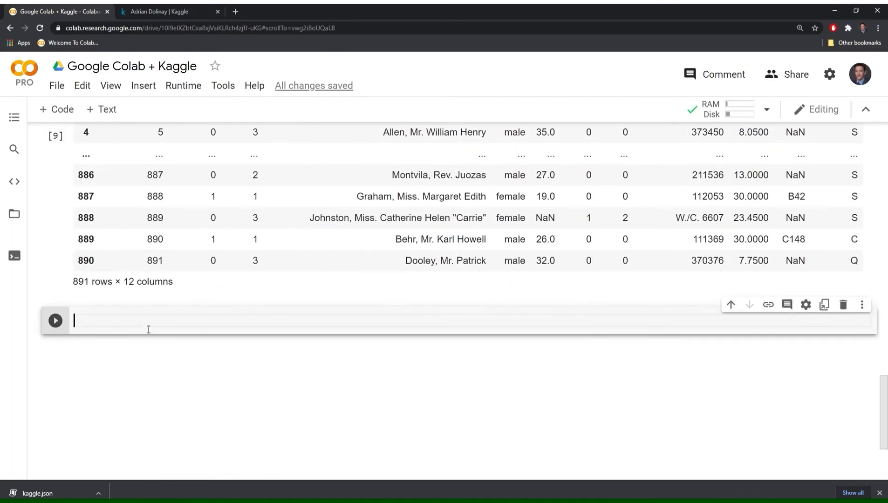
{"action": "type", "text": "!kaggle competiti"}
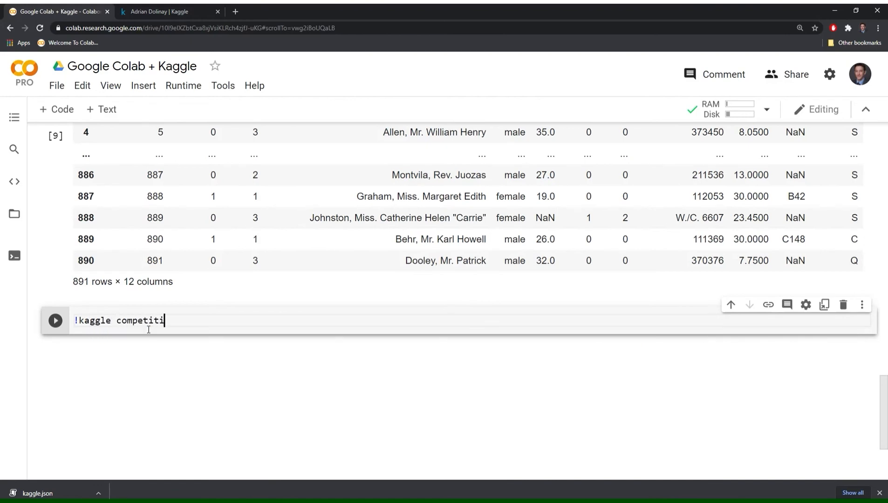
{"action": "type", "text": "ons su"}
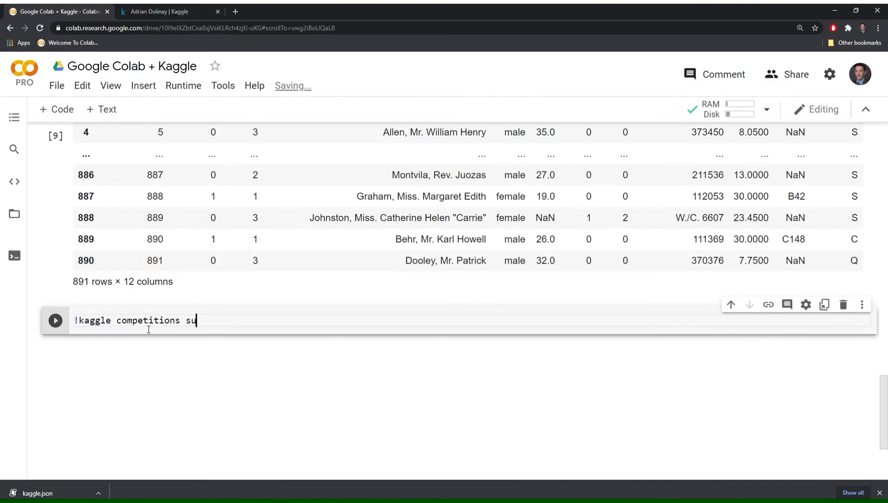
{"action": "type", "text": "bmit"}
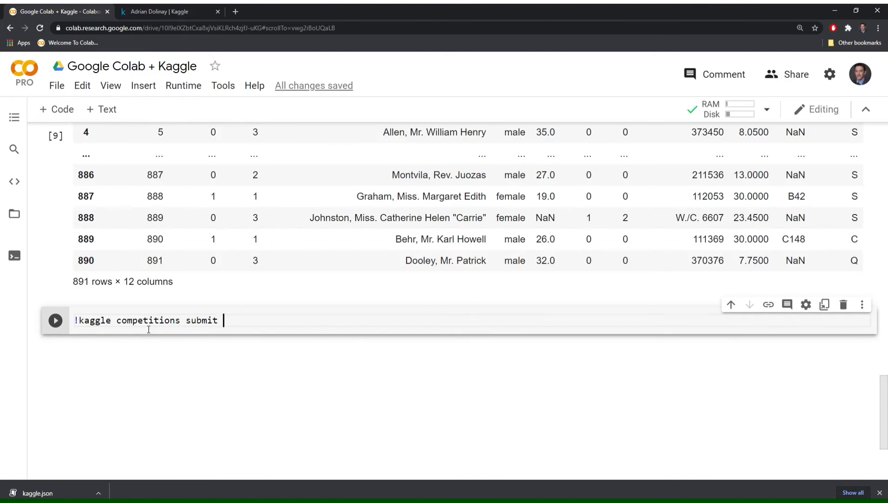
{"action": "type", "text": "-c"}
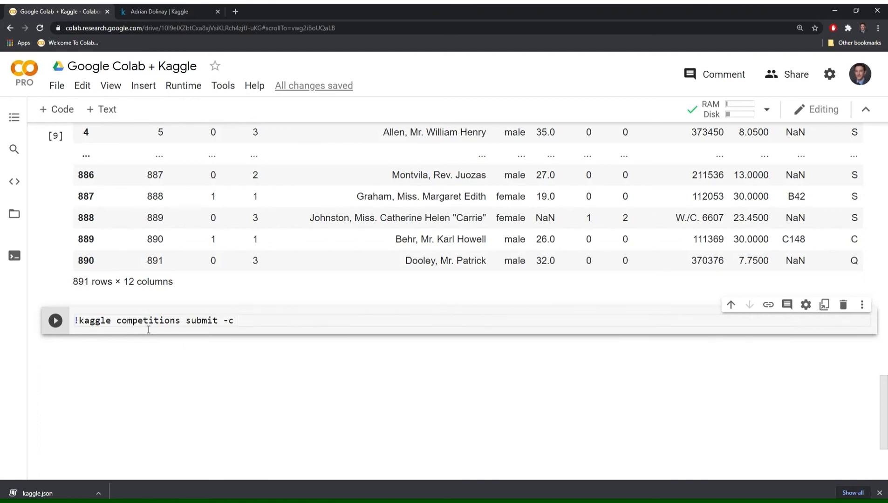
{"action": "type", "text": "tiatn"}
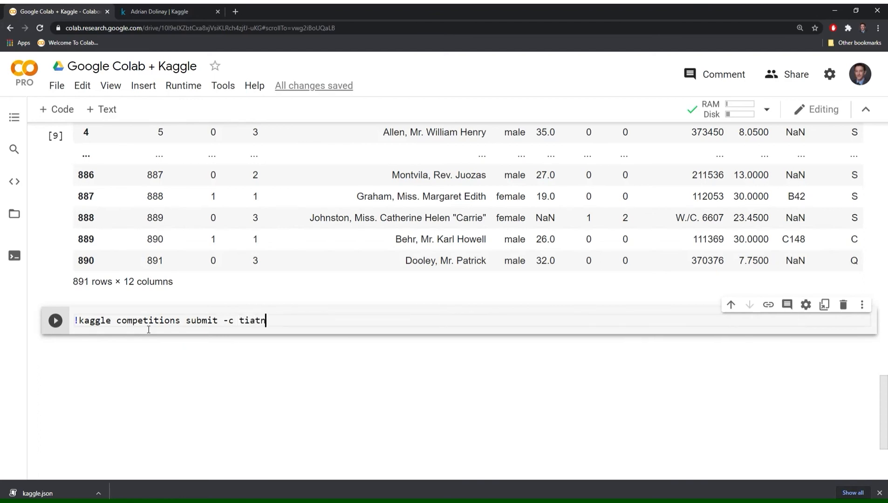
{"action": "type", "text": "titanic"}
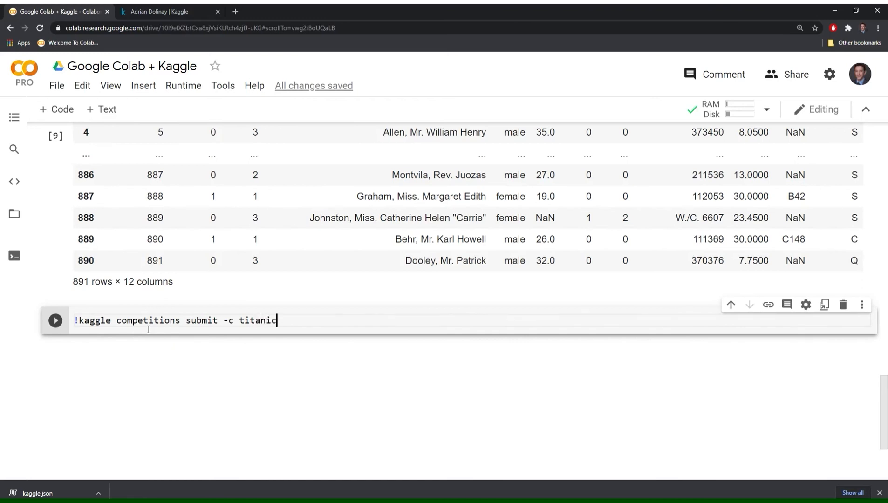
{"action": "type", "text": "-"}
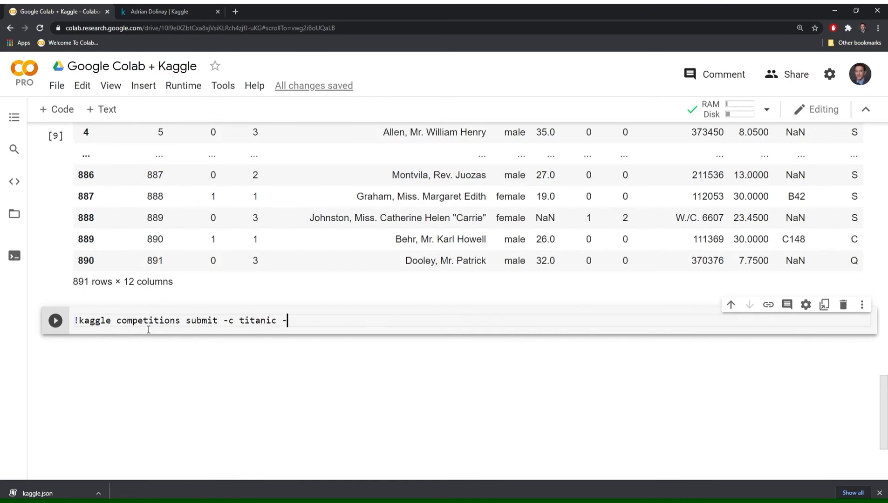
{"action": "type", "text": "f"}
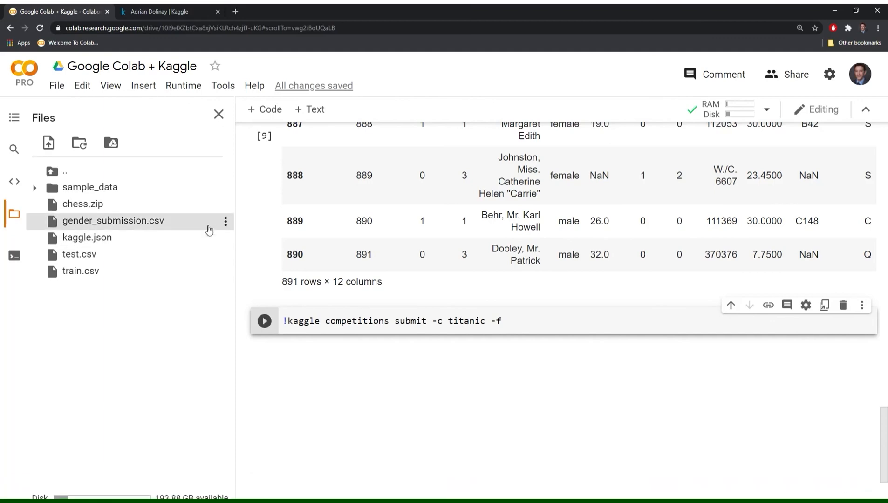
{"action": "mouse_move", "coordinate": [92, 243]}
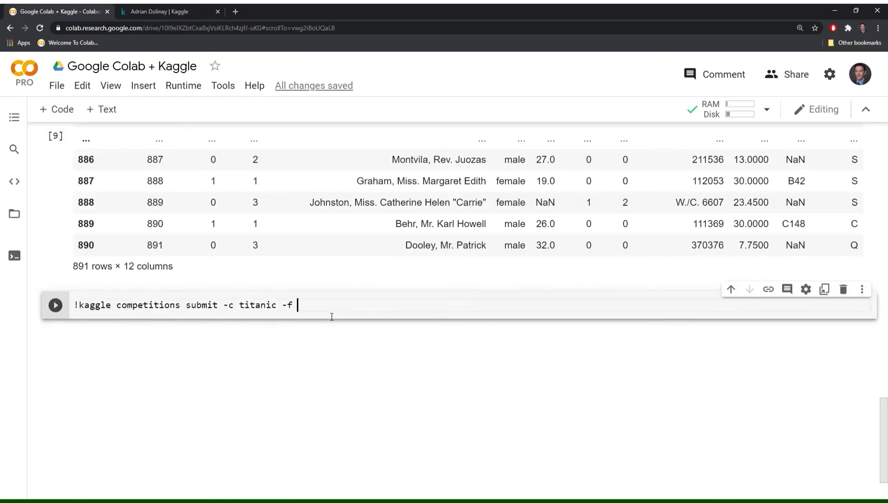
{"action": "type", "text": "/content/gender_submission.csv"}
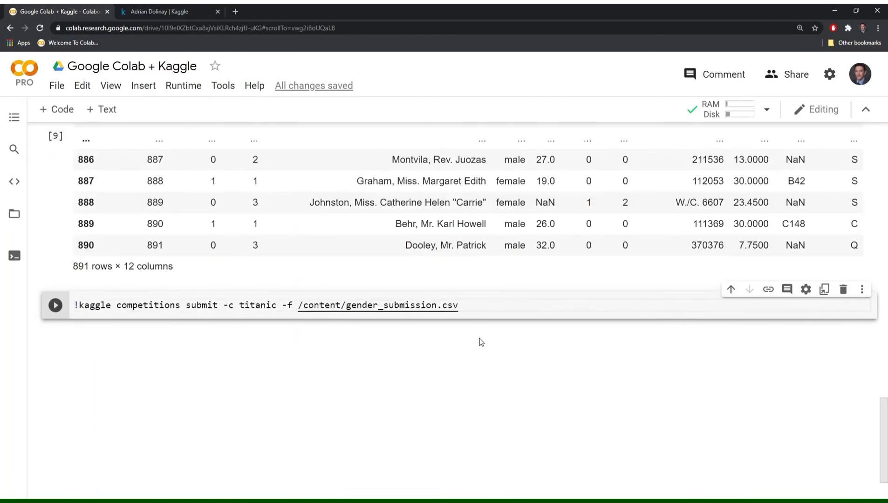
Step: Add the message '-m test_submission_1' and run the submission command
{"action": "type", "text": "-"}
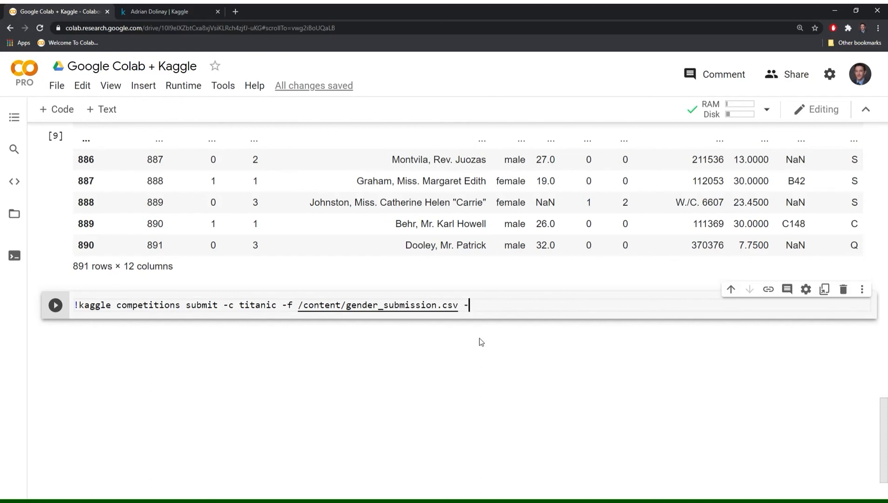
{"action": "type", "text": "m t"}
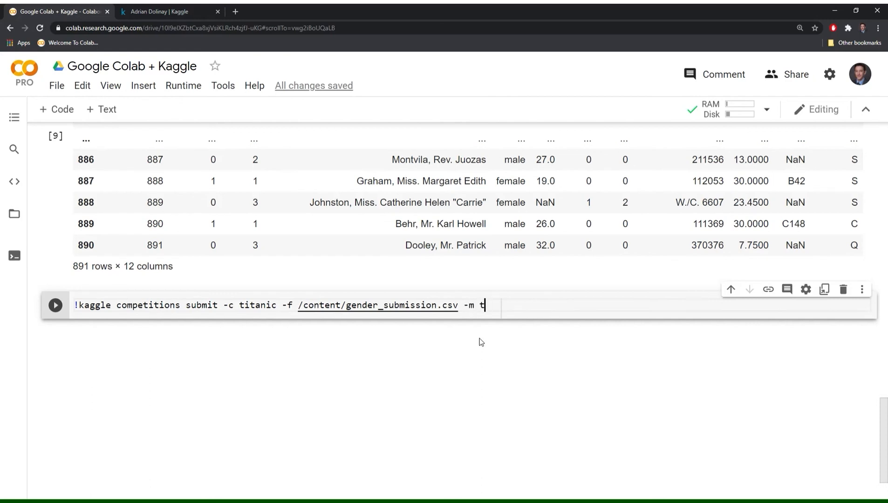
{"action": "type", "text": "est_su"}
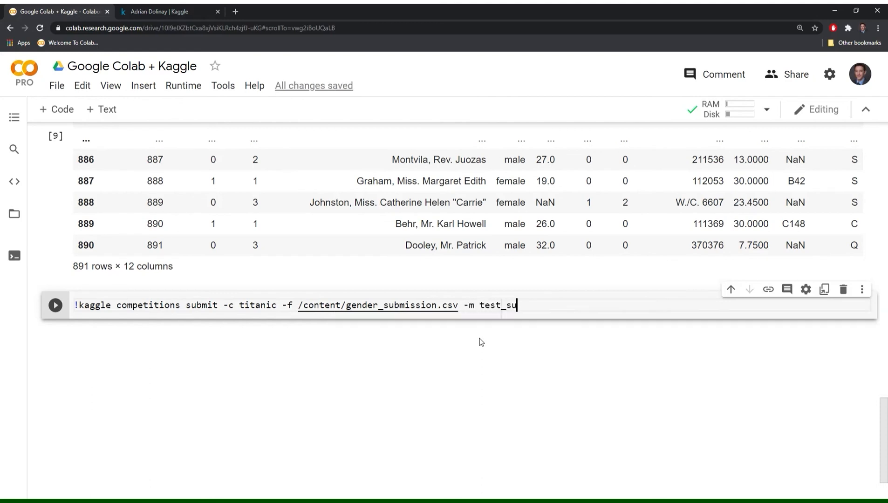
{"action": "type", "text": "mbi"}
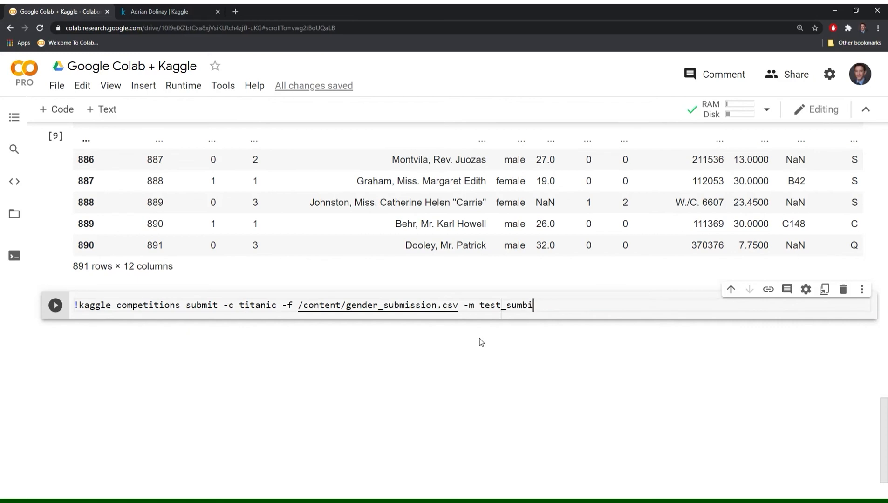
{"action": "type", "text": "ssion"}
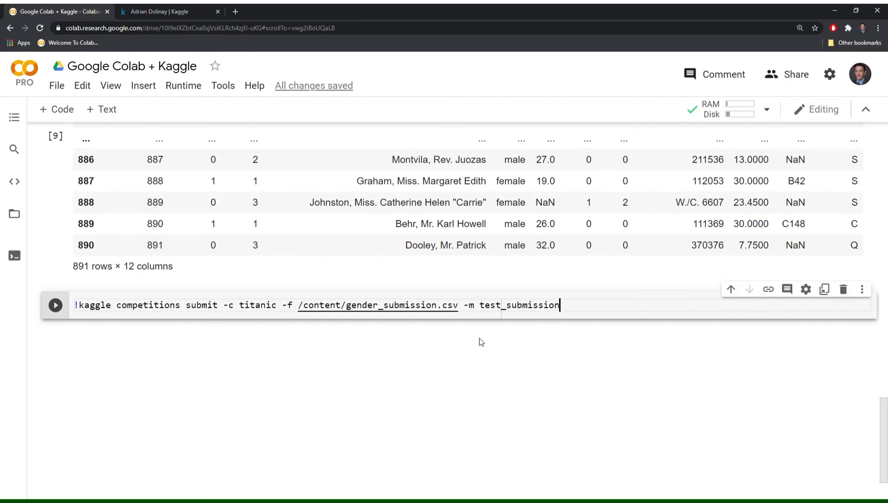
{"action": "type", "text": "_"}
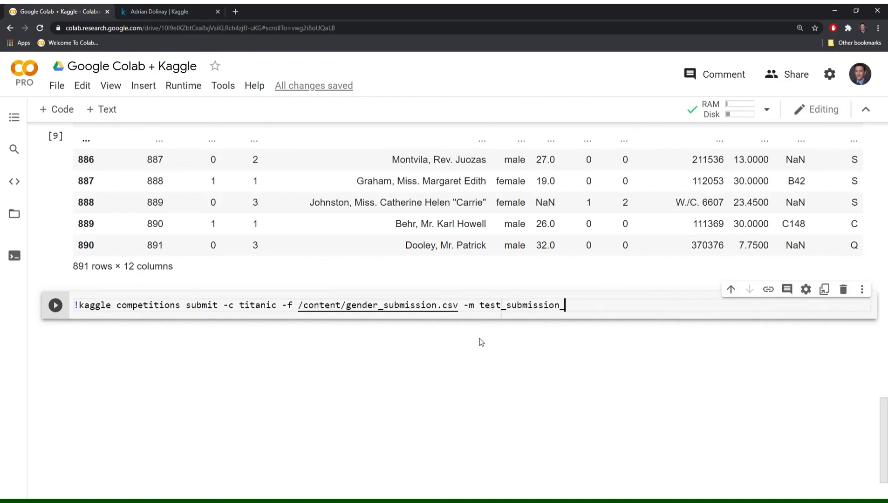
{"action": "type", "text": "1"}
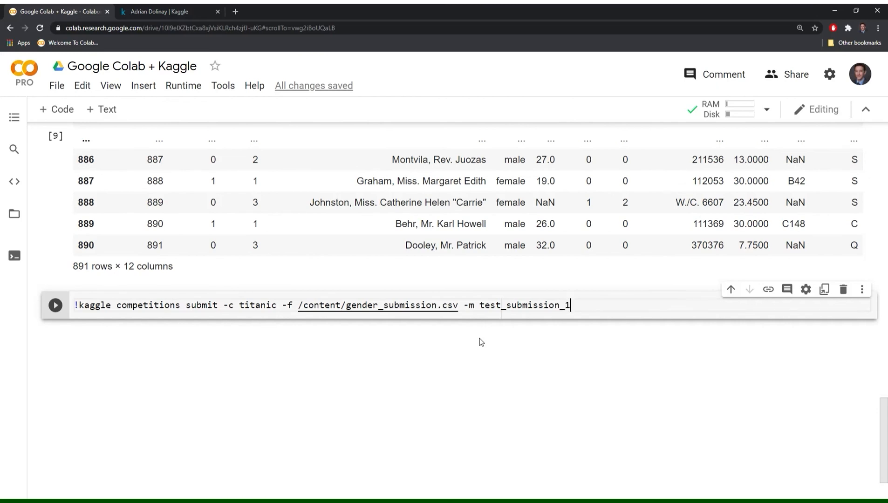
{"action": "left_click", "coordinate": [55, 305]}
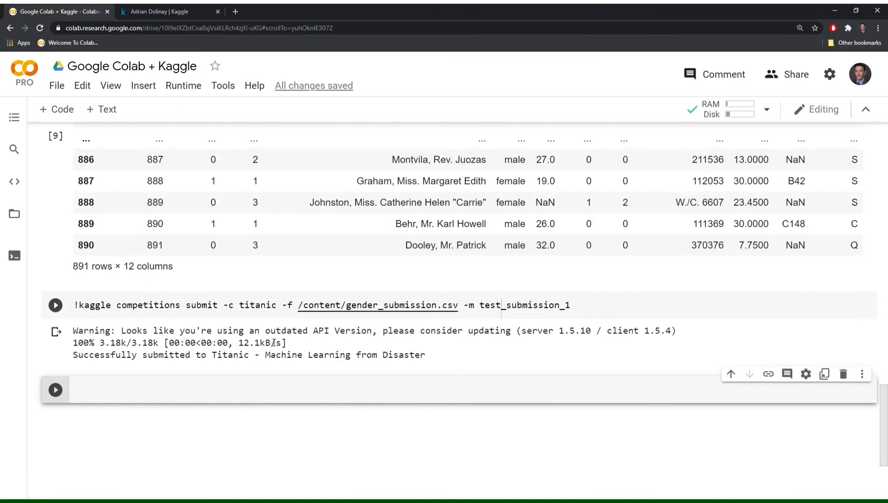
Step: Open 'Titanic - Machine Learning from Disaster' from Kaggle's competitions listing
{"action": "left_click", "coordinate": [55, 305]}
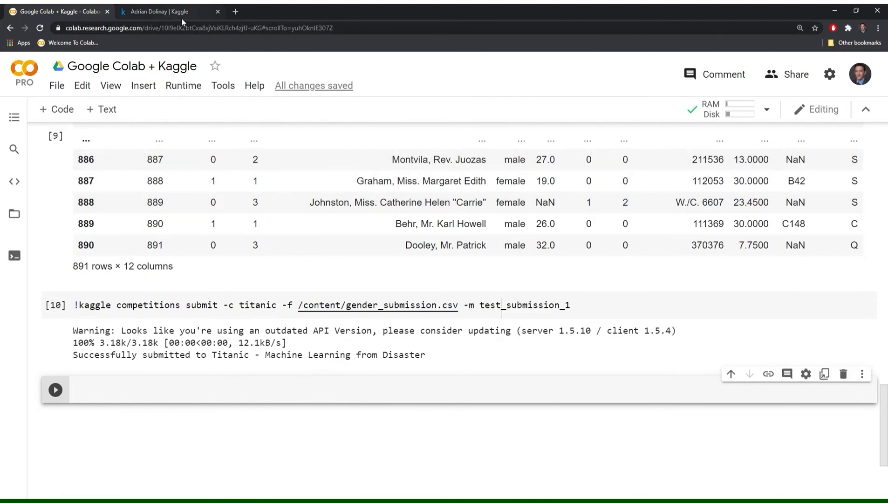
{"action": "left_click", "coordinate": [165, 11]}
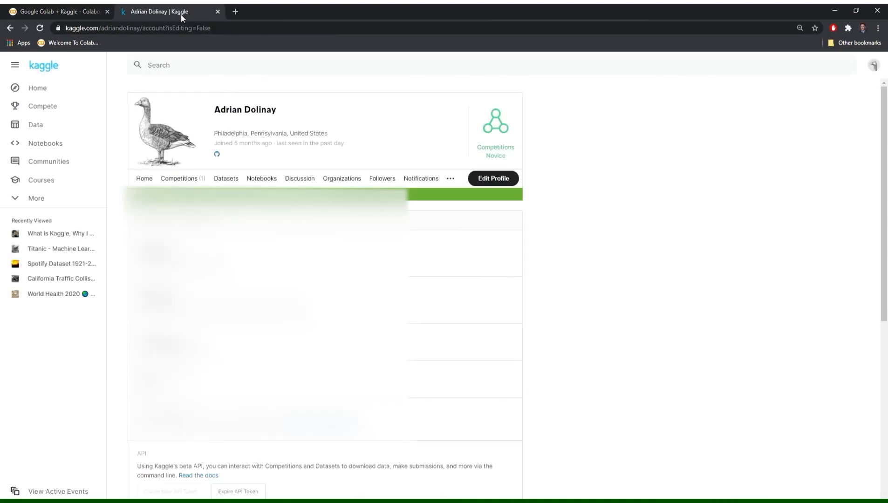
{"action": "left_click", "coordinate": [42, 106]}
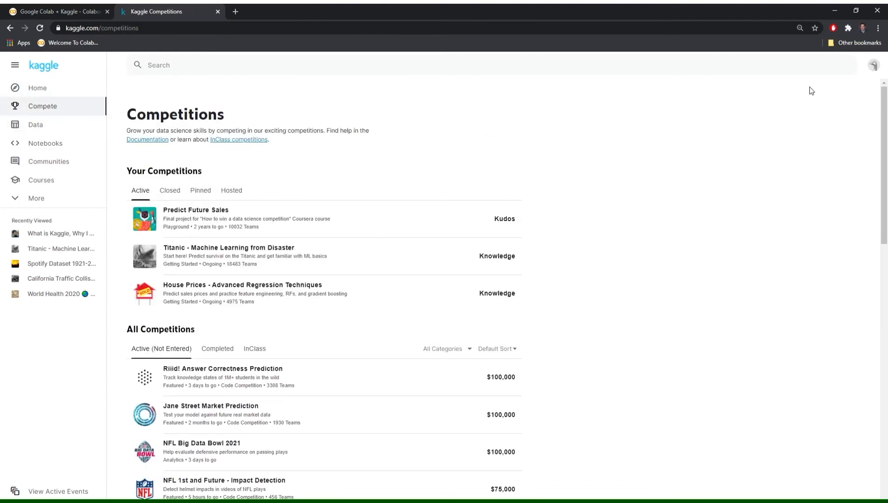
{"action": "left_click", "coordinate": [874, 63]}
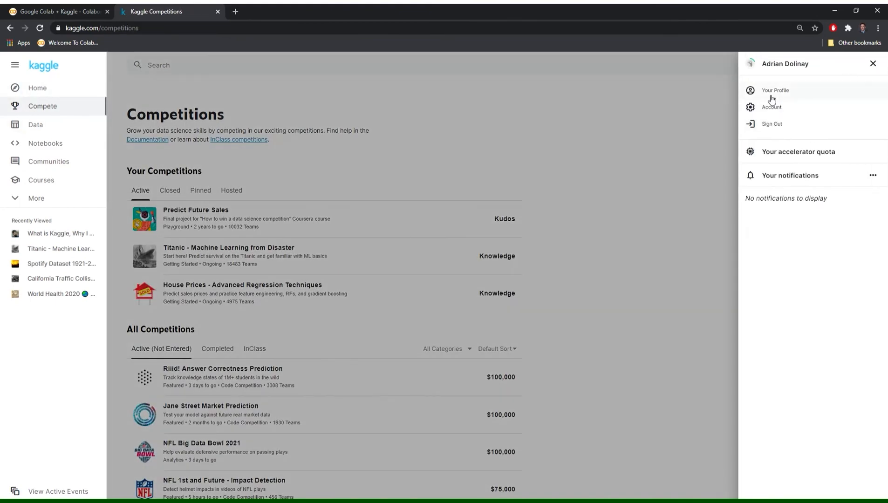
{"action": "left_click", "coordinate": [790, 175]}
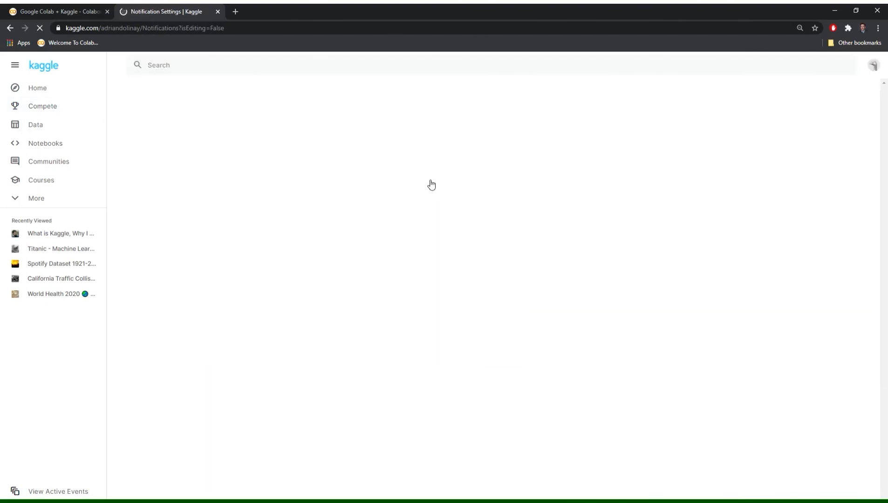
{"action": "left_click", "coordinate": [42, 106]}
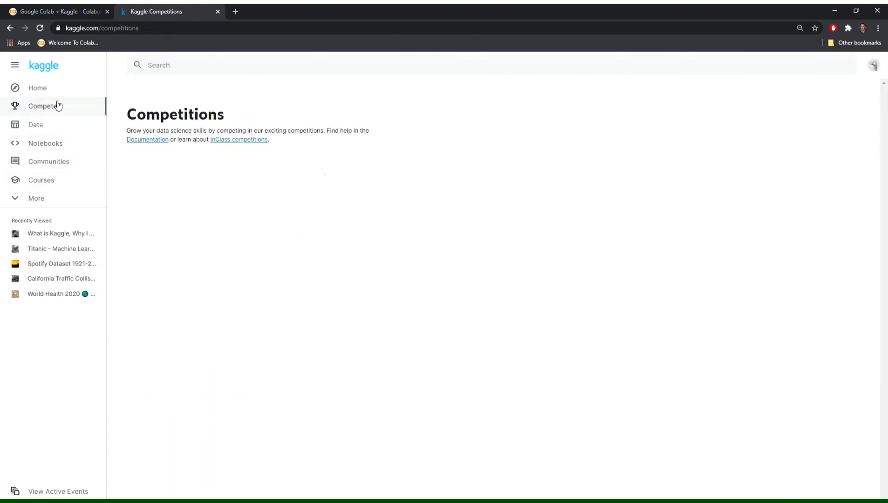
{"action": "left_click", "coordinate": [61, 248]}
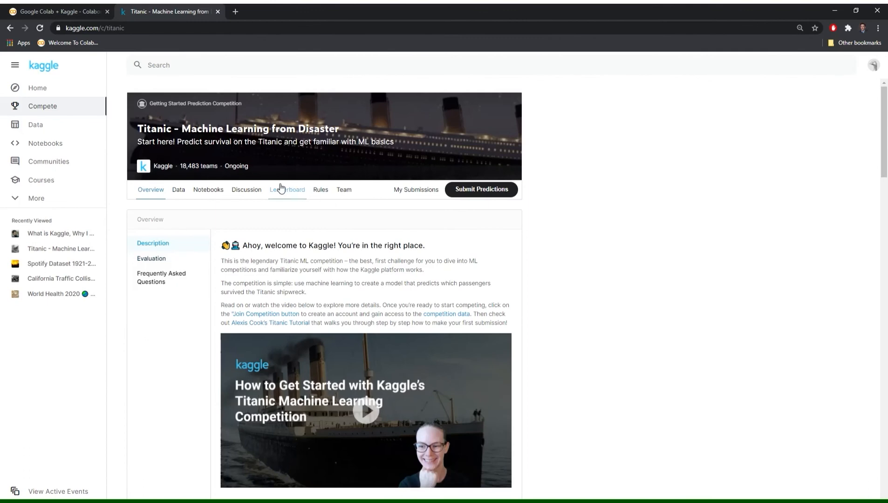
{"action": "mouse_move", "coordinate": [348, 198]}
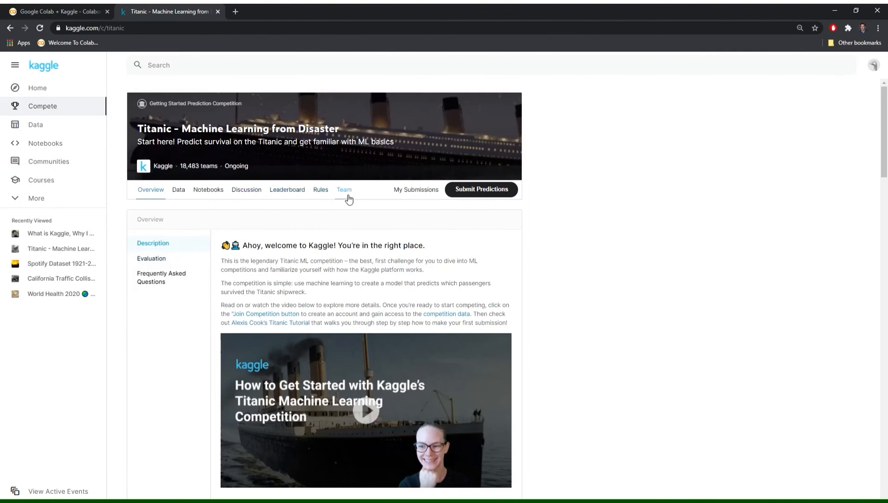
Step: Check that the test_submission_1 entry scored 0.76555, then return to Colab
{"action": "left_click", "coordinate": [416, 189]}
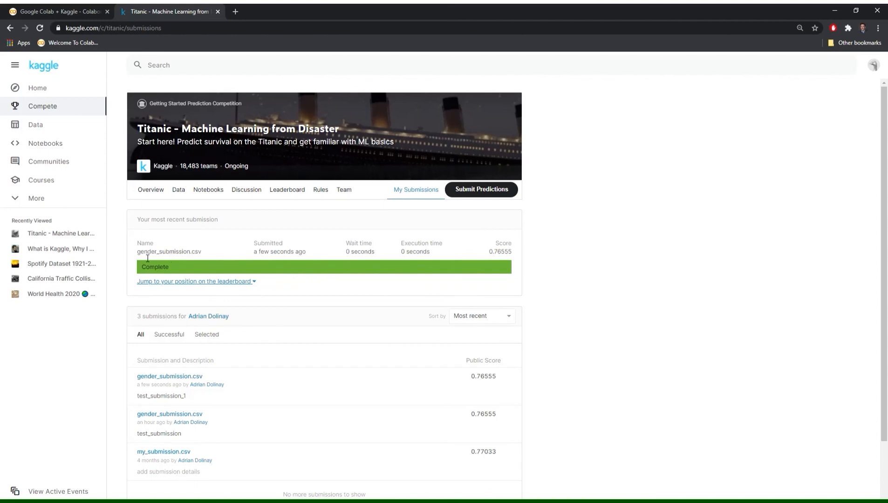
{"action": "mouse_move", "coordinate": [500, 251]}
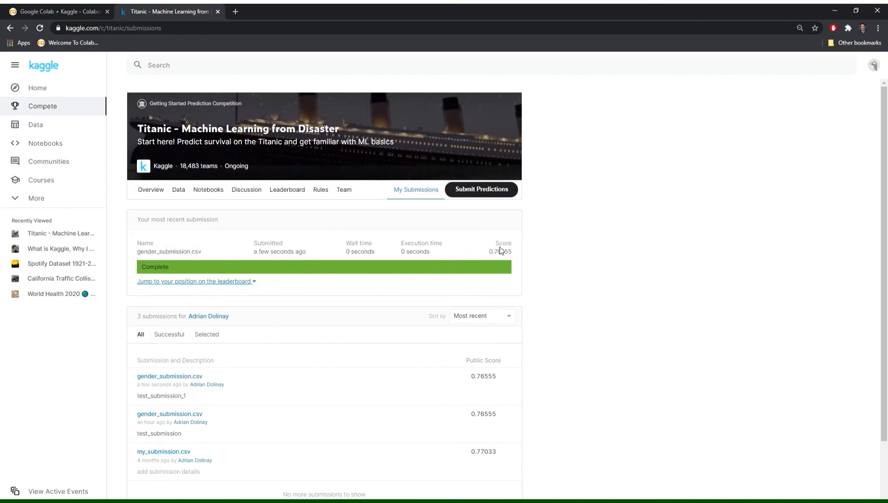
{"action": "mouse_move", "coordinate": [514, 255]}
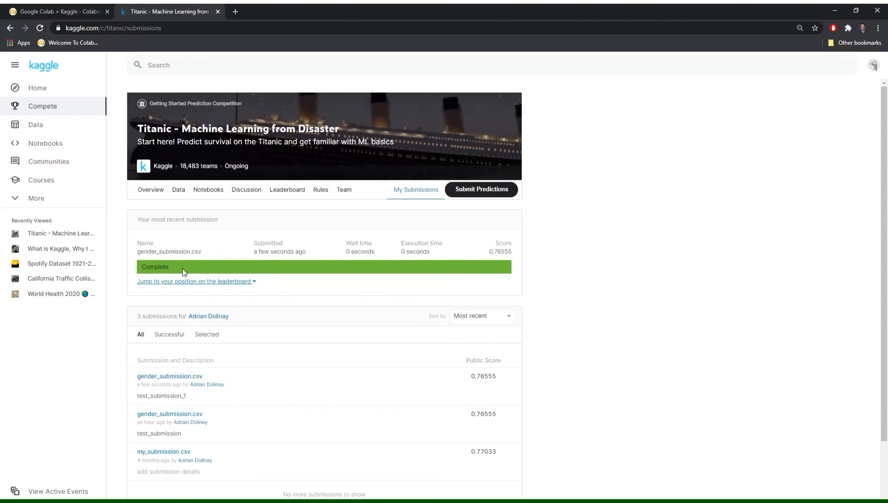
{"action": "left_click", "coordinate": [56, 11]}
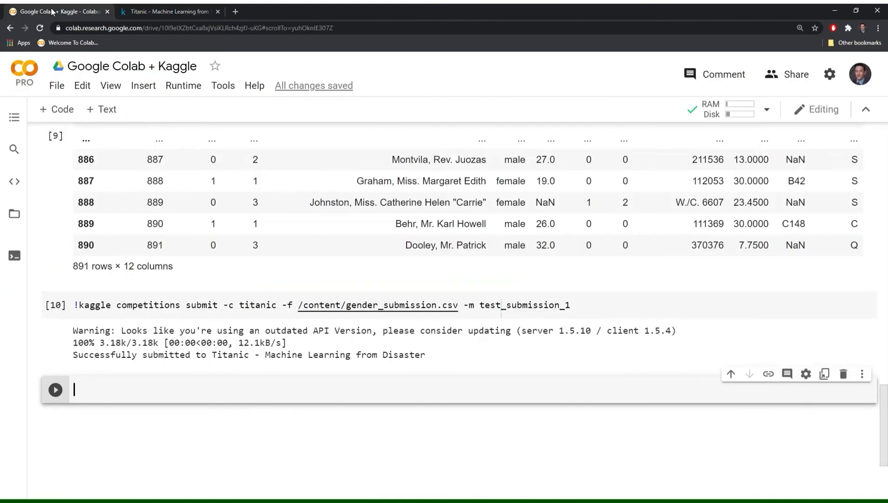
{"action": "mouse_move", "coordinate": [177, 433]}
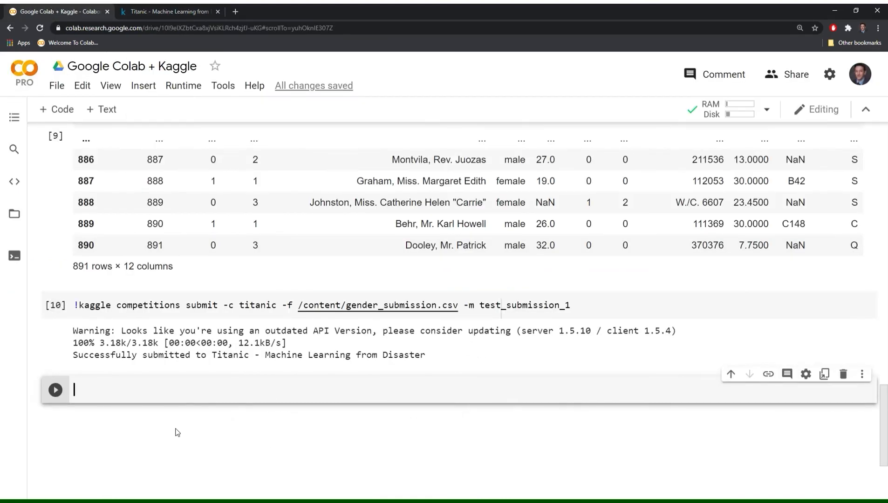